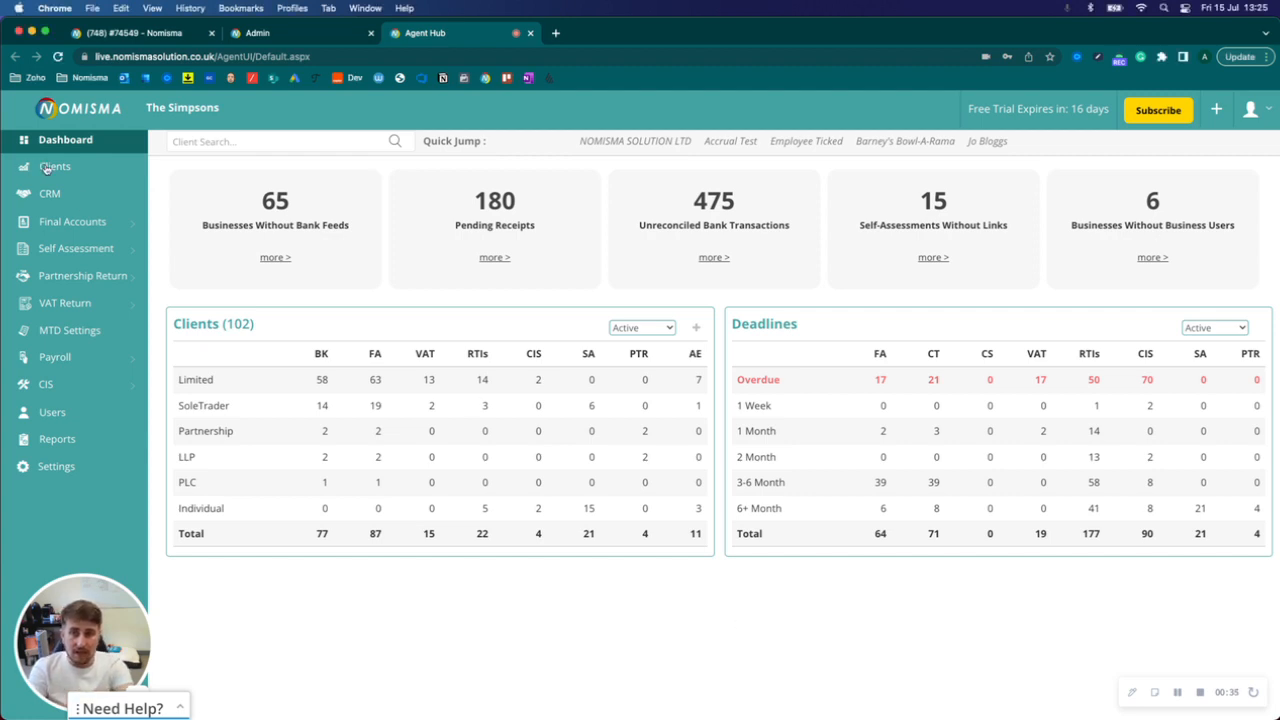
Open the Clients list from the agent dashboard's left sidebar
left_click(55, 166)
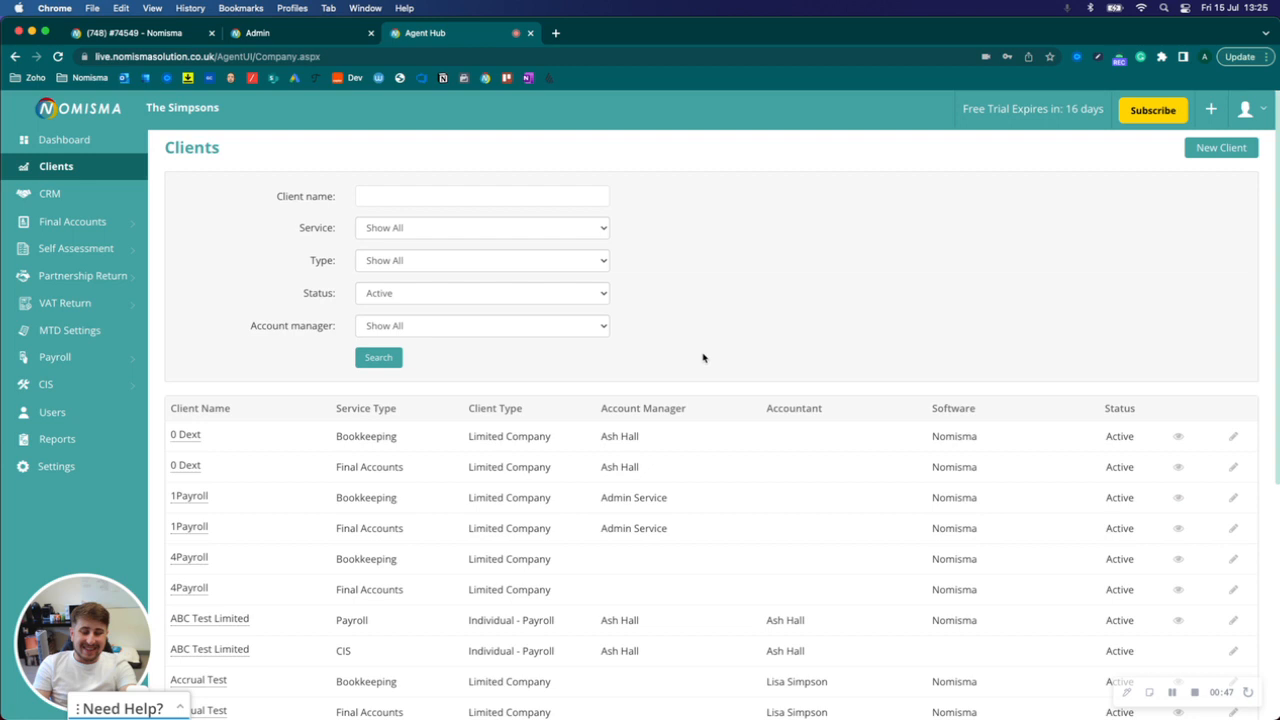
Search clients by name 'burns' to show the four Burns Construction entries
left_click(482, 196)
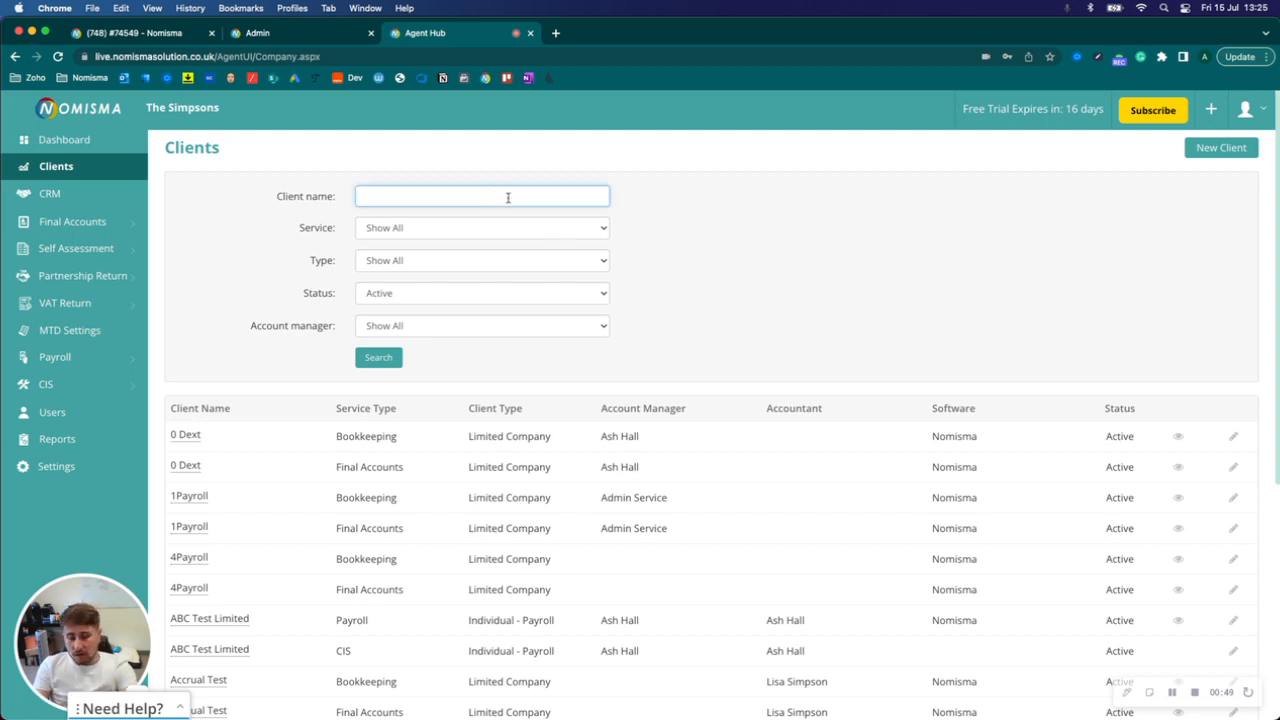
type("burns")
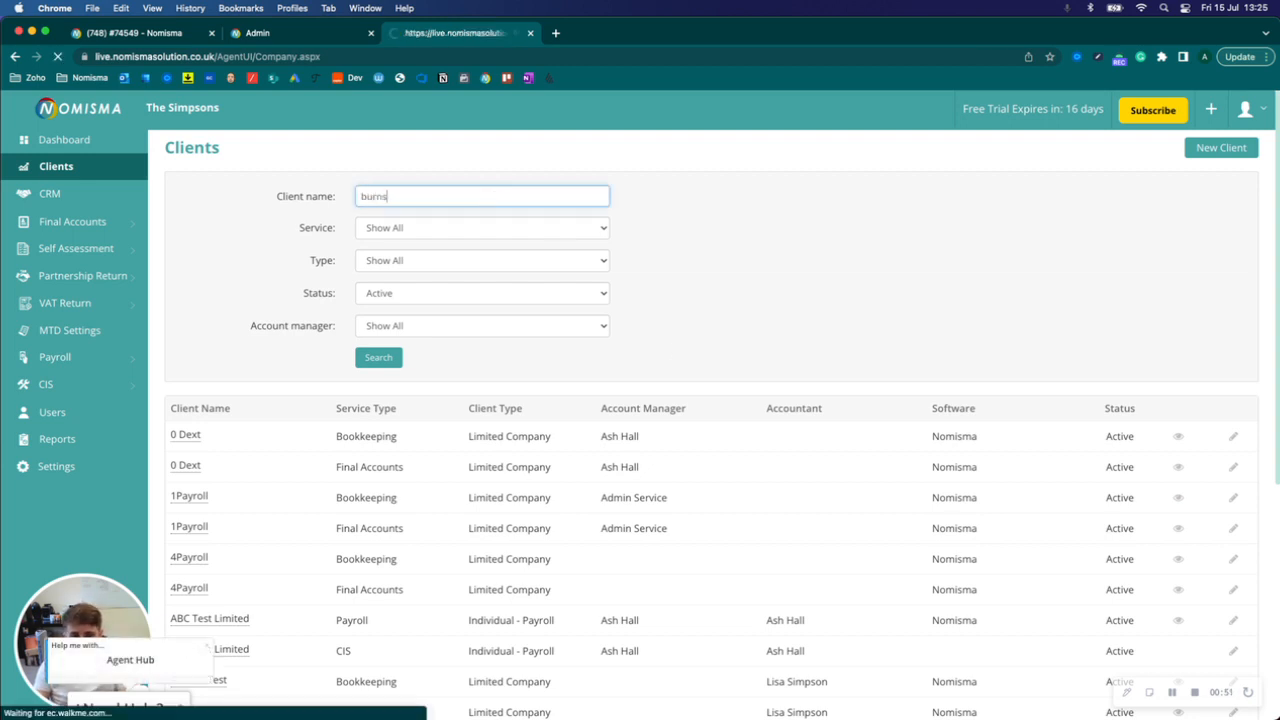
left_click(378, 357)
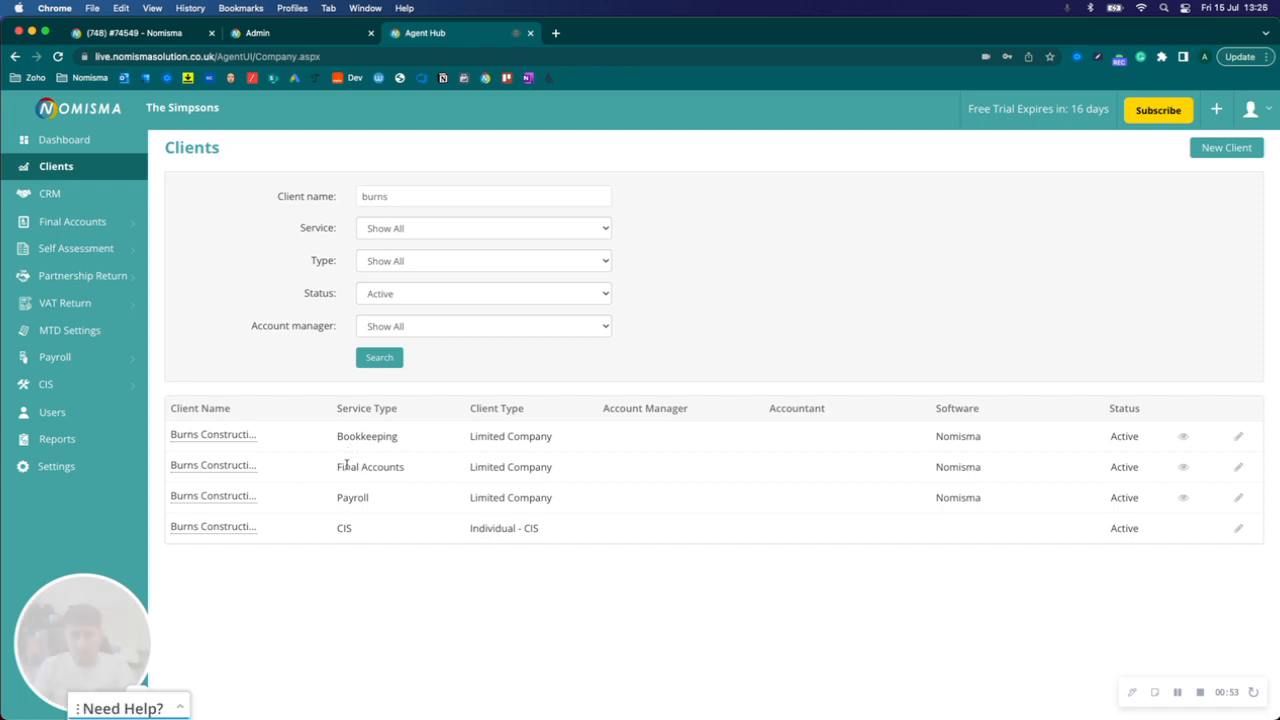
mouse_move(528, 554)
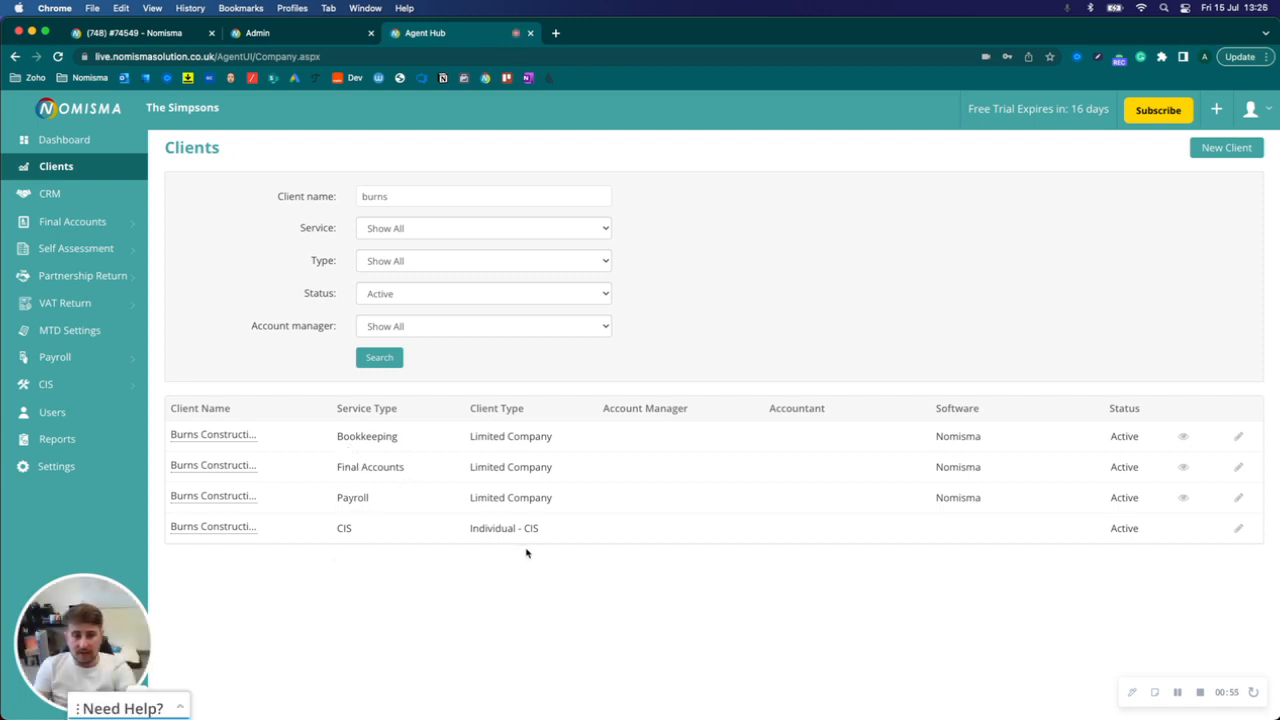
double_click(504, 528)
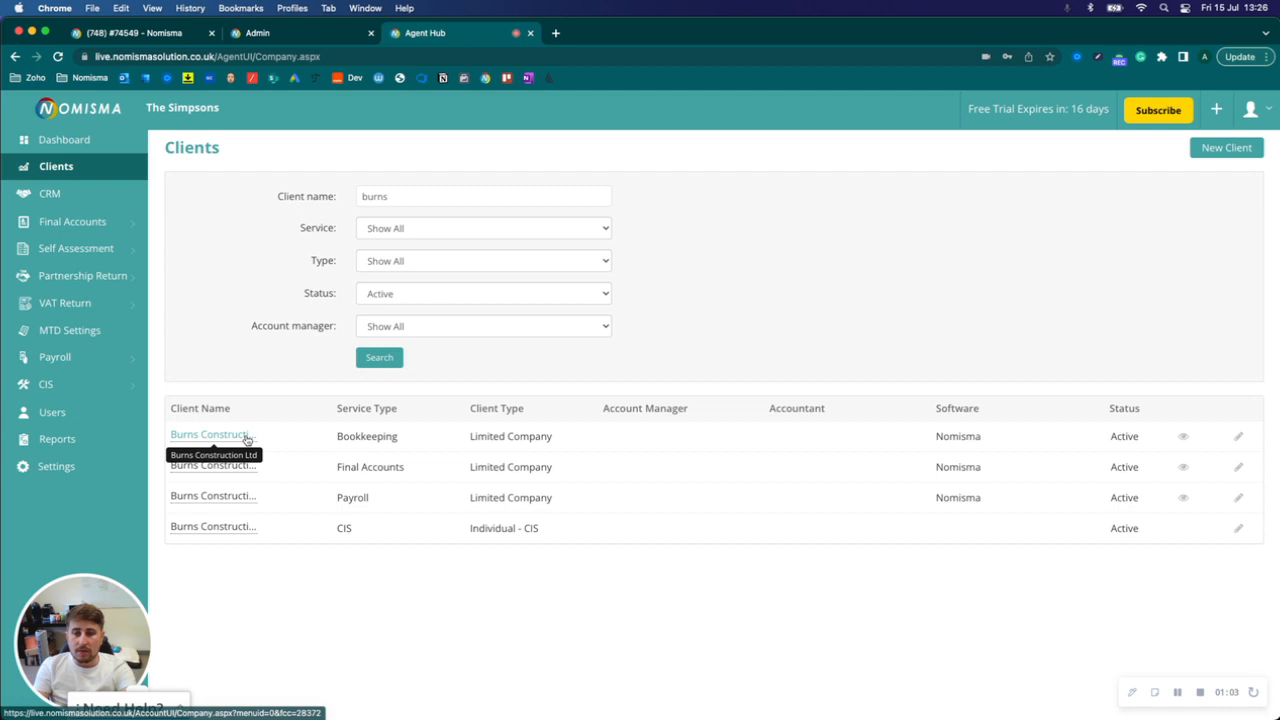
left_click(209, 434)
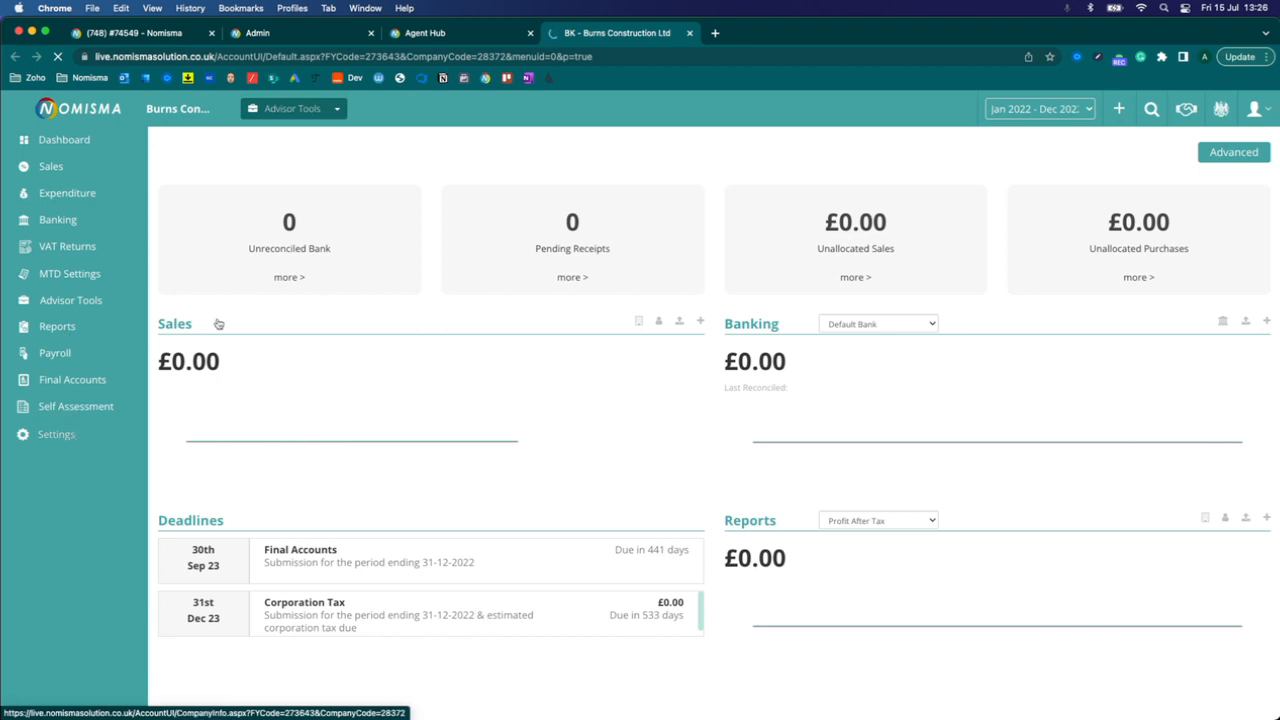
left_click(455, 33)
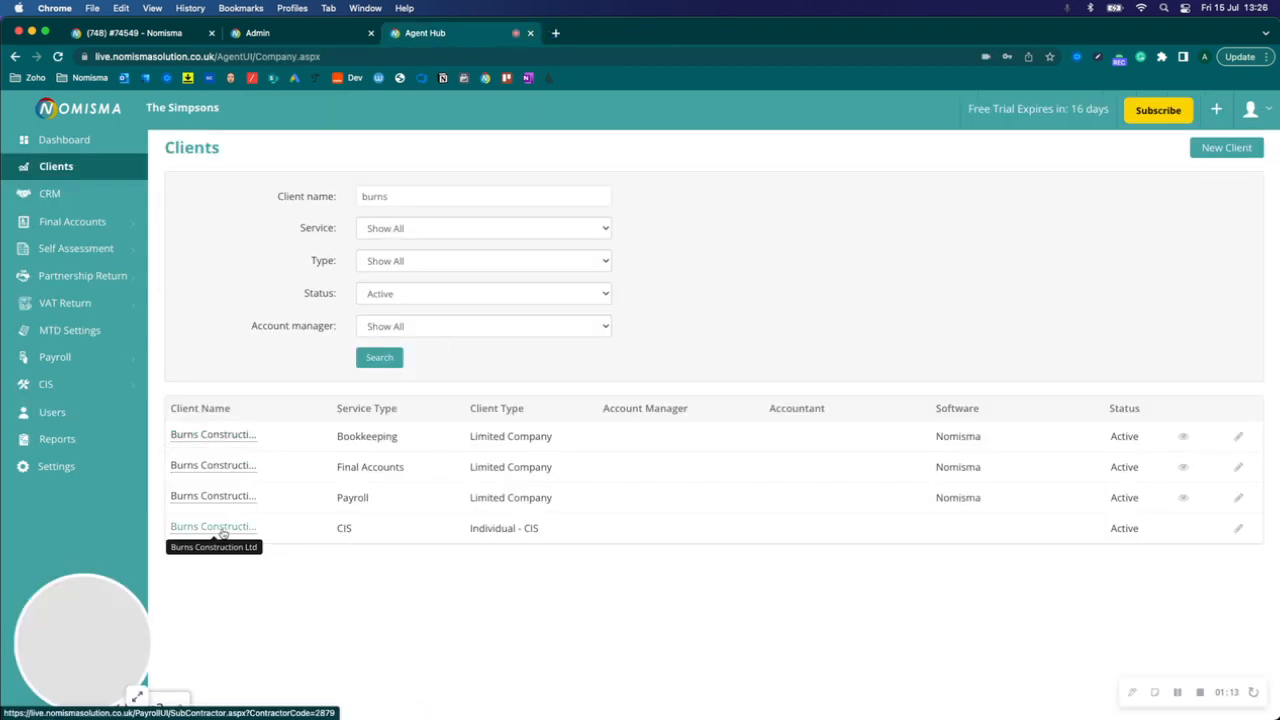
Link the CIS Burns Construction record with payroll company Burns Construction Ltd, then return to clients
left_click(213, 526)
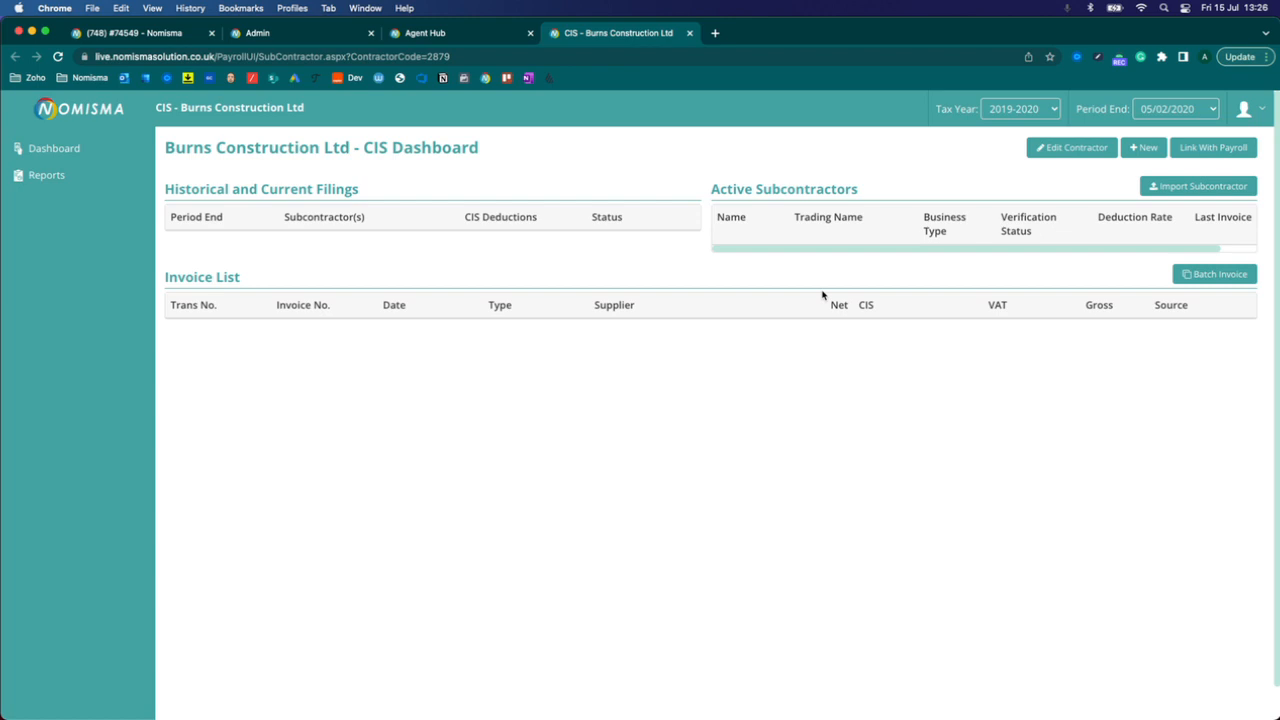
left_click(1212, 147)
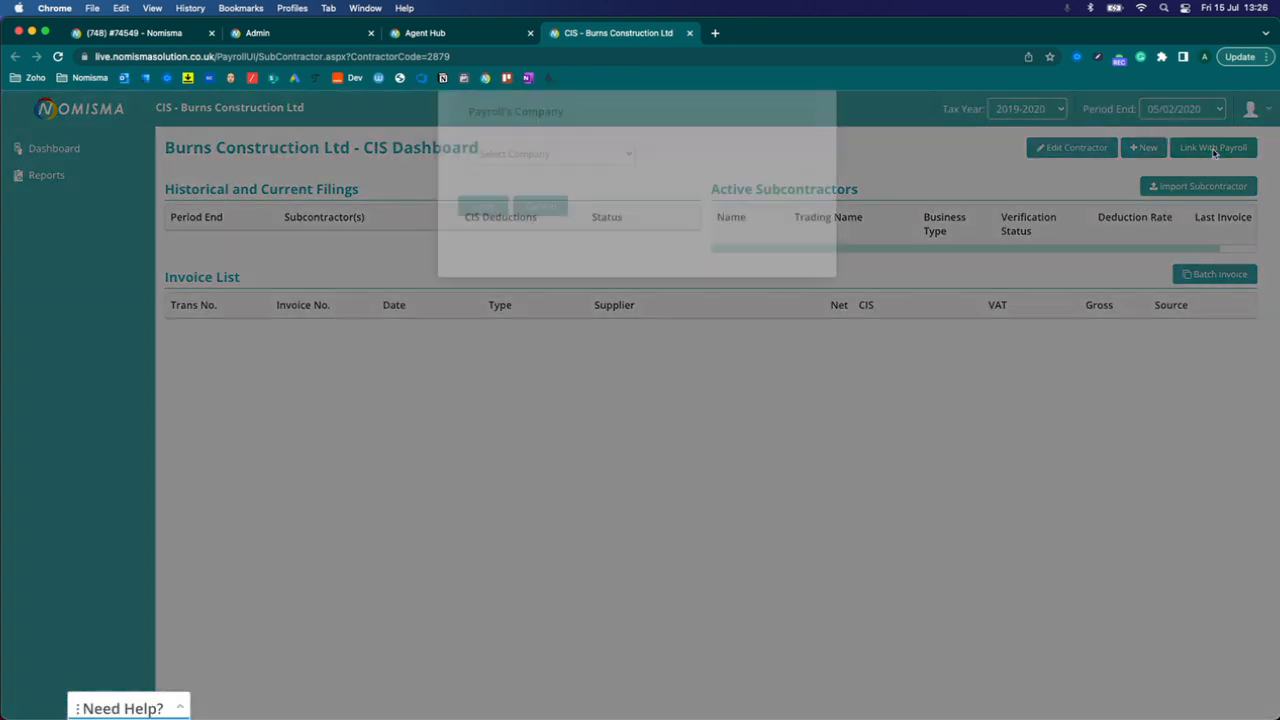
left_click(577, 196)
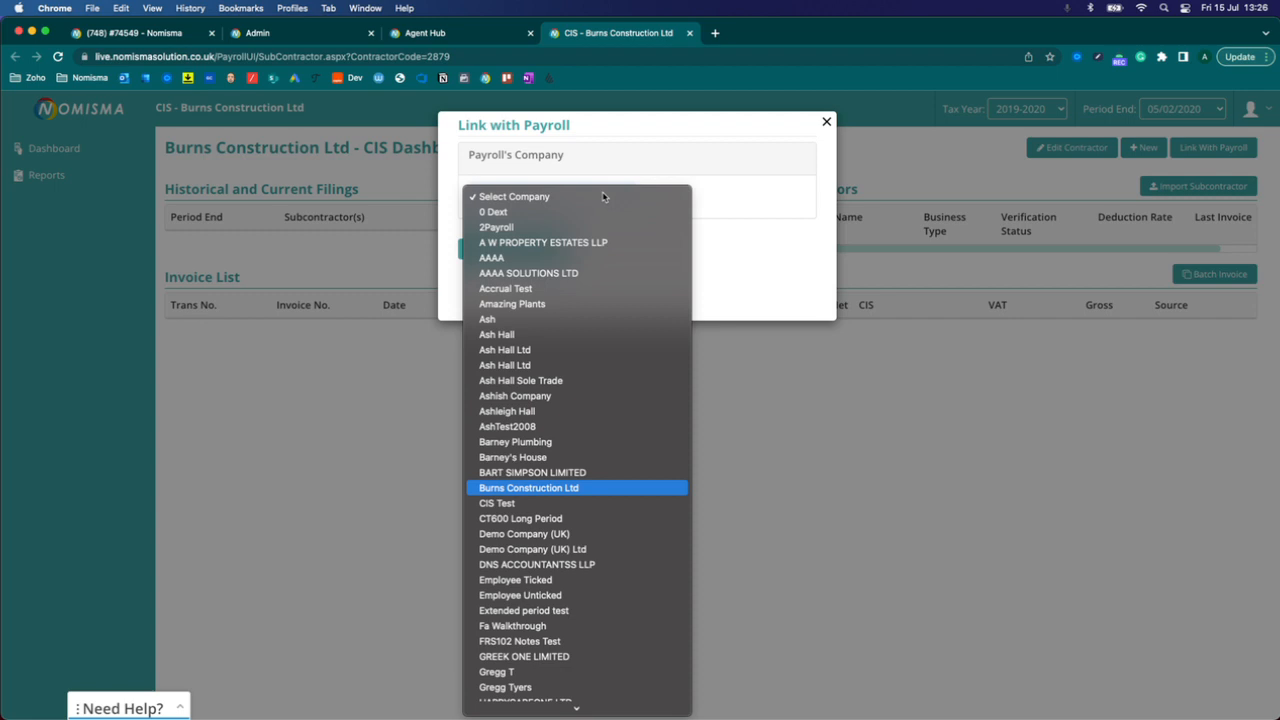
left_click(528, 488)
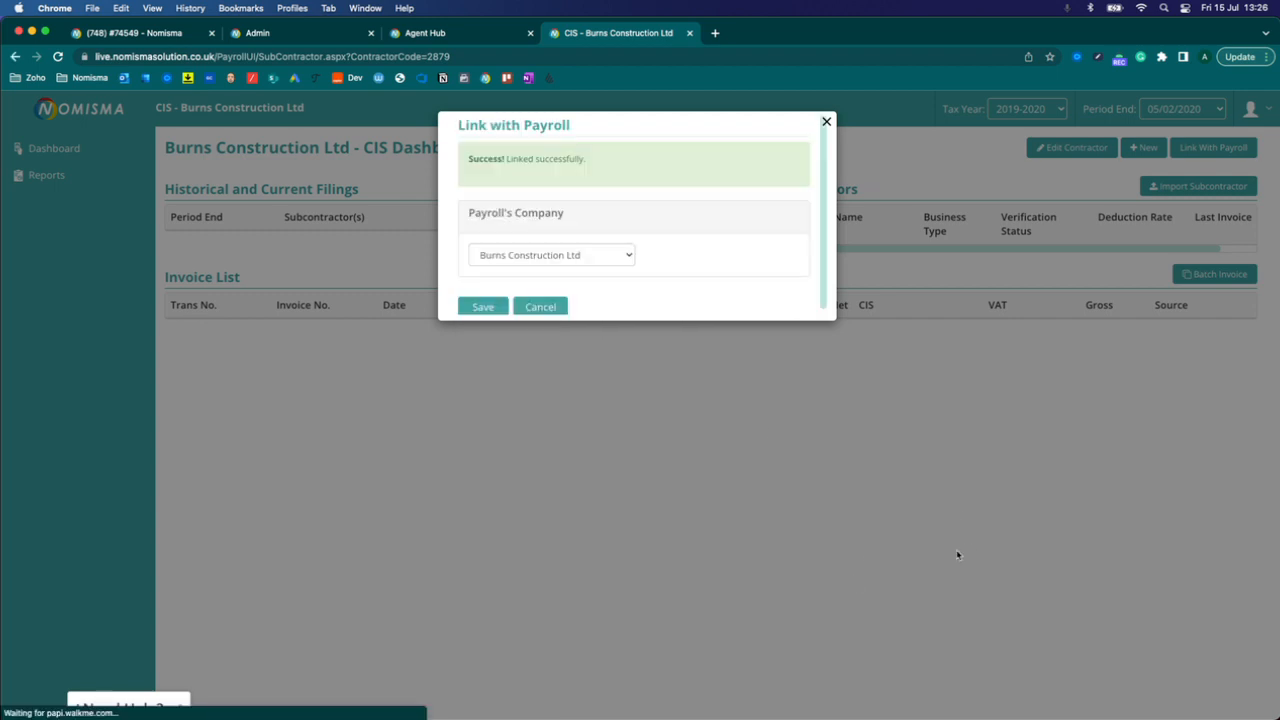
left_click(483, 306)
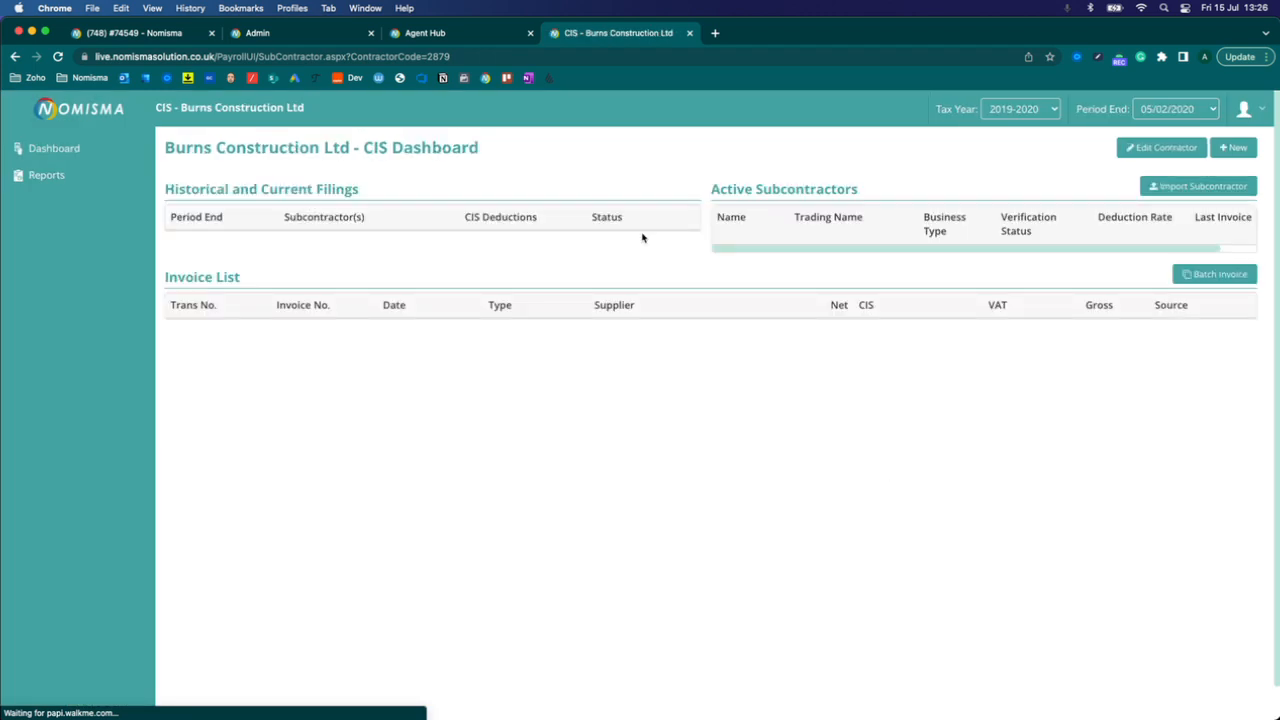
left_click(424, 33)
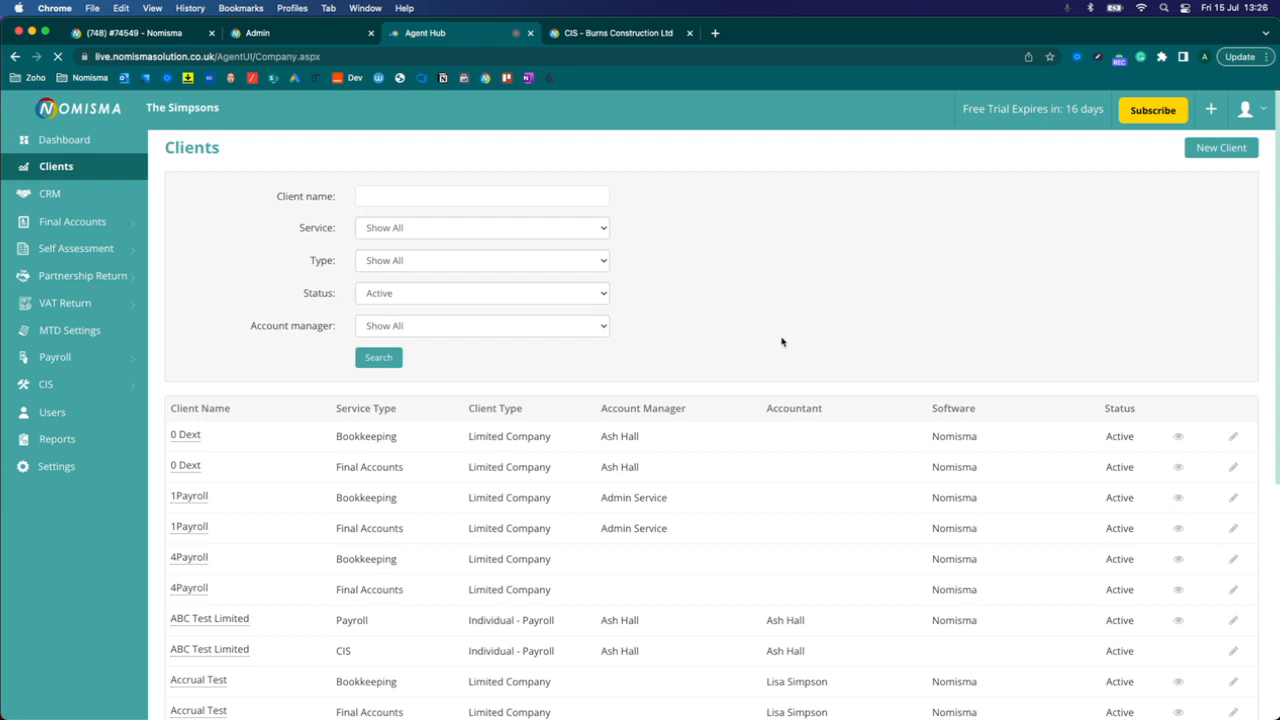
Search clients for 'burns' and open the Bookkeeping Burns Construction company
type("burns")
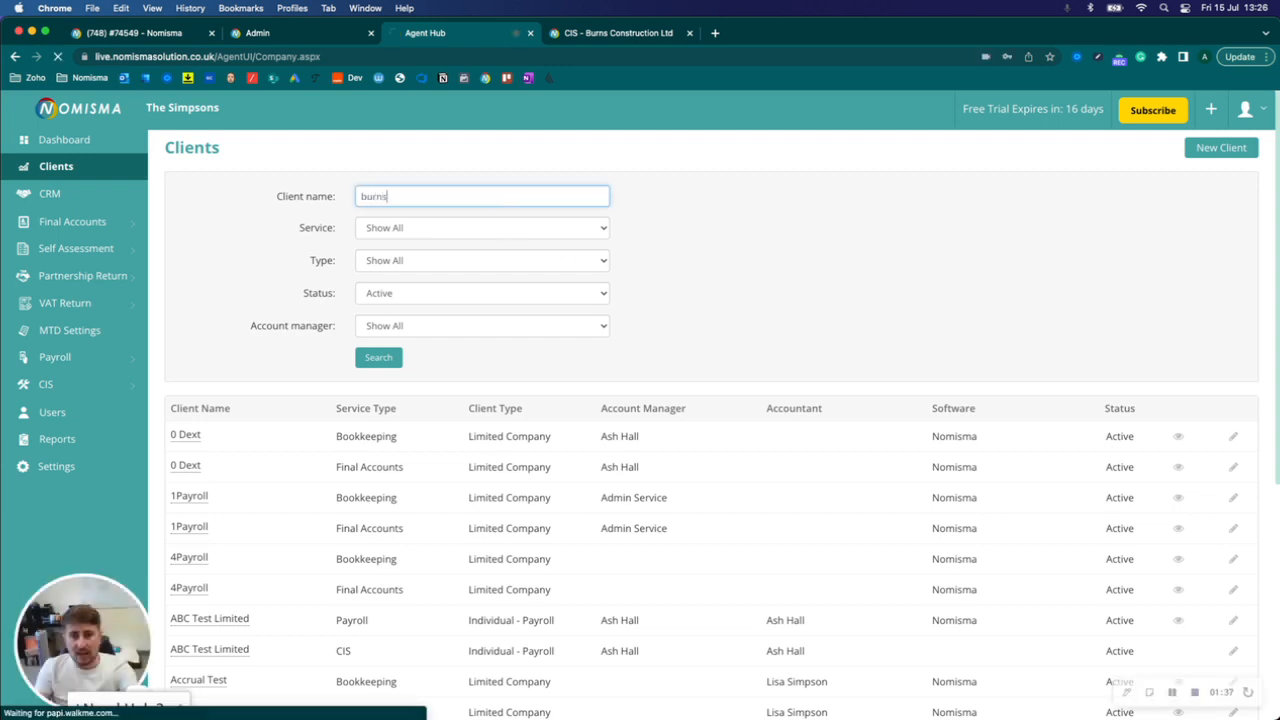
left_click(378, 357)
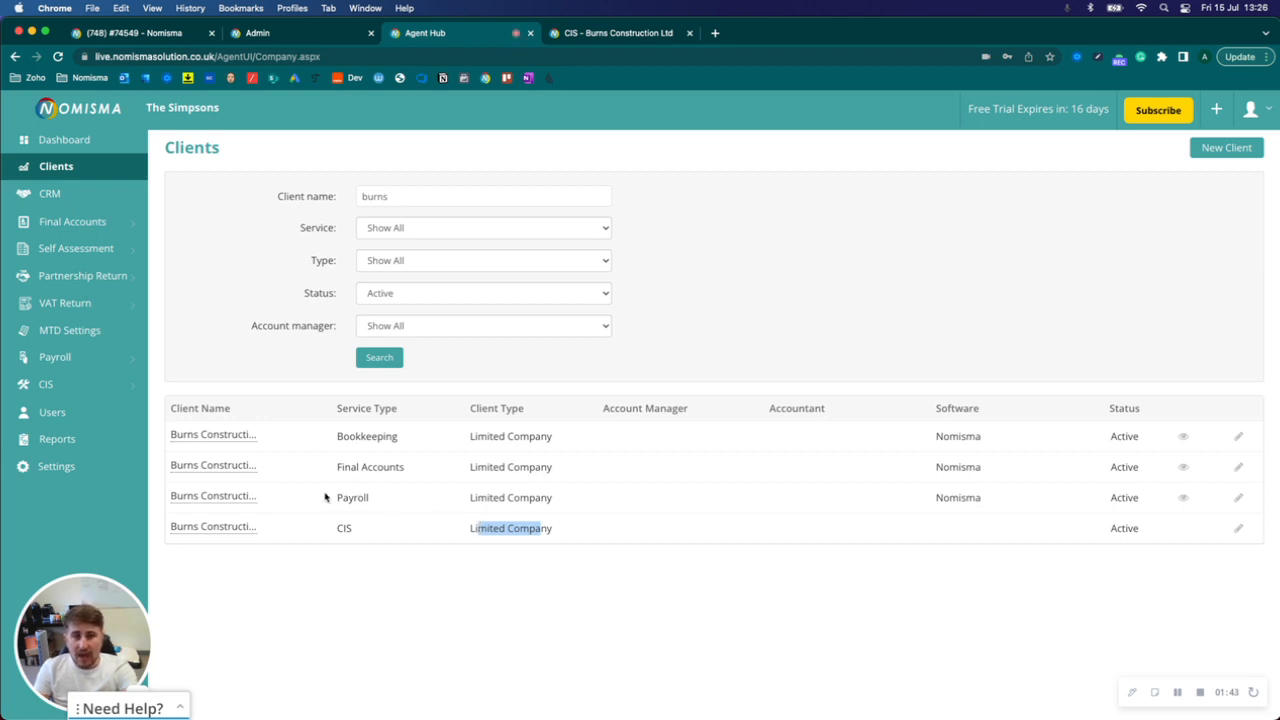
left_click(213, 436)
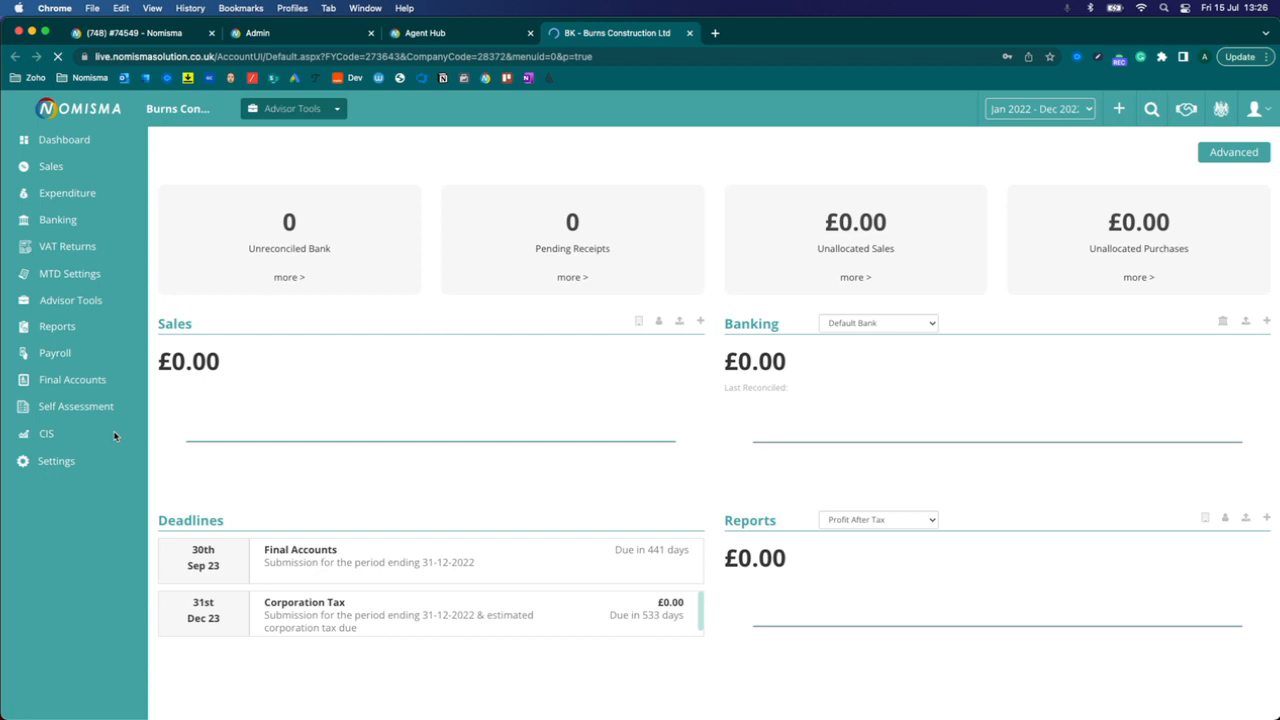
Open CIS from the Burns Construction Ltd bookkeeping sidebar
left_click(46, 433)
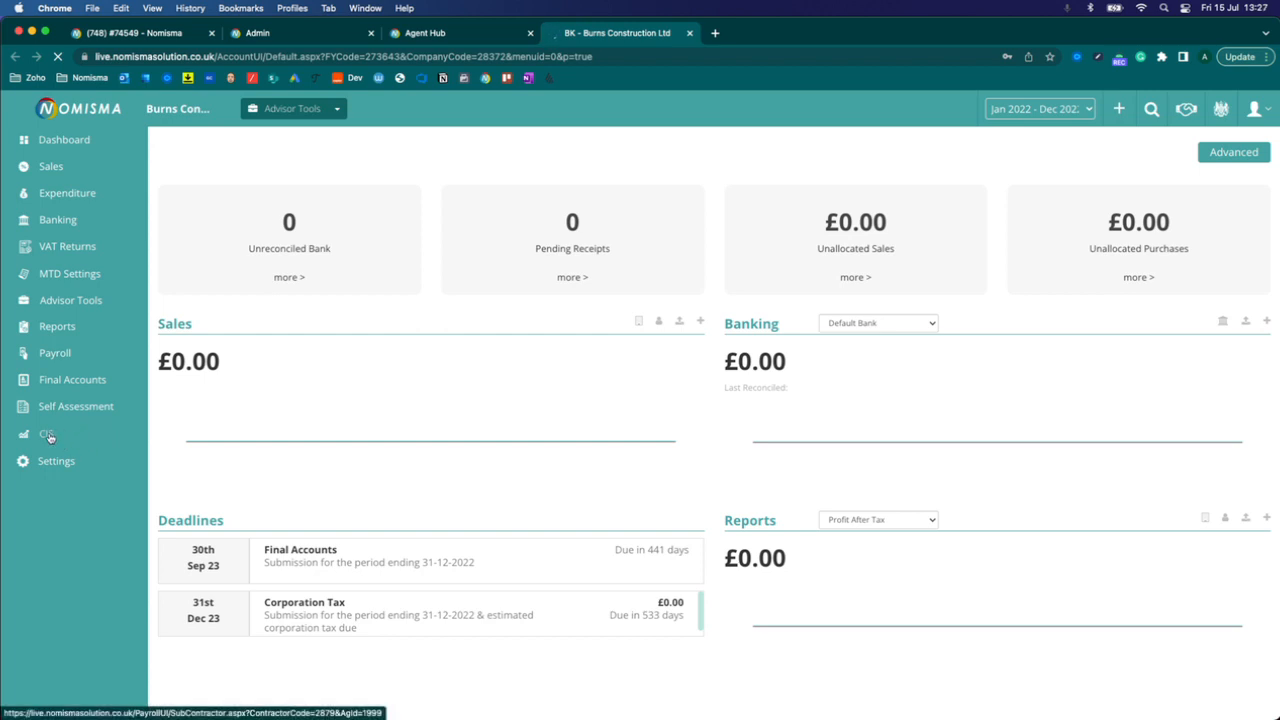
left_click(47, 434)
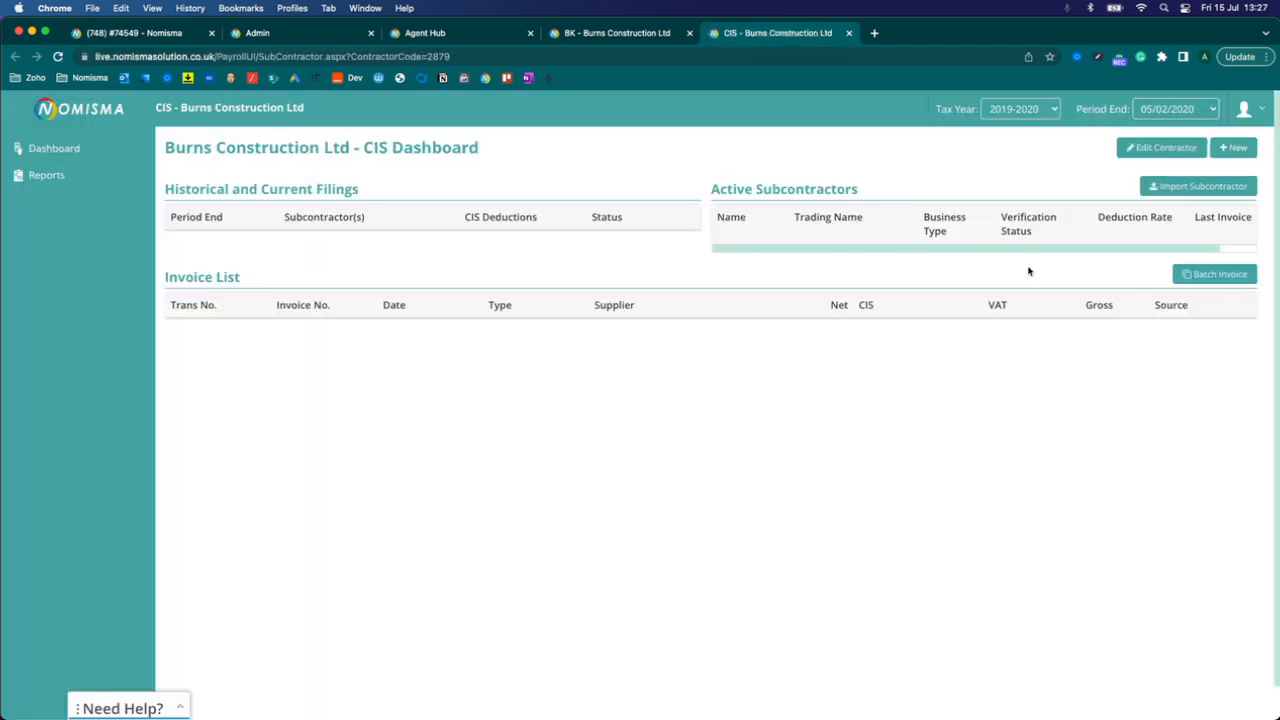
mouse_move(903, 246)
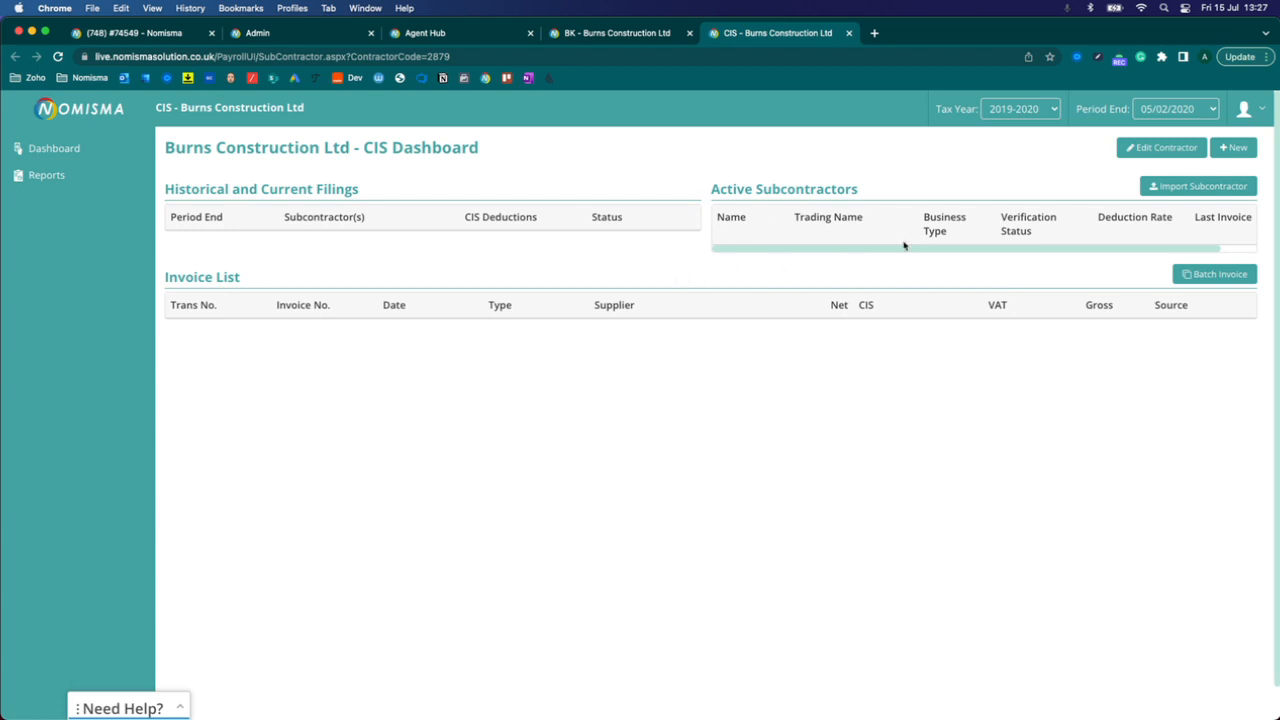
Start a new subcontractor with company name Homer Simpson and registration number 111111
left_click(1233, 147)
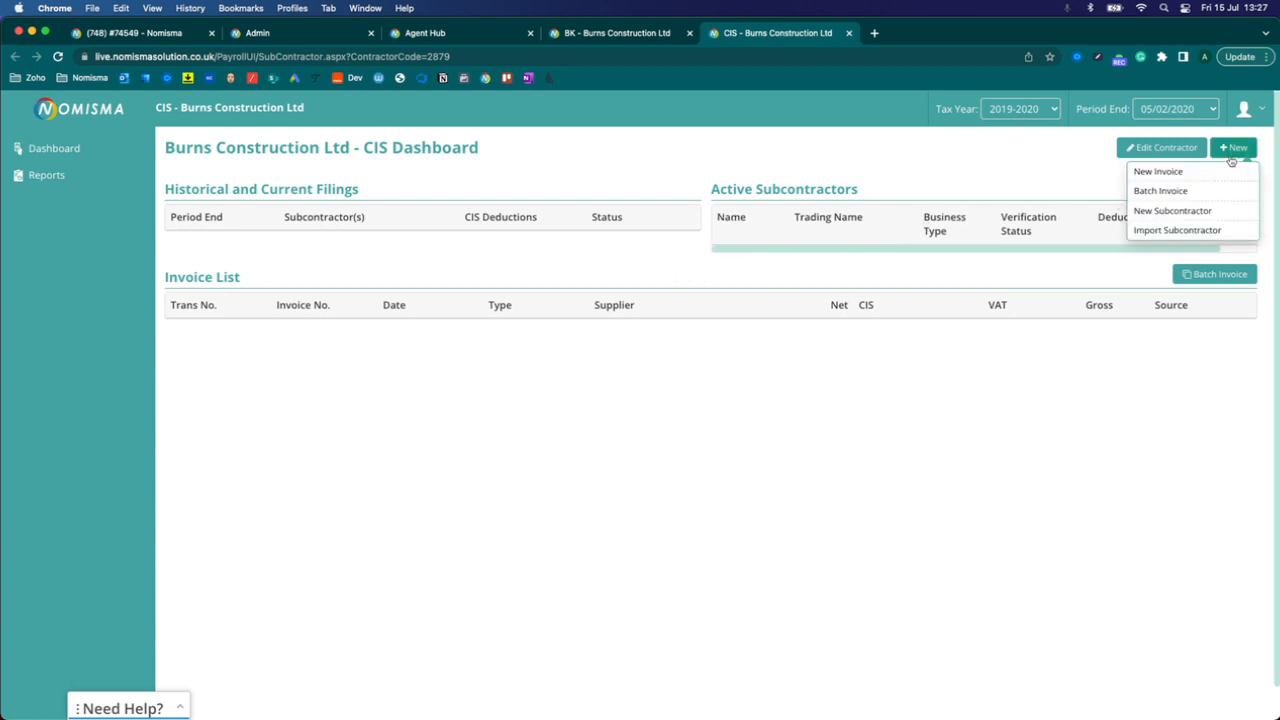
left_click(1172, 210)
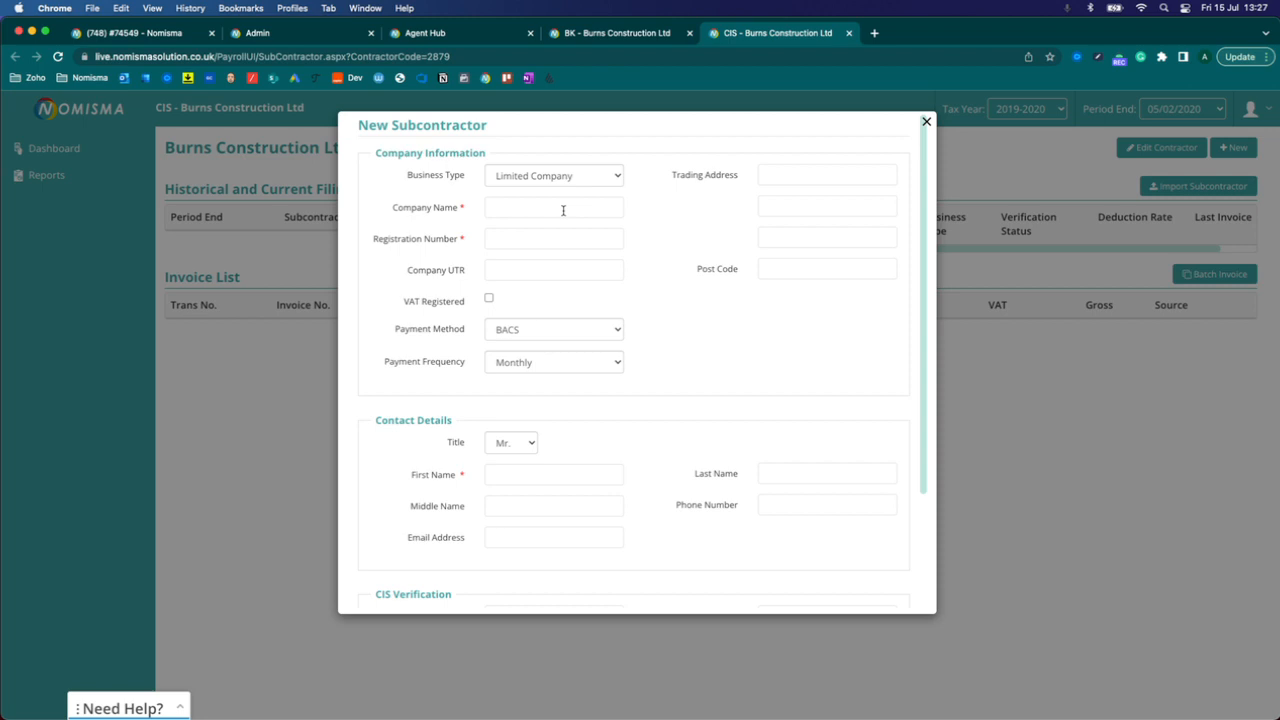
left_click(553, 207)
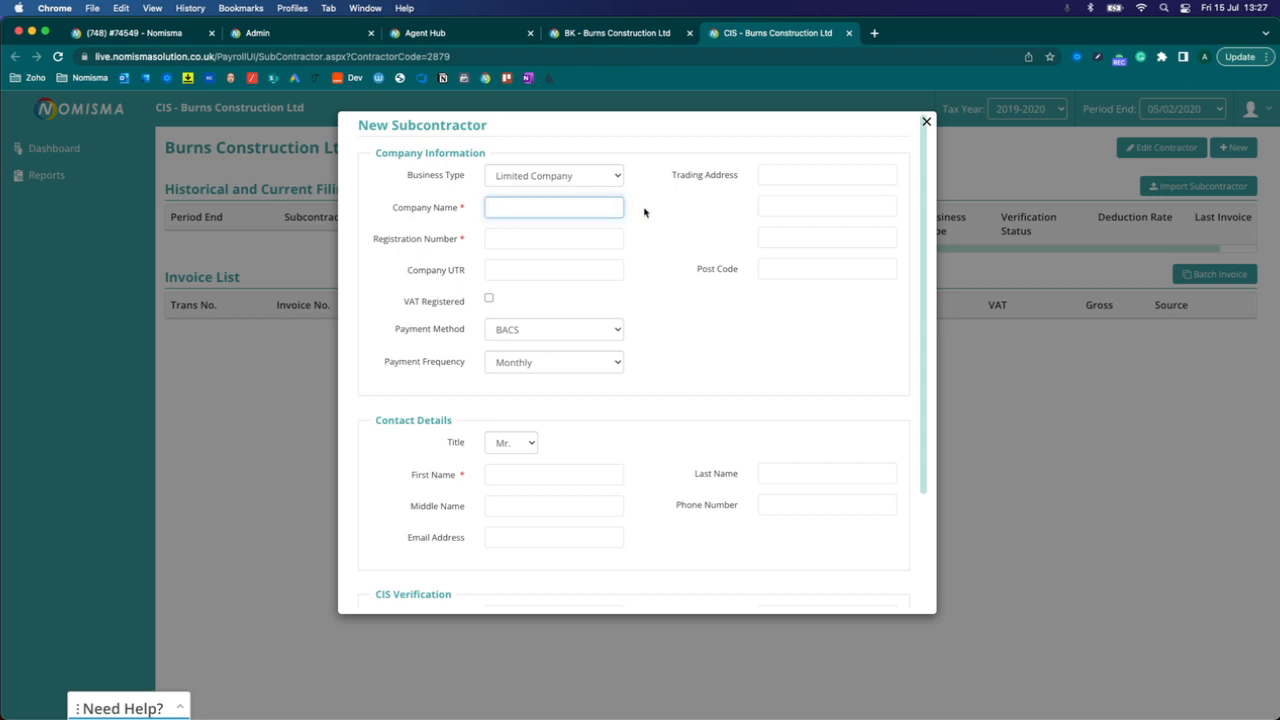
type("Homer Simps")
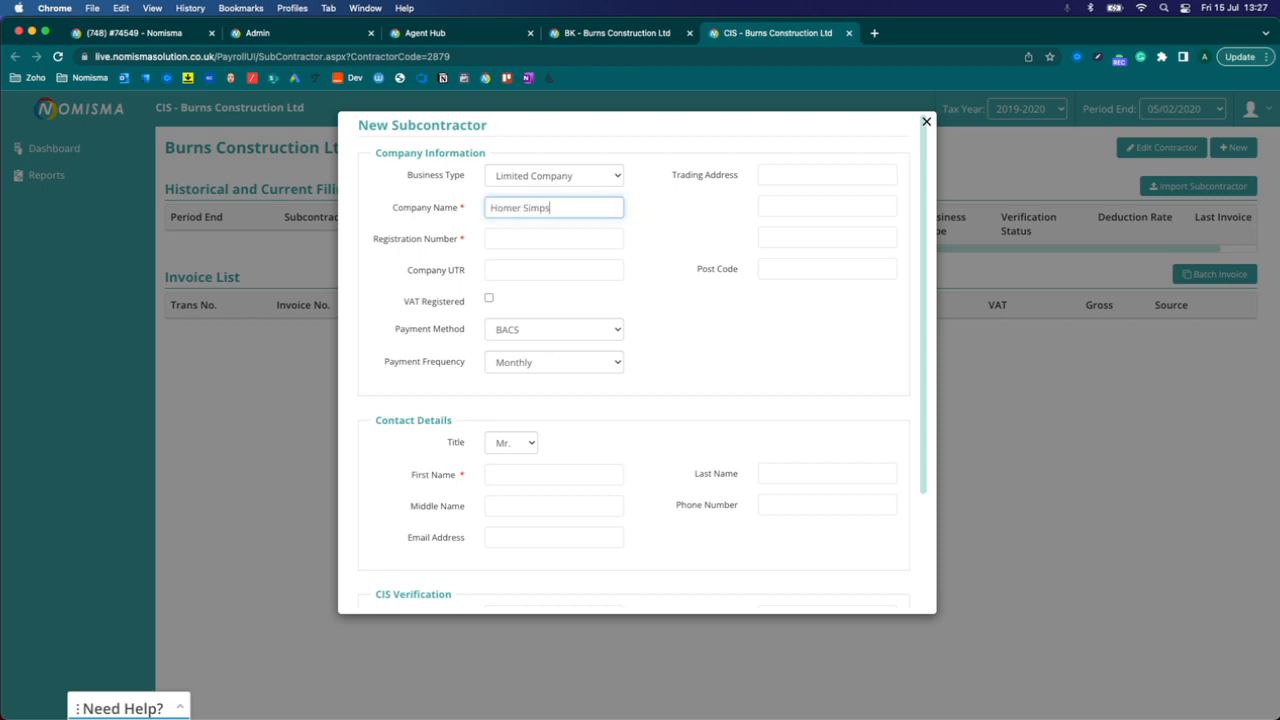
type("111111")
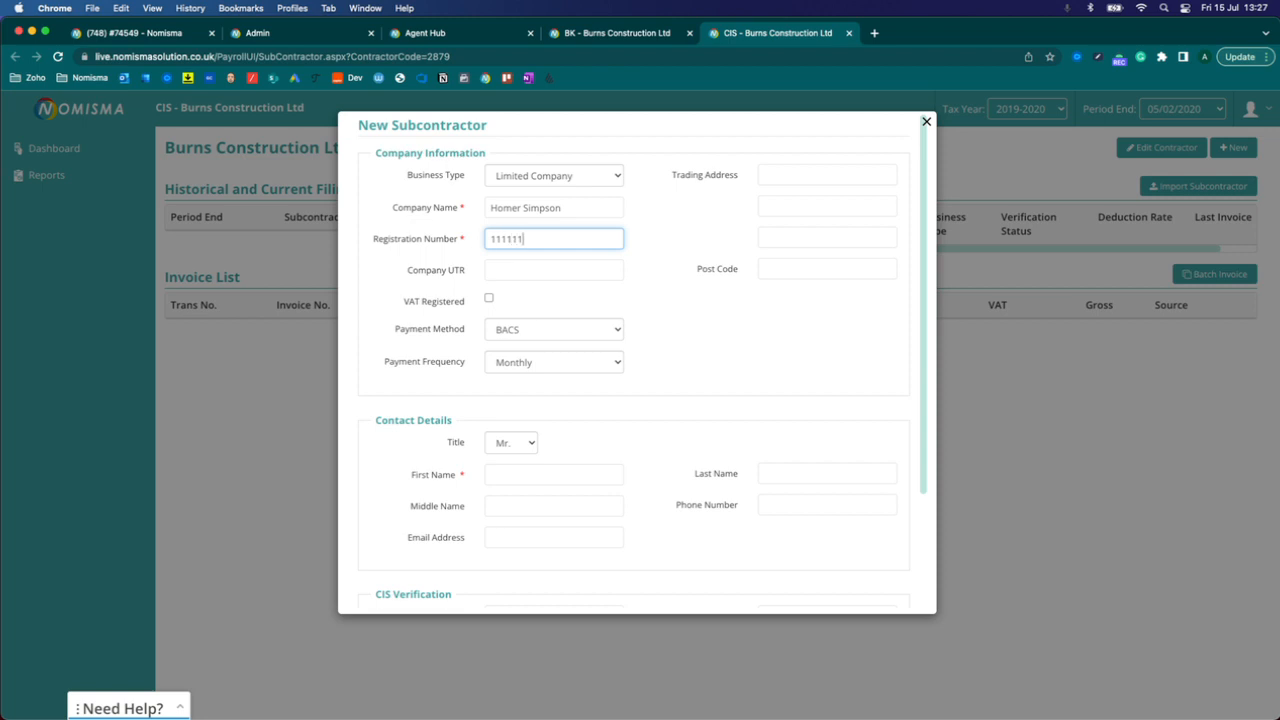
left_click(826, 174)
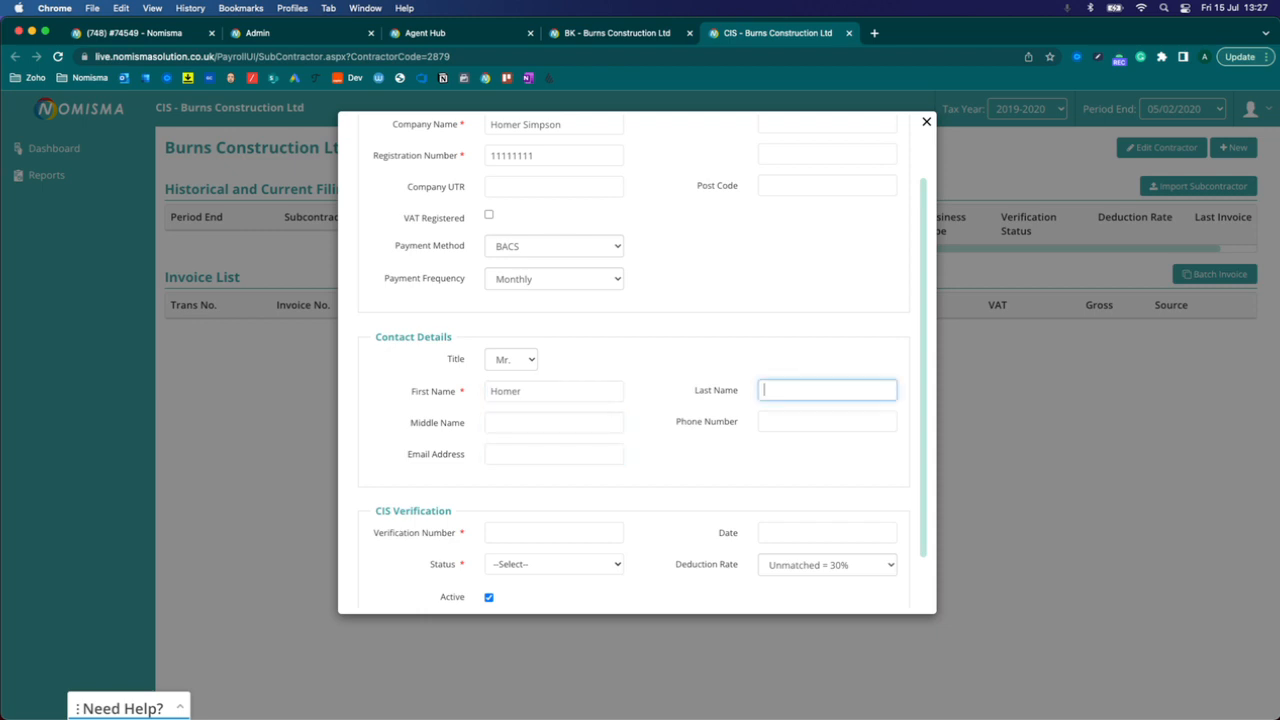
type("Simpson")
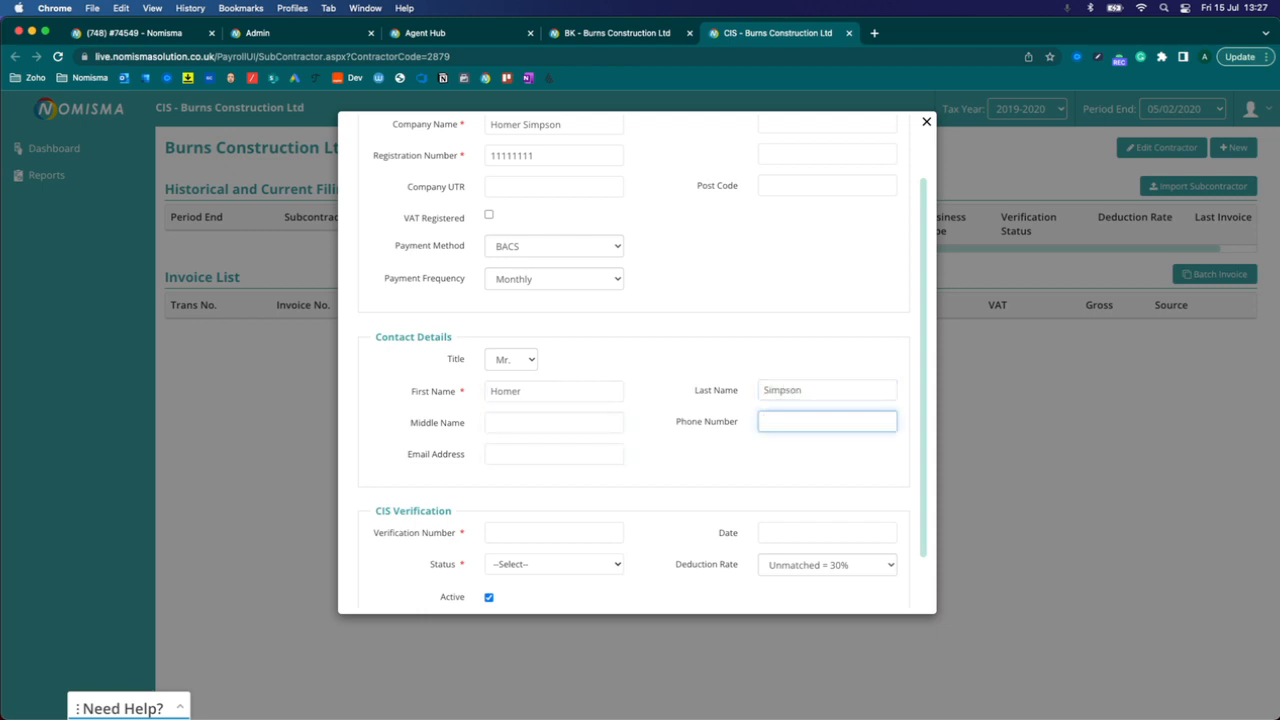
type("33")
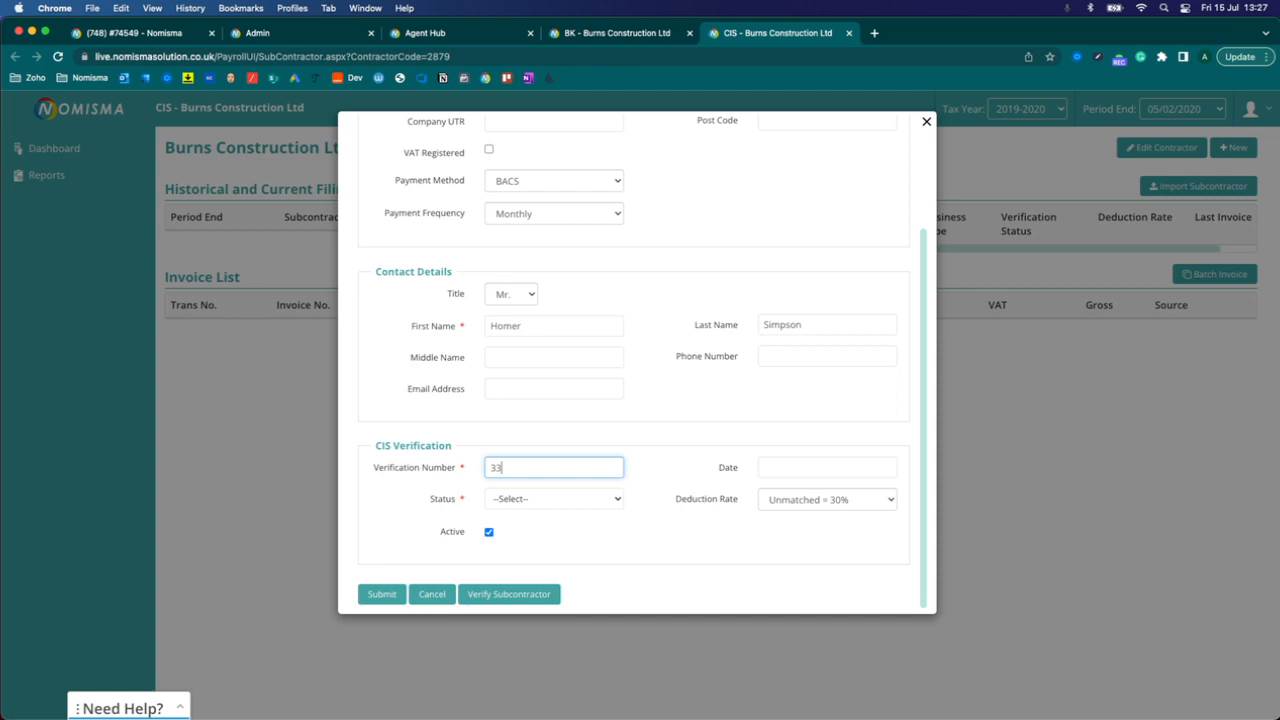
left_click(553, 498)
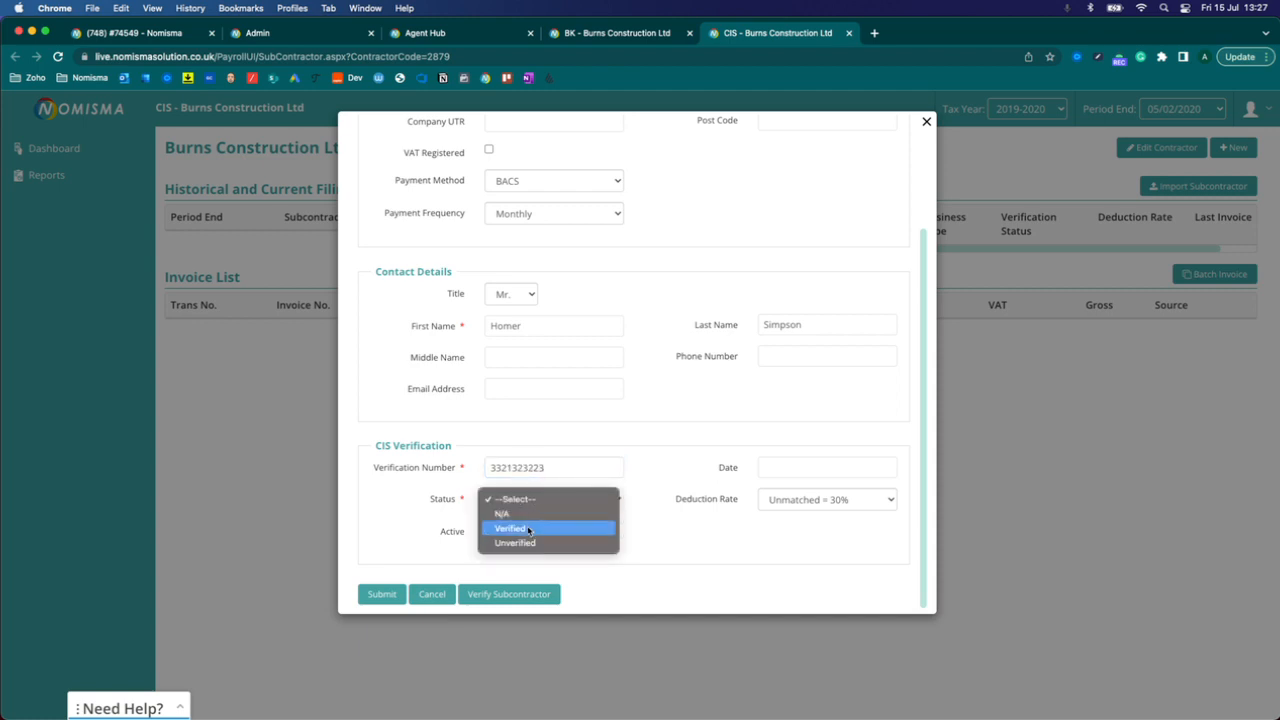
Mark Homer Simpson as Verified with a Net 20% deduction rate and submit
left_click(510, 528)
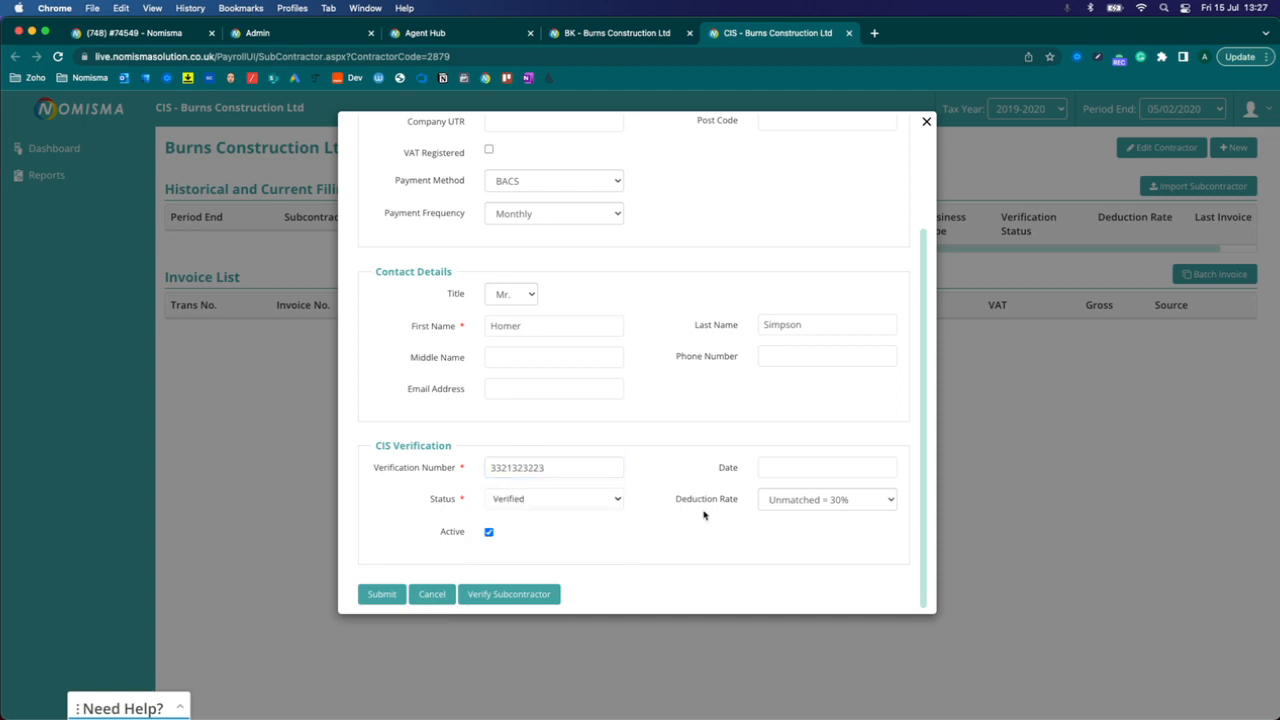
mouse_move(577, 505)
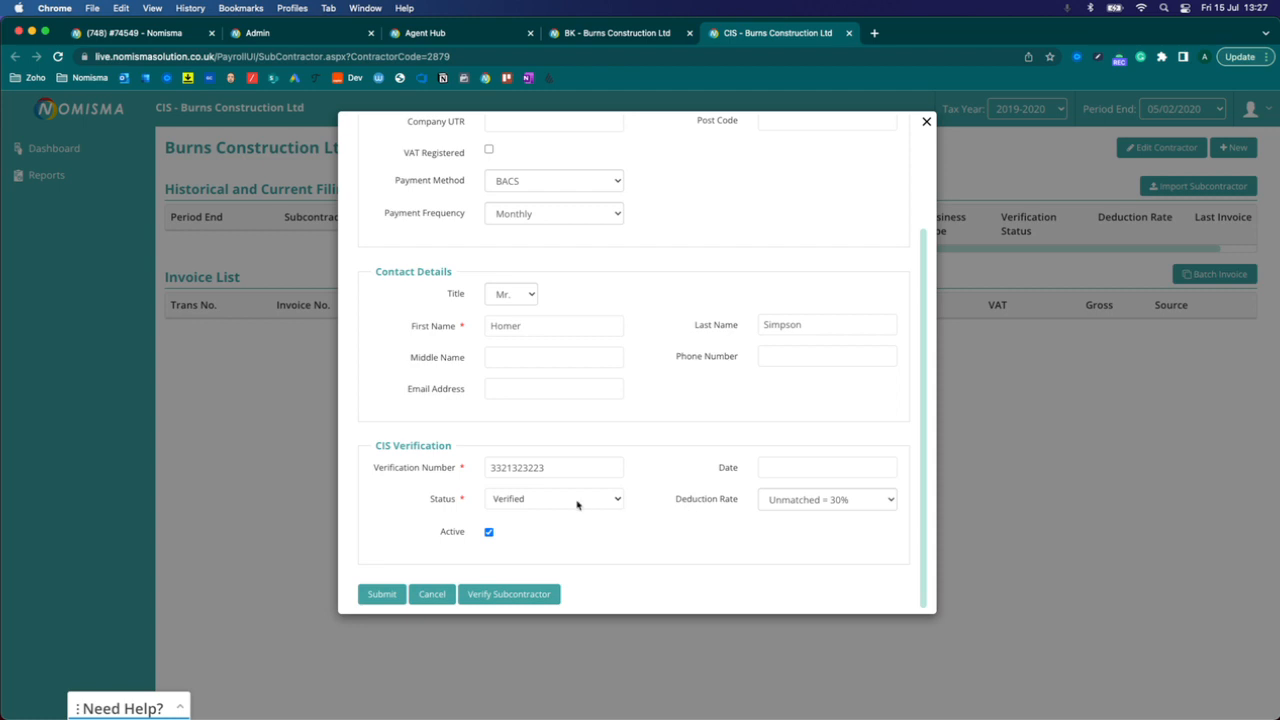
mouse_move(710, 508)
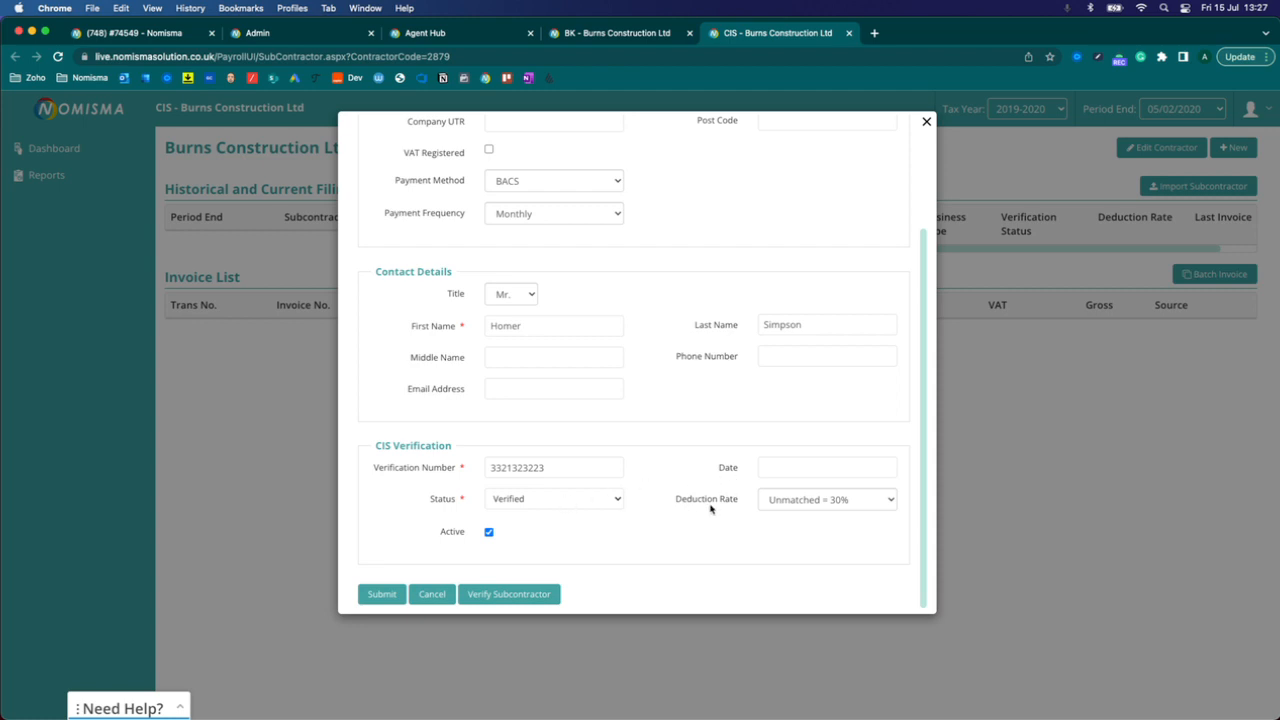
mouse_move(700, 506)
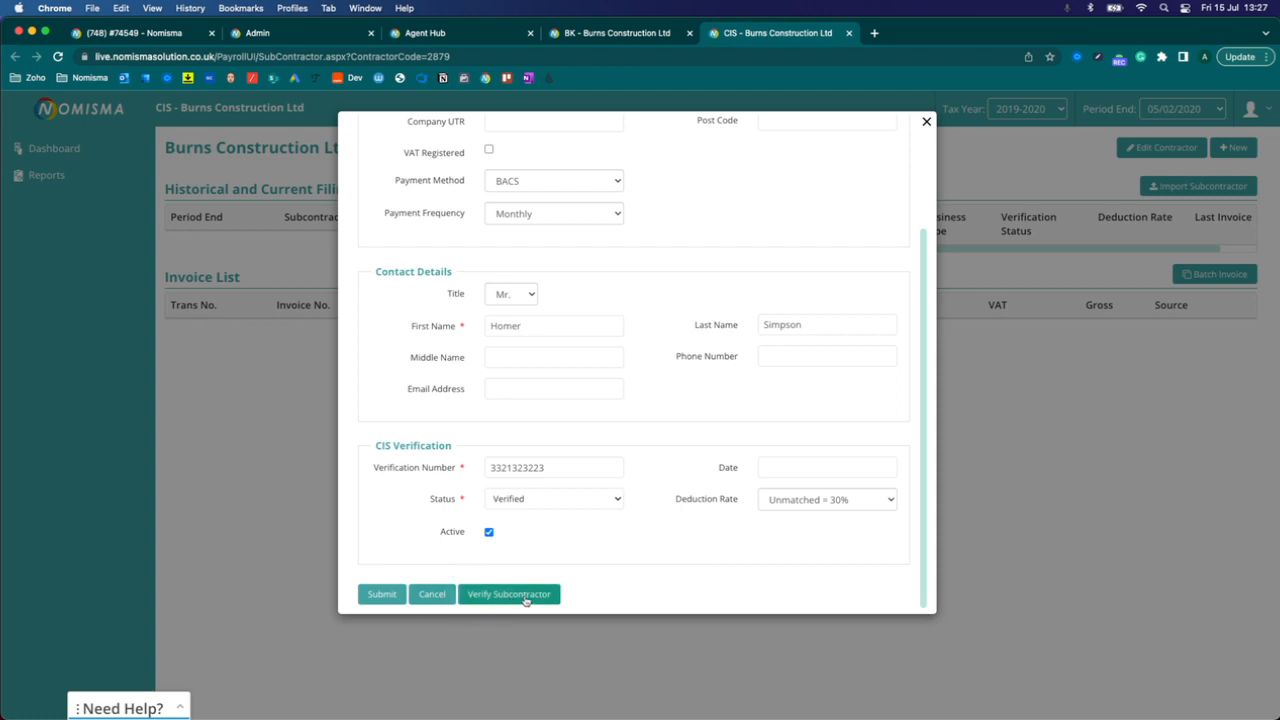
mouse_move(523, 531)
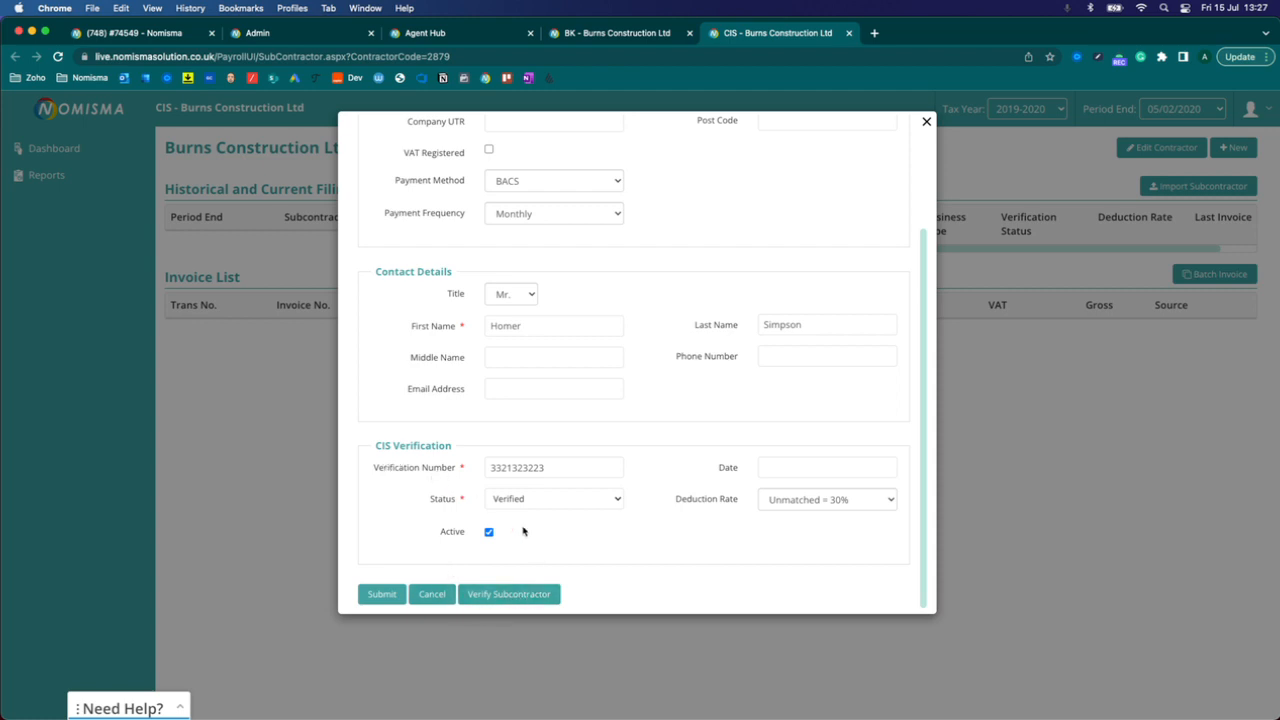
mouse_move(730, 503)
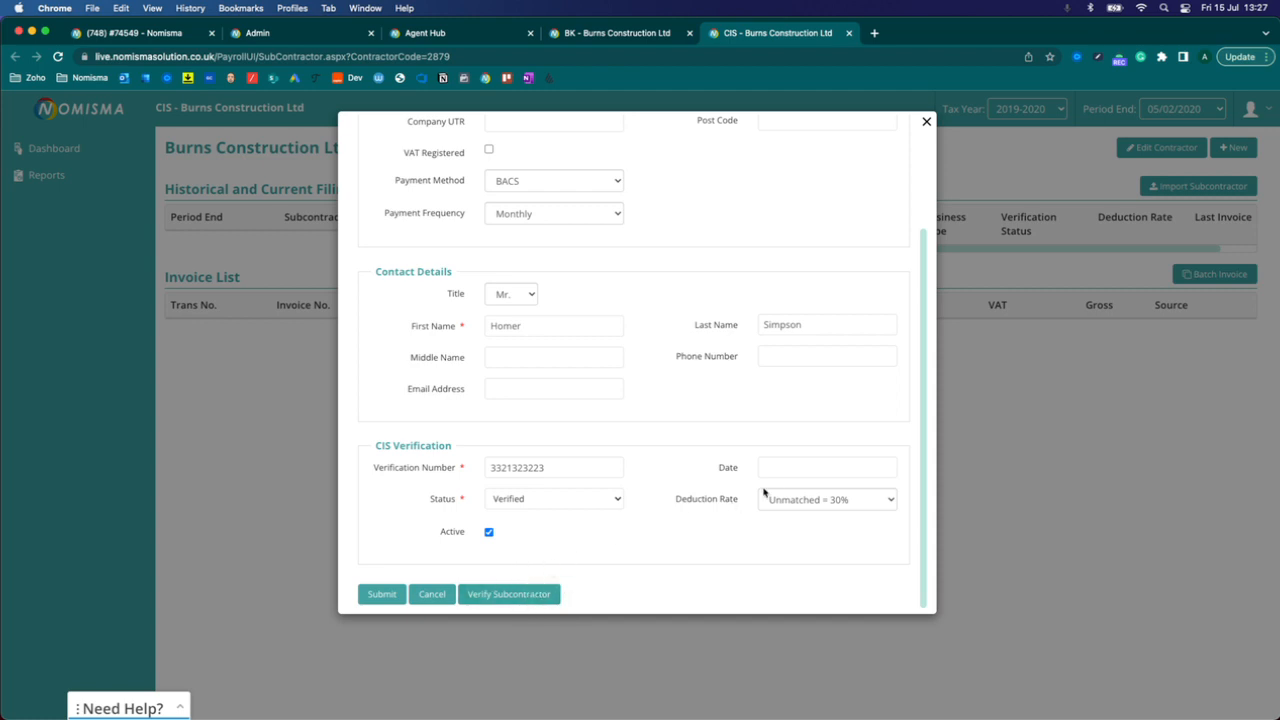
left_click(826, 499)
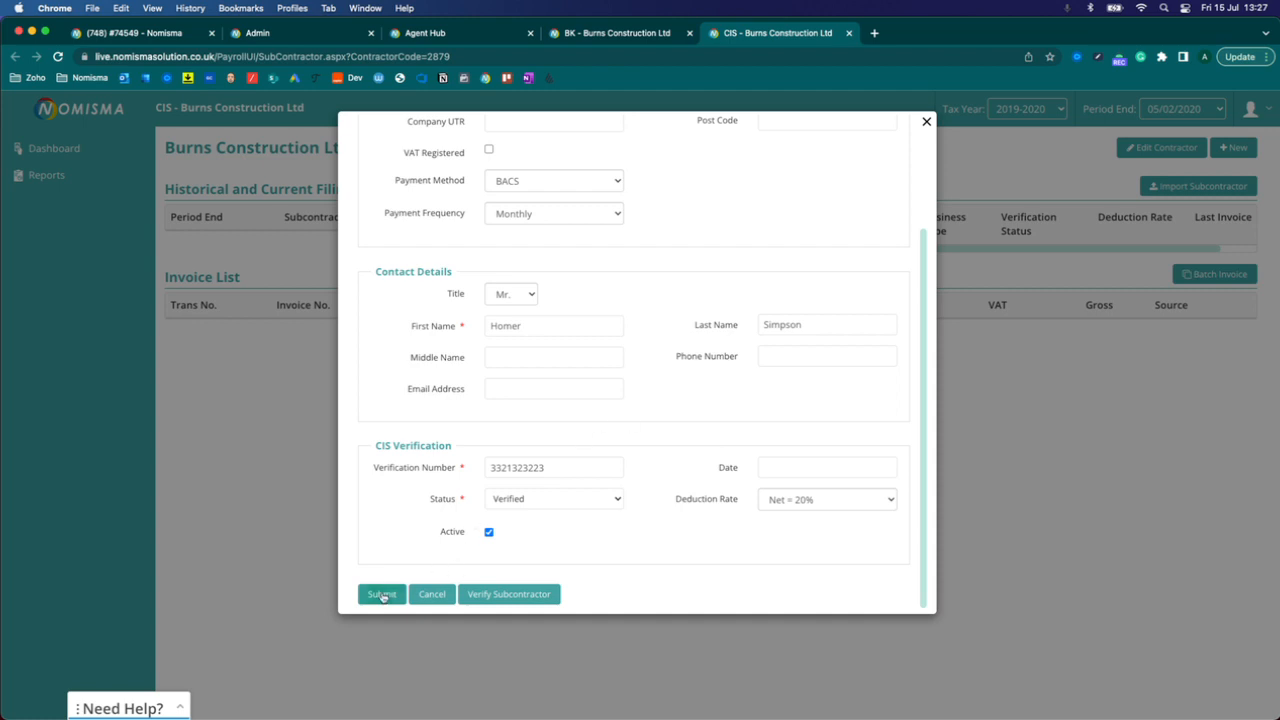
left_click(381, 594)
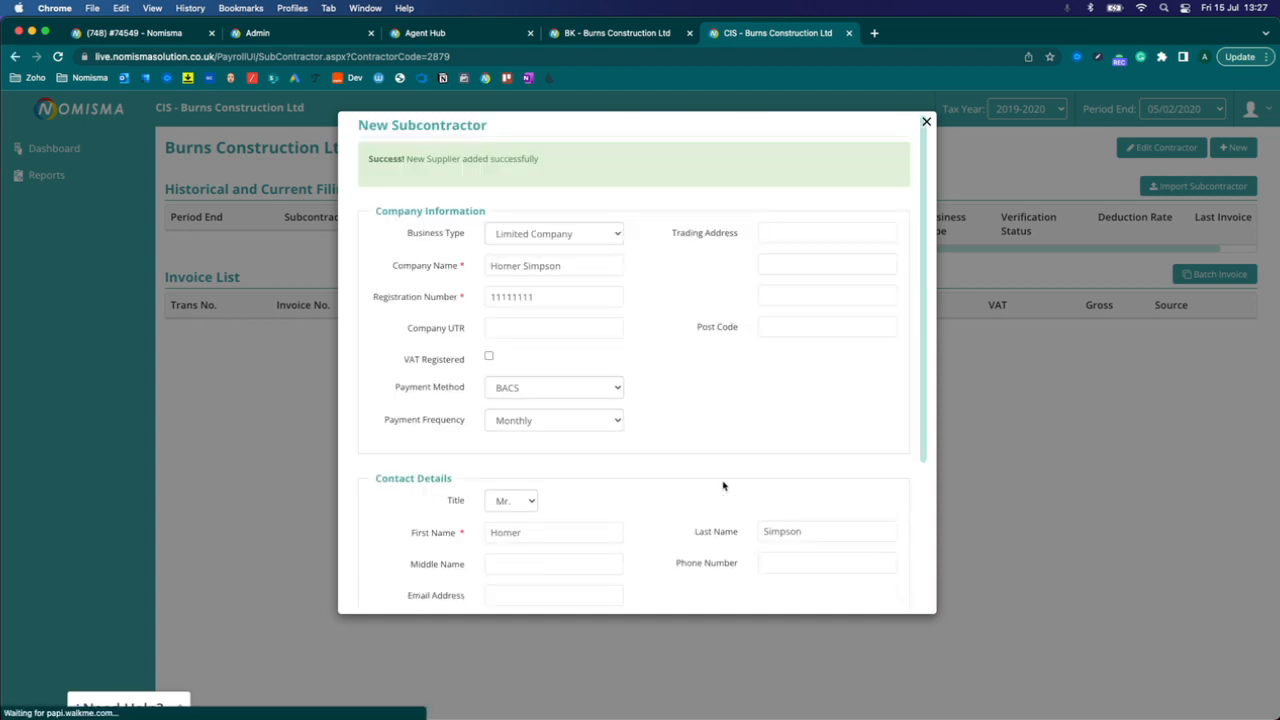
Confirm Homer Simpson appears under bookkeeping Suppliers, then go back to the CIS dashboard
left_click(925, 121)
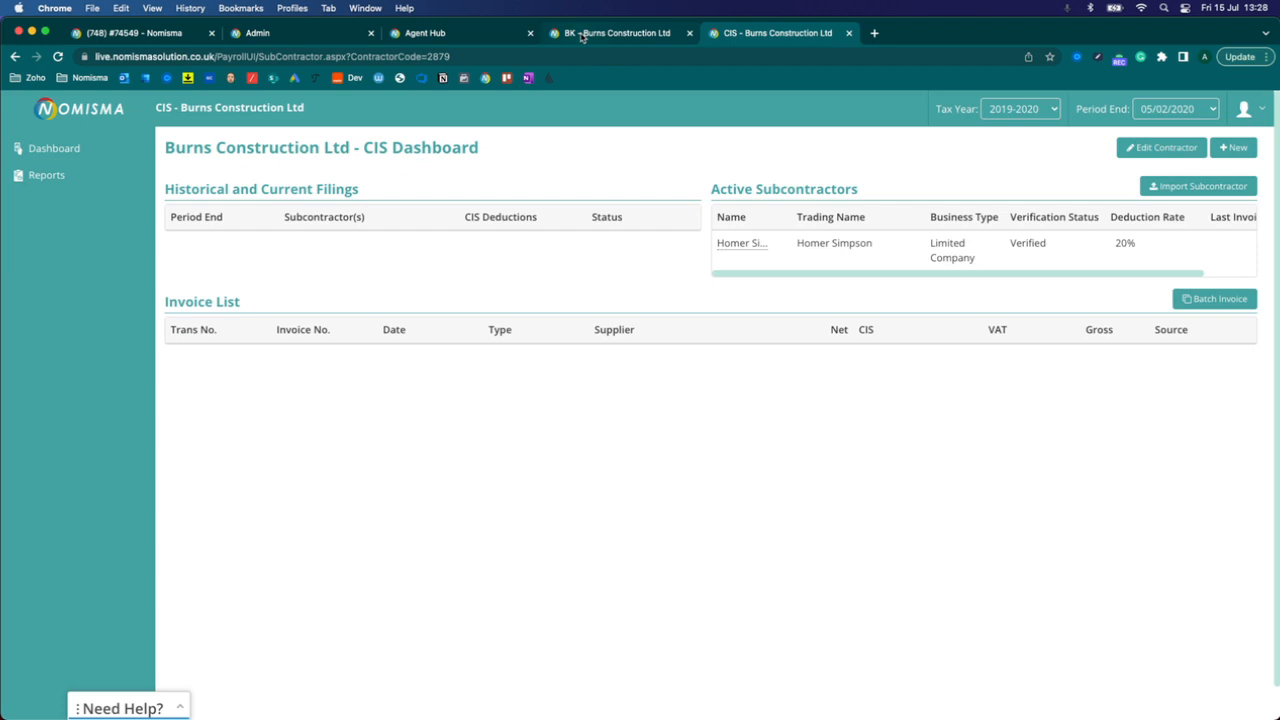
left_click(617, 33)
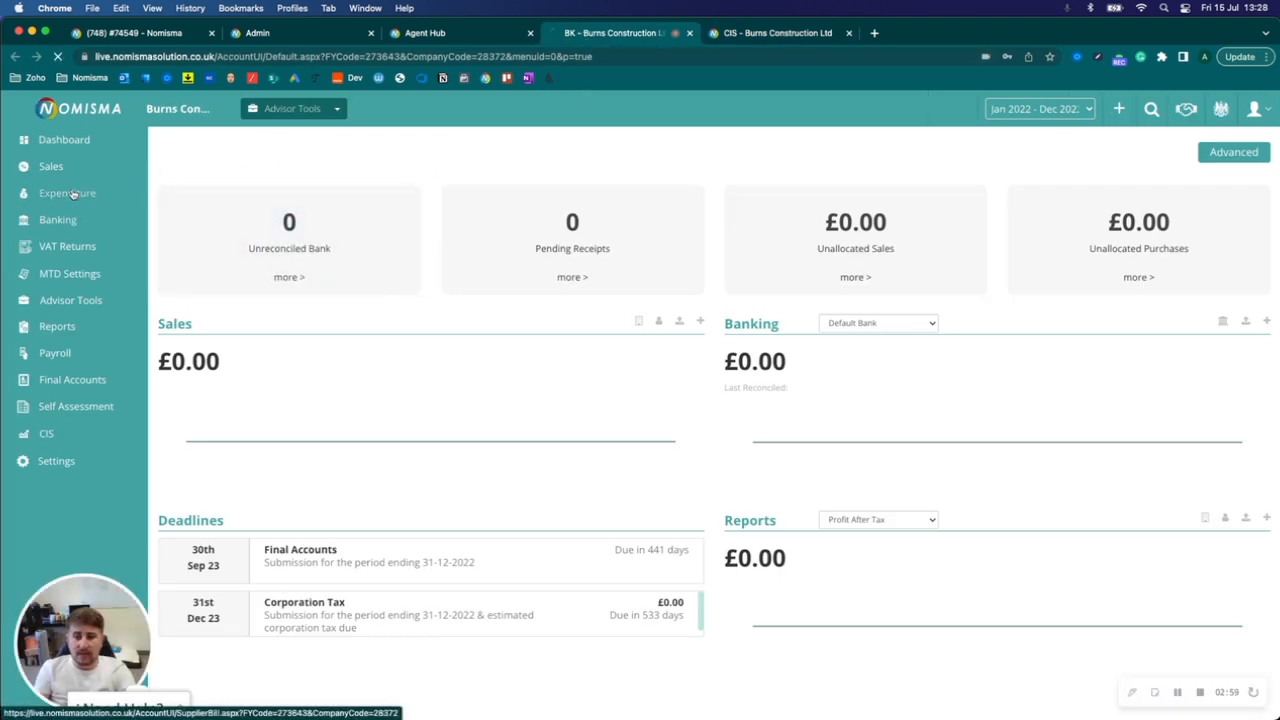
left_click(67, 193)
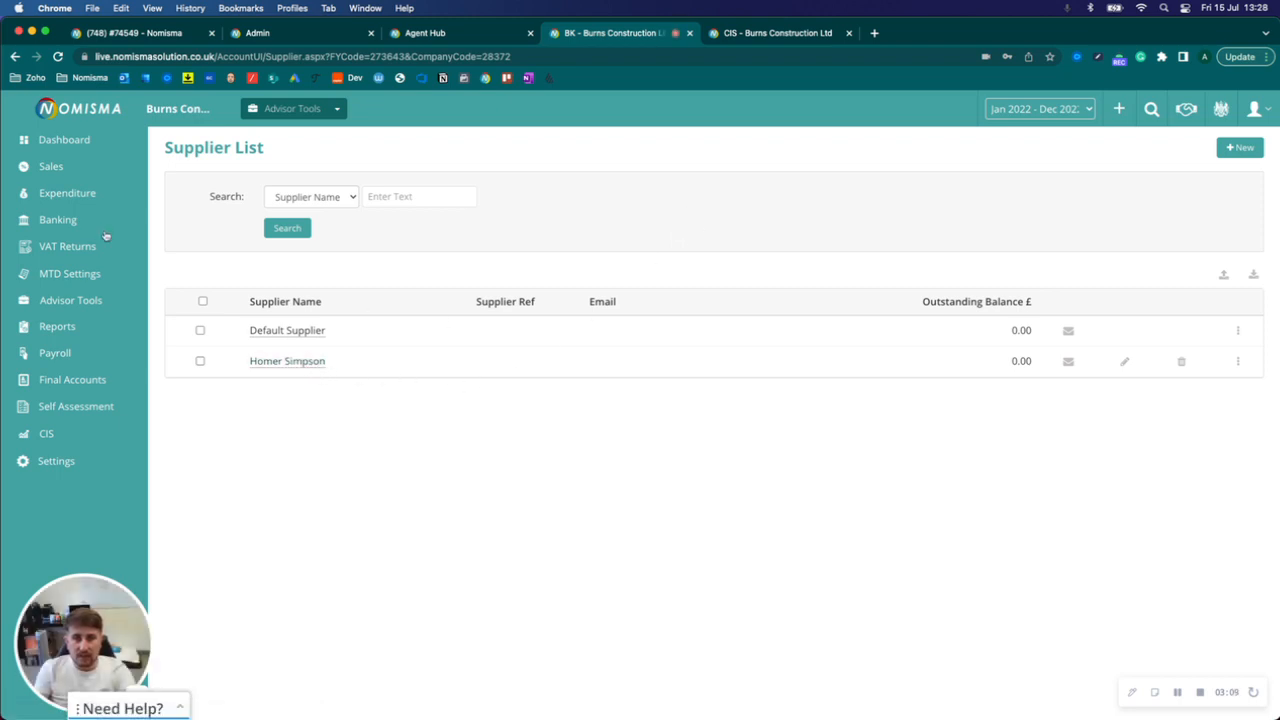
left_click(770, 33)
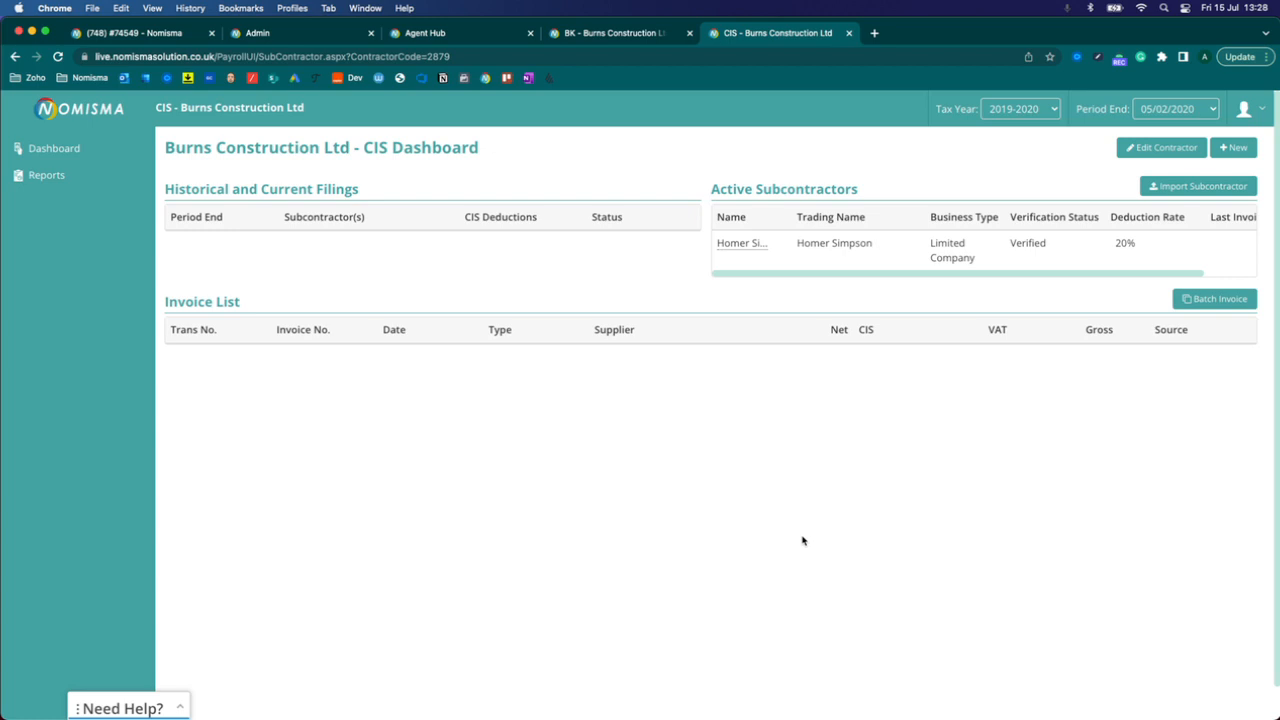
left_click(1233, 147)
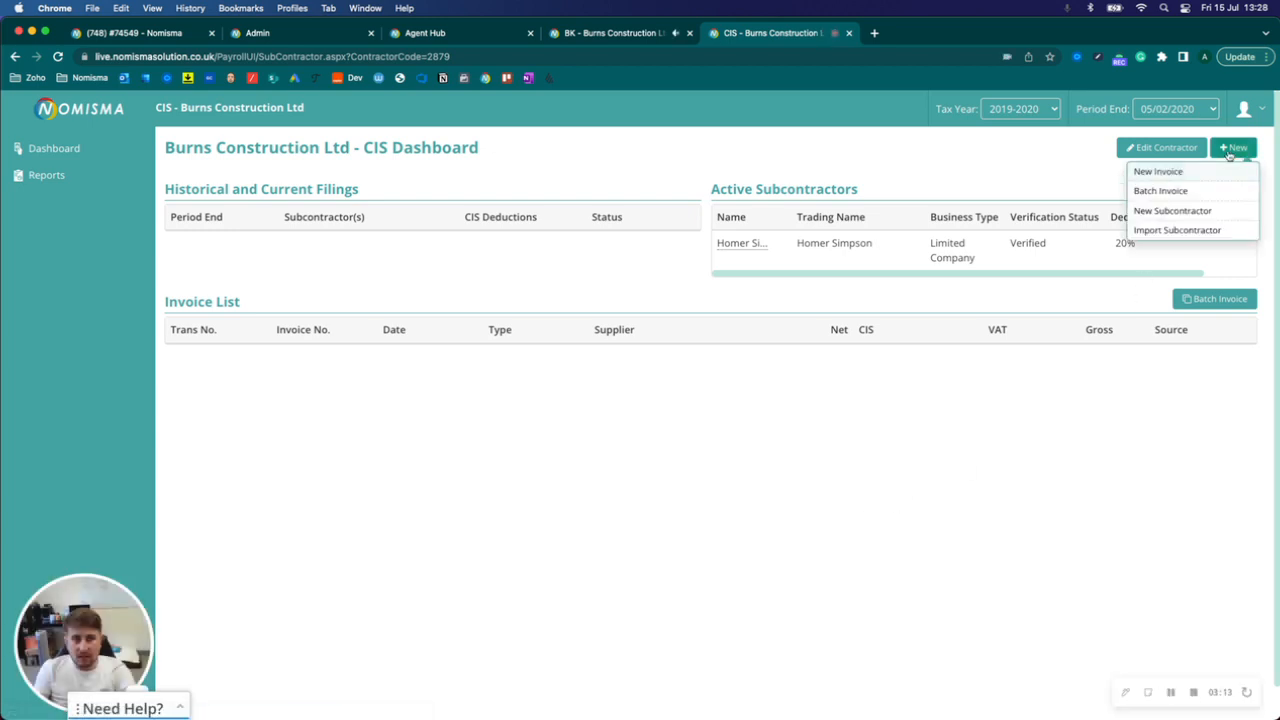
Start a new invoice for supplier Homer Simpson with a Labour - Cost of Sale first line
left_click(1158, 171)
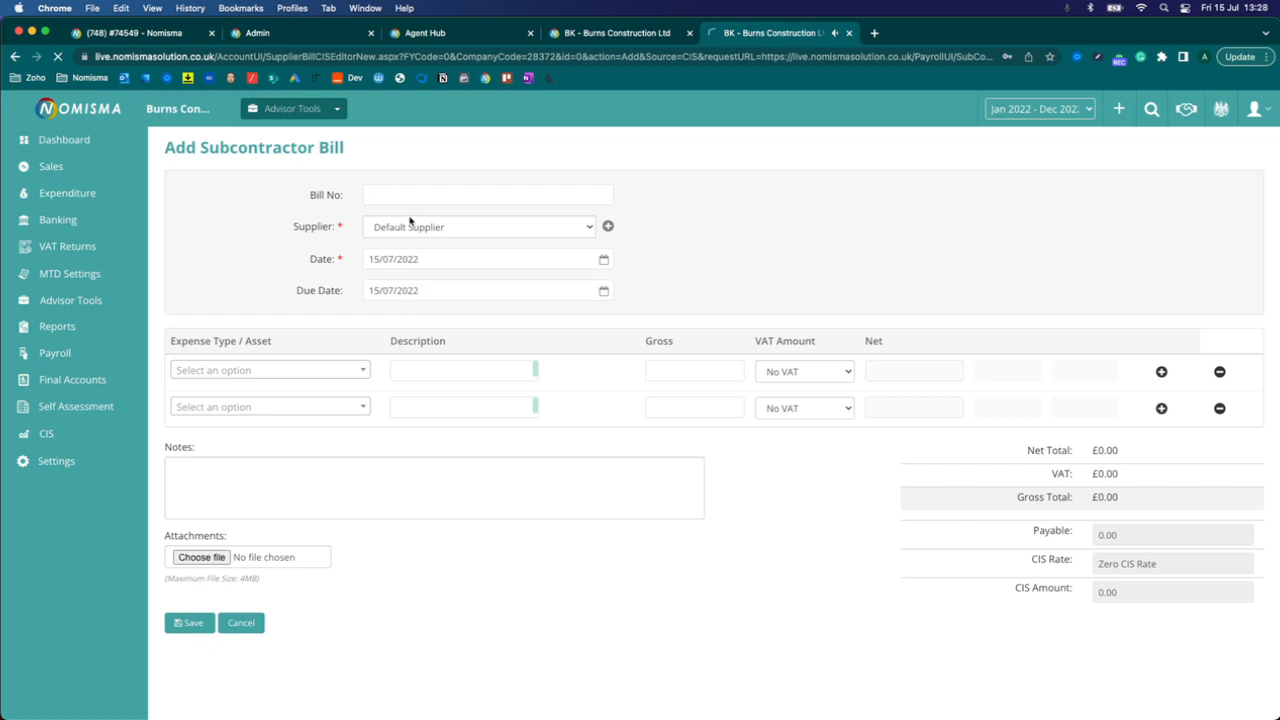
left_click(480, 226)
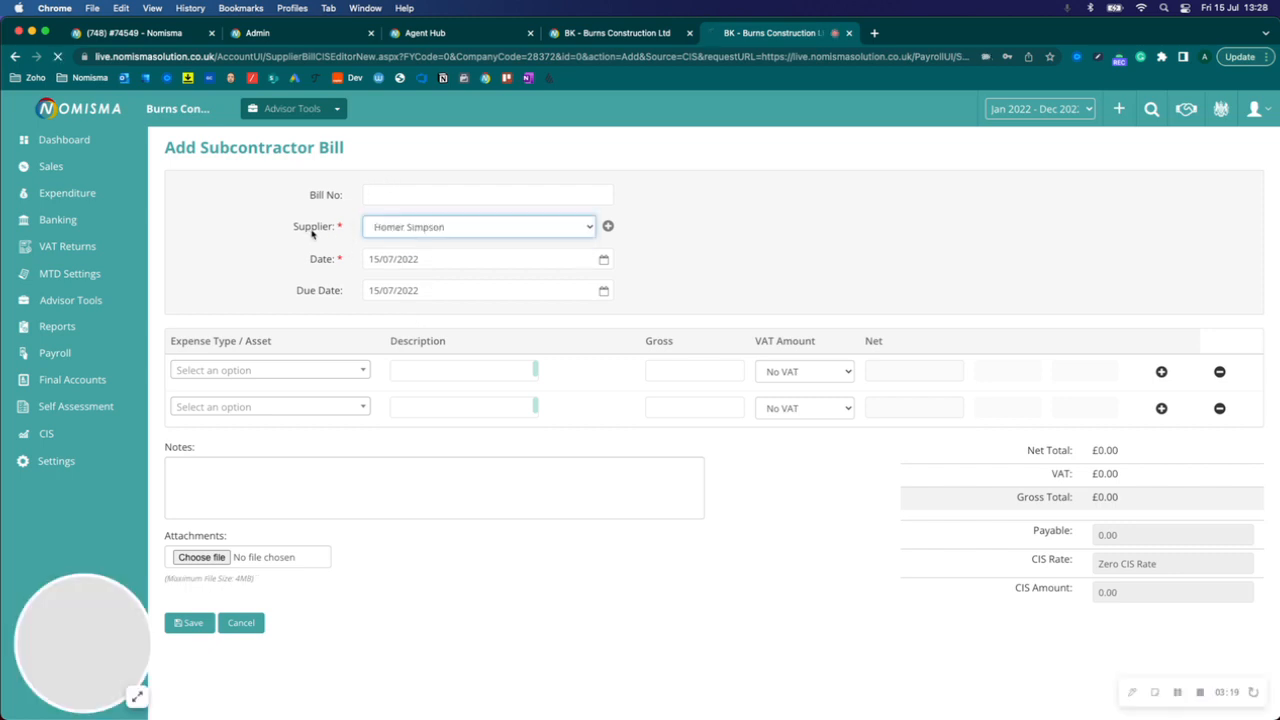
left_click(270, 369)
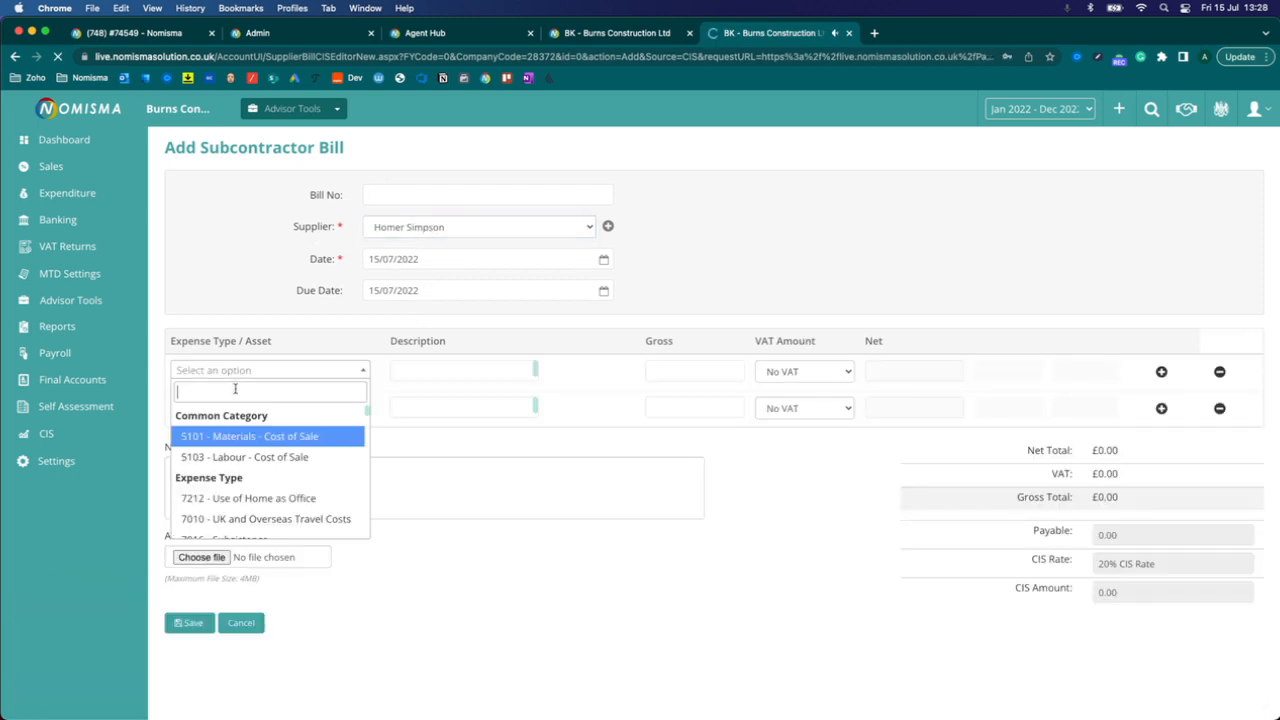
mouse_move(244, 457)
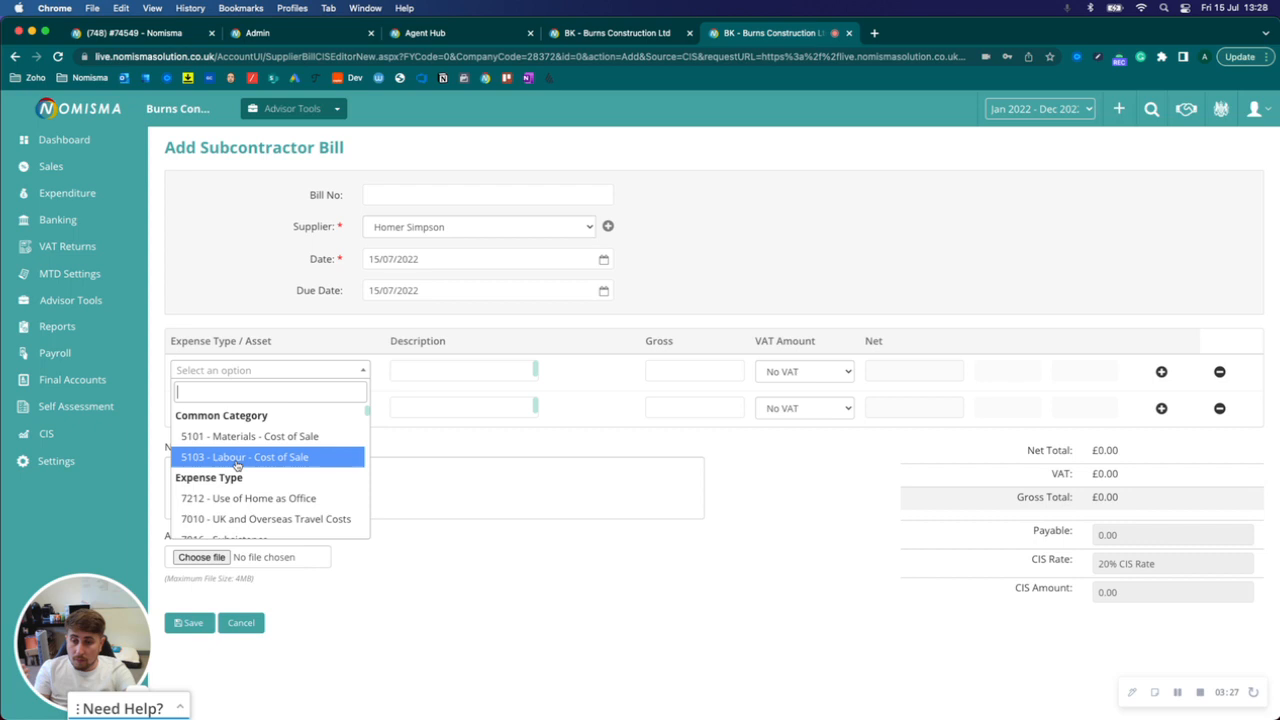
left_click(244, 456)
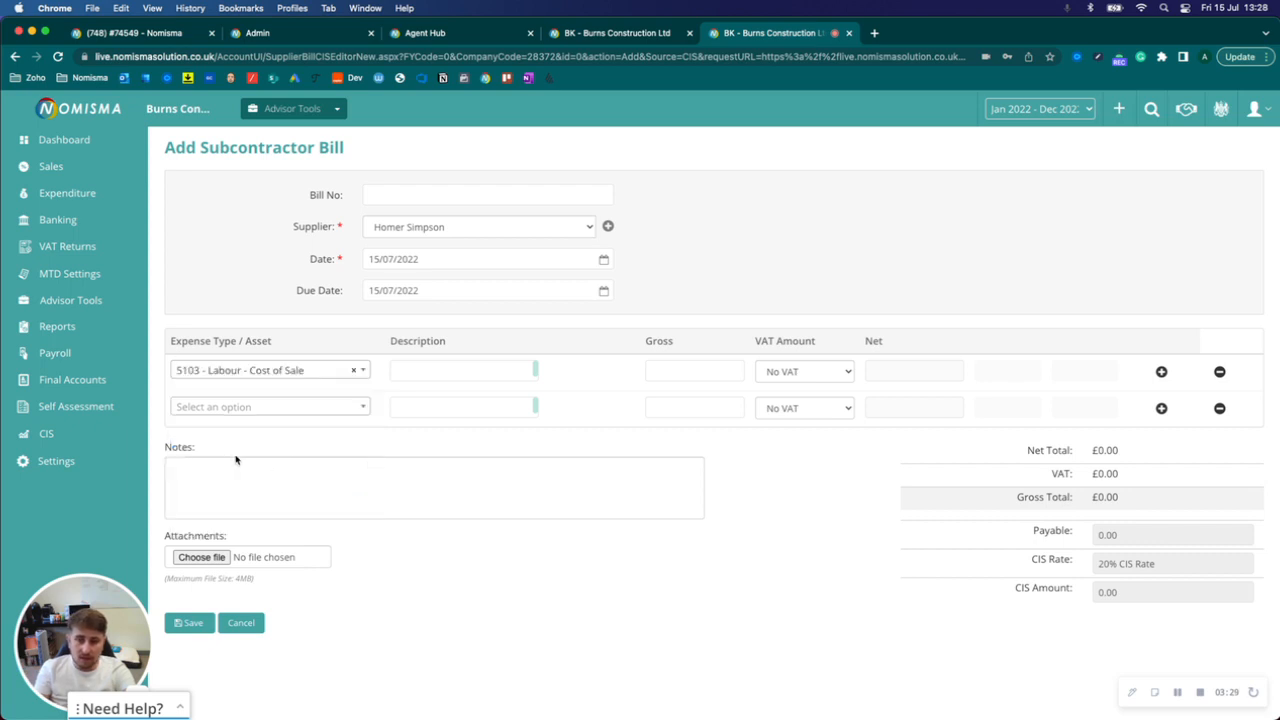
Enter Labour and Materials line descriptions with gross 1000 each, then save the bill
left_click(270, 406)
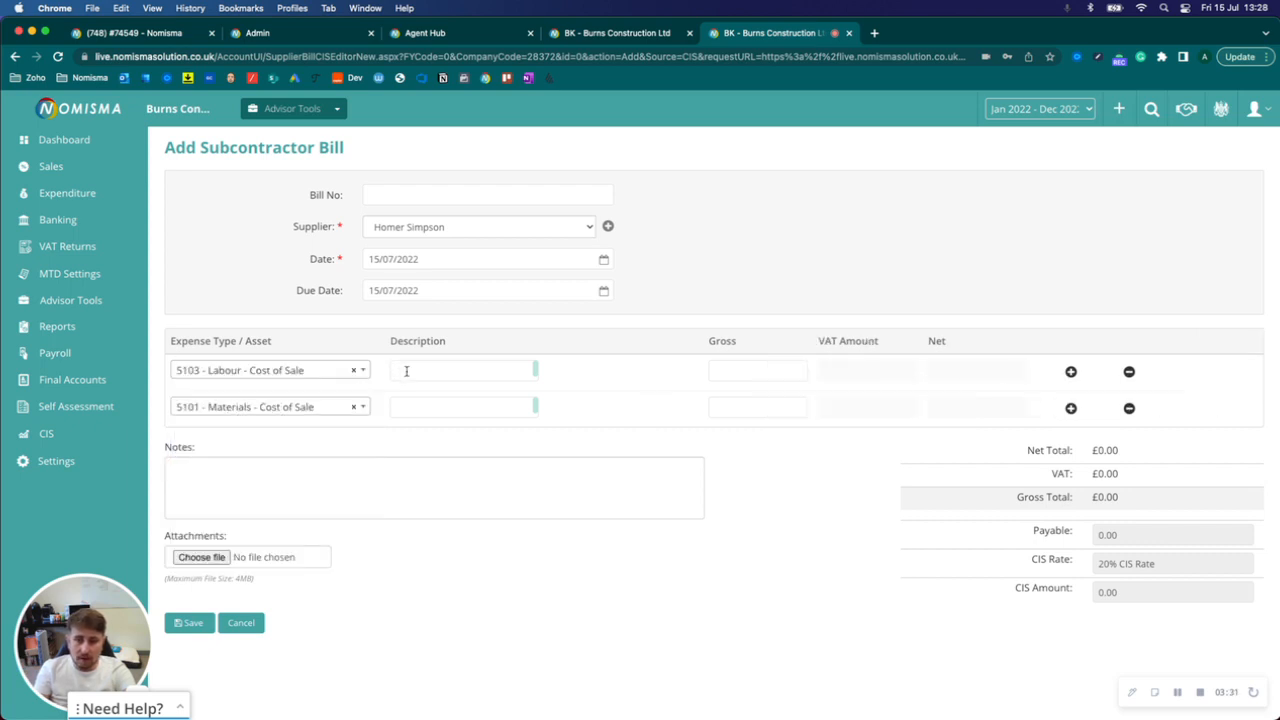
type("Labour")
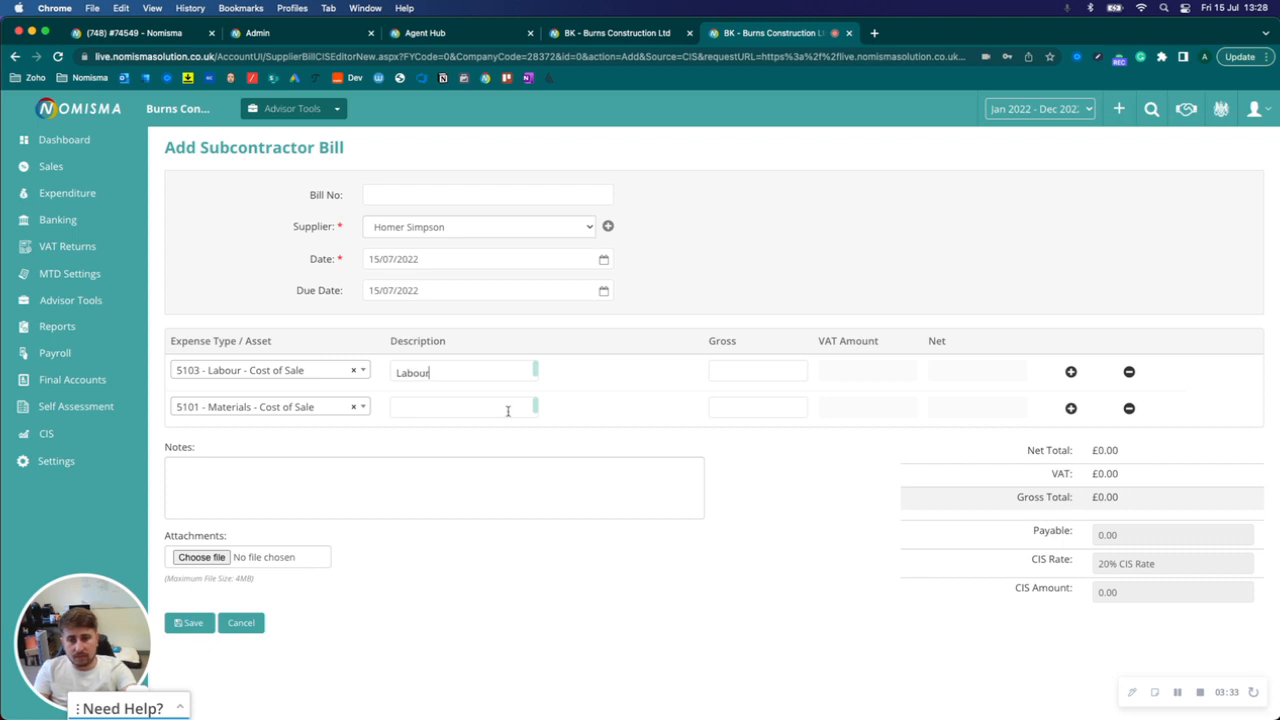
type("Materials")
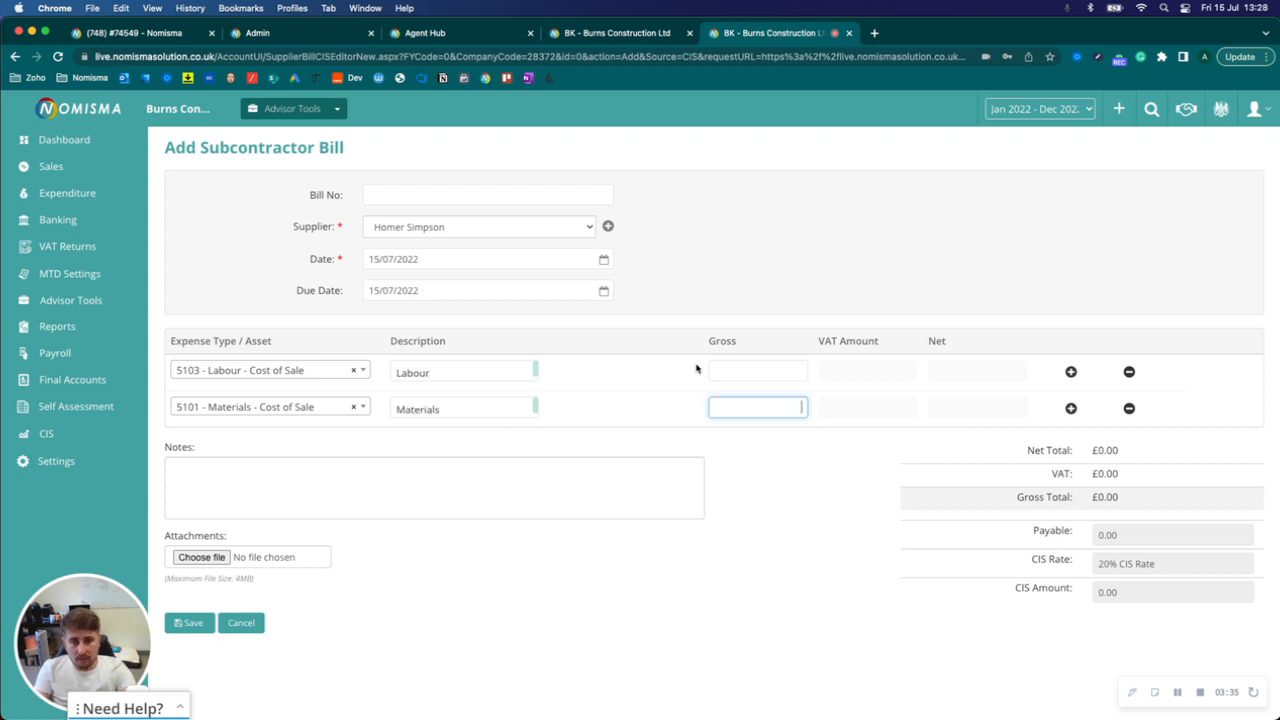
type("1000")
left_click(758, 371)
type("1,000")
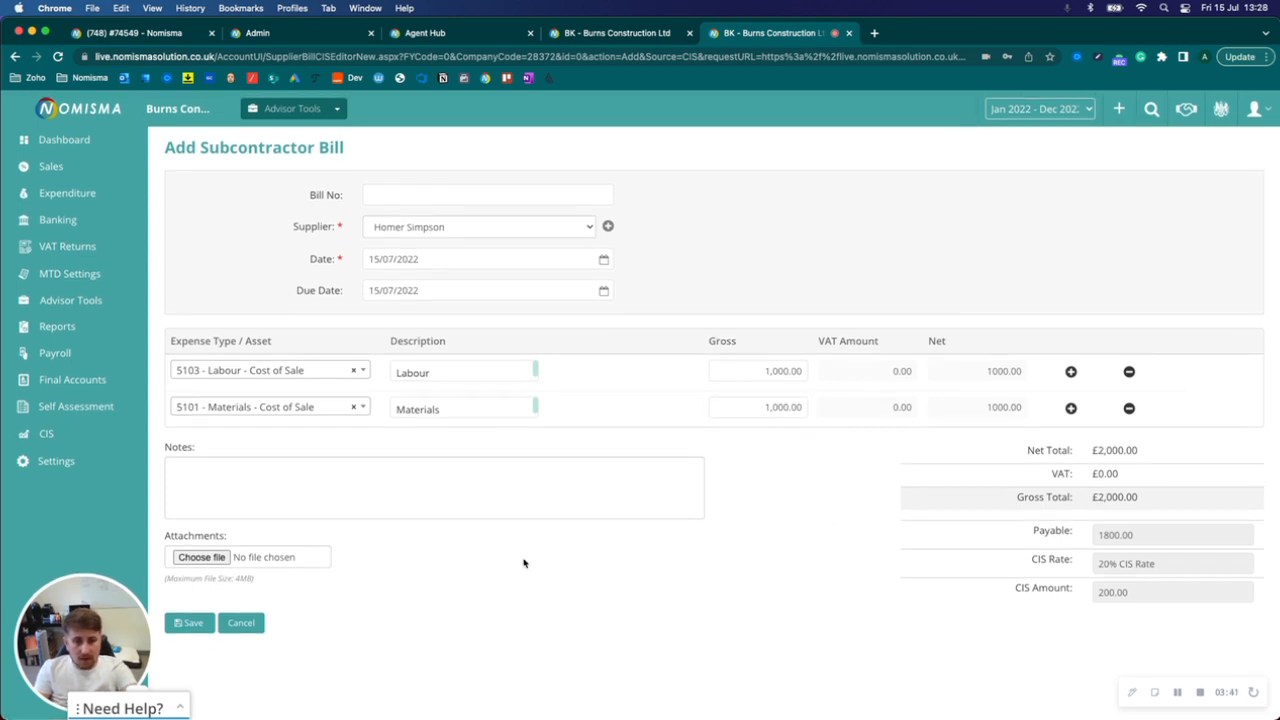
left_click(188, 622)
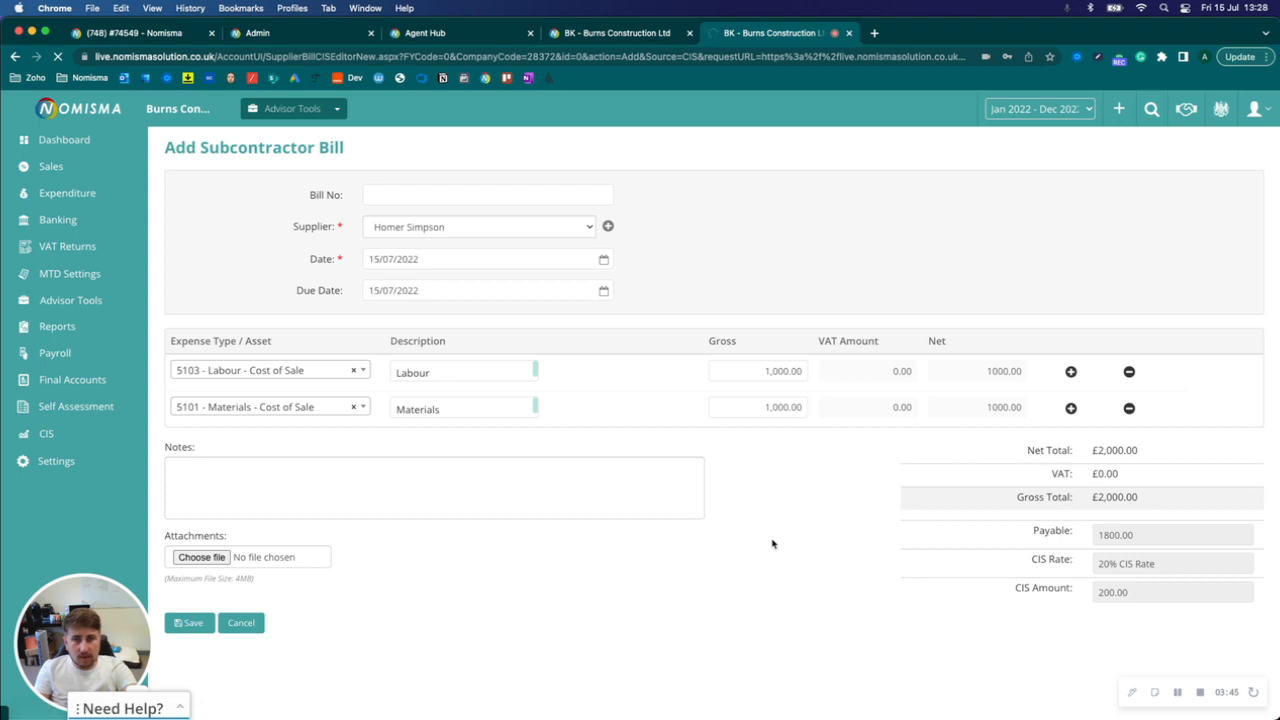
left_click(188, 622)
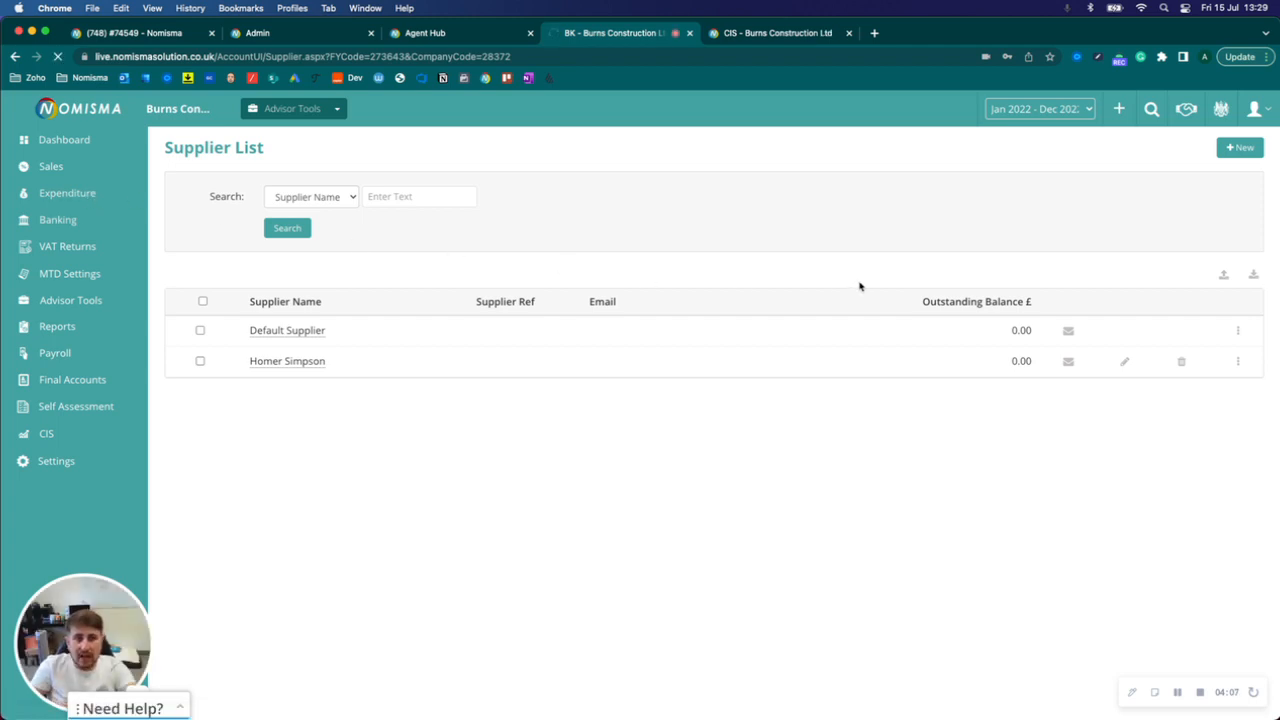
Check the Homer Simpson bill on the Expenditure Dashboard: £2,000 gross, £1,800 due
left_click(67, 193)
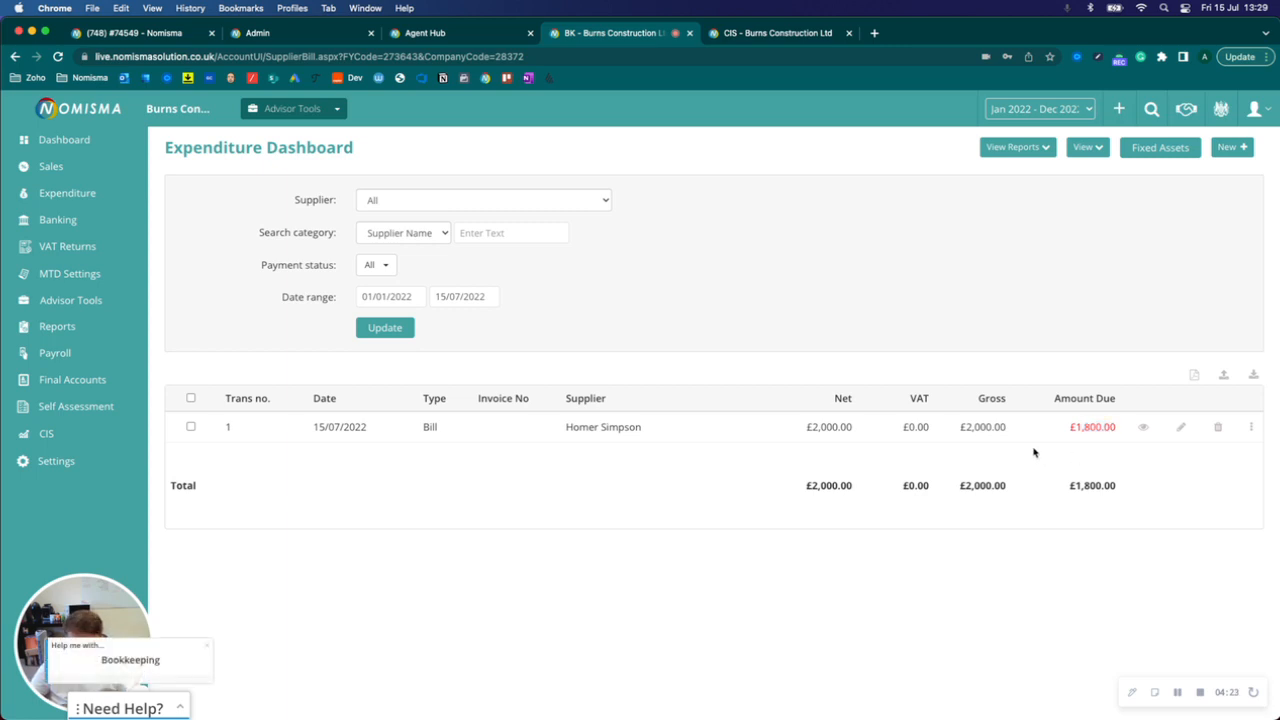
mouse_move(1029, 451)
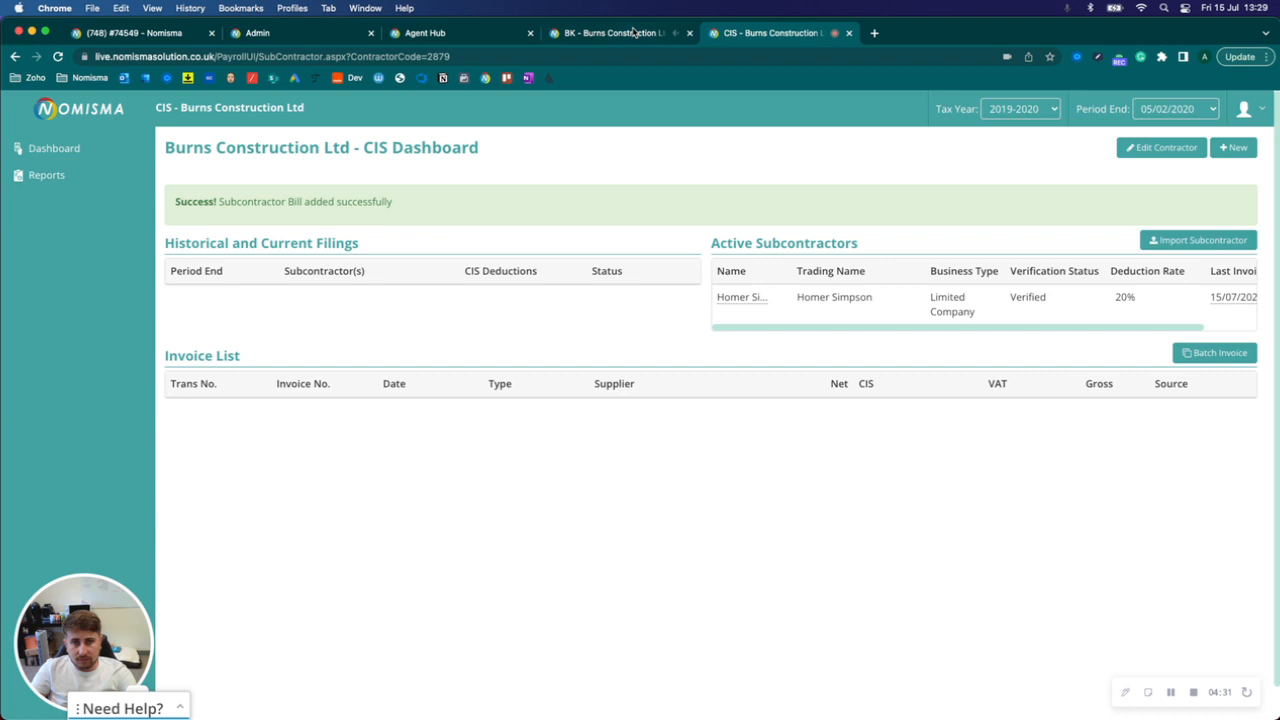
Add the previous year (Jan–Dec 2021) to Burns Construction's accounting periods
left_click(615, 33)
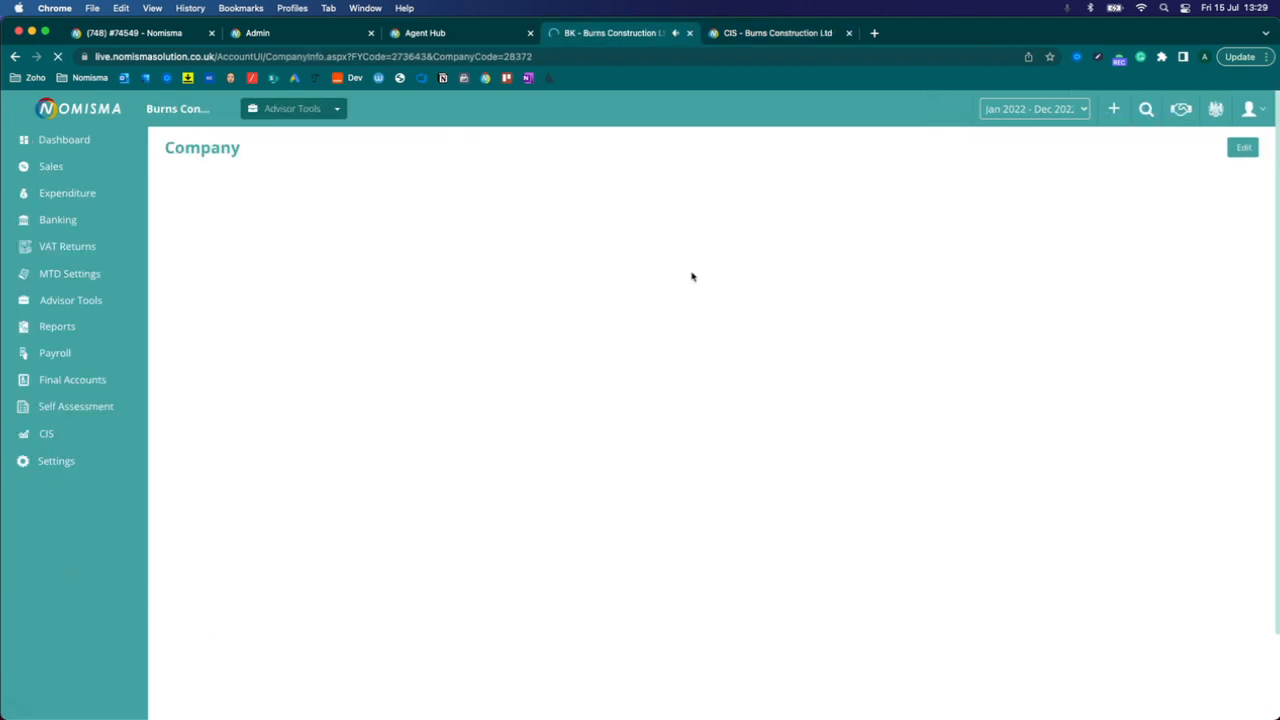
left_click(830, 187)
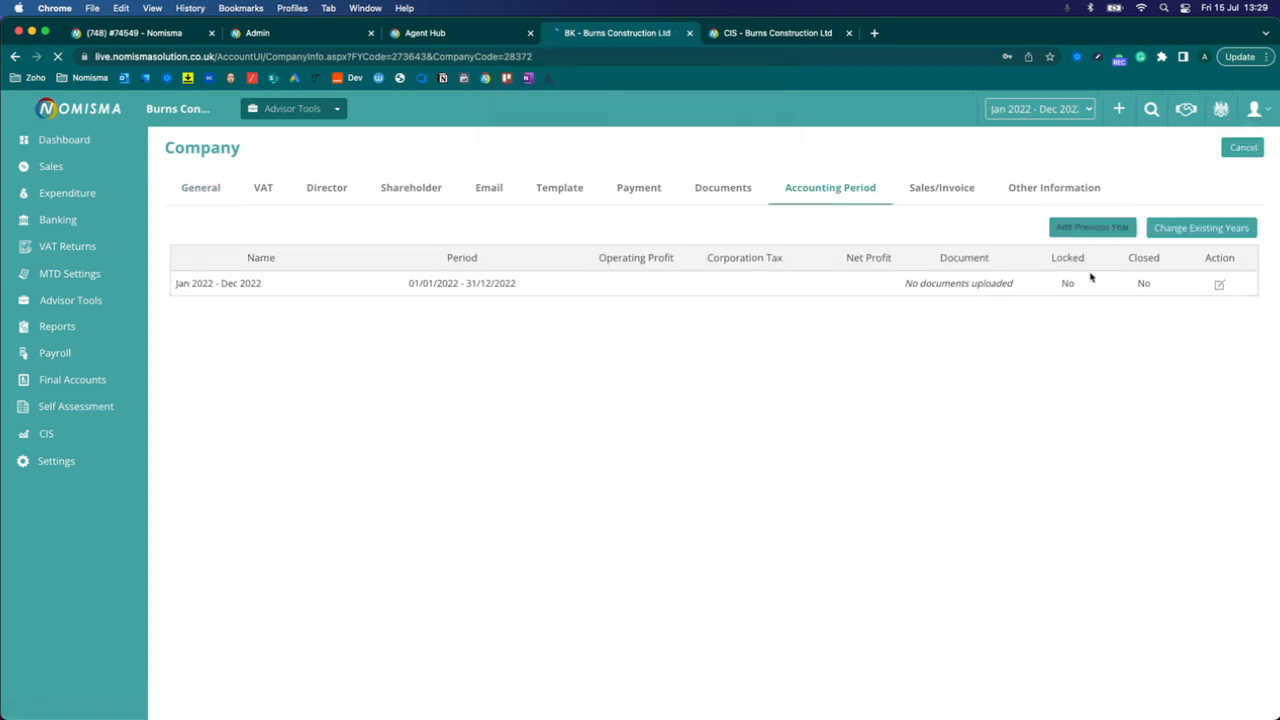
left_click(1092, 227)
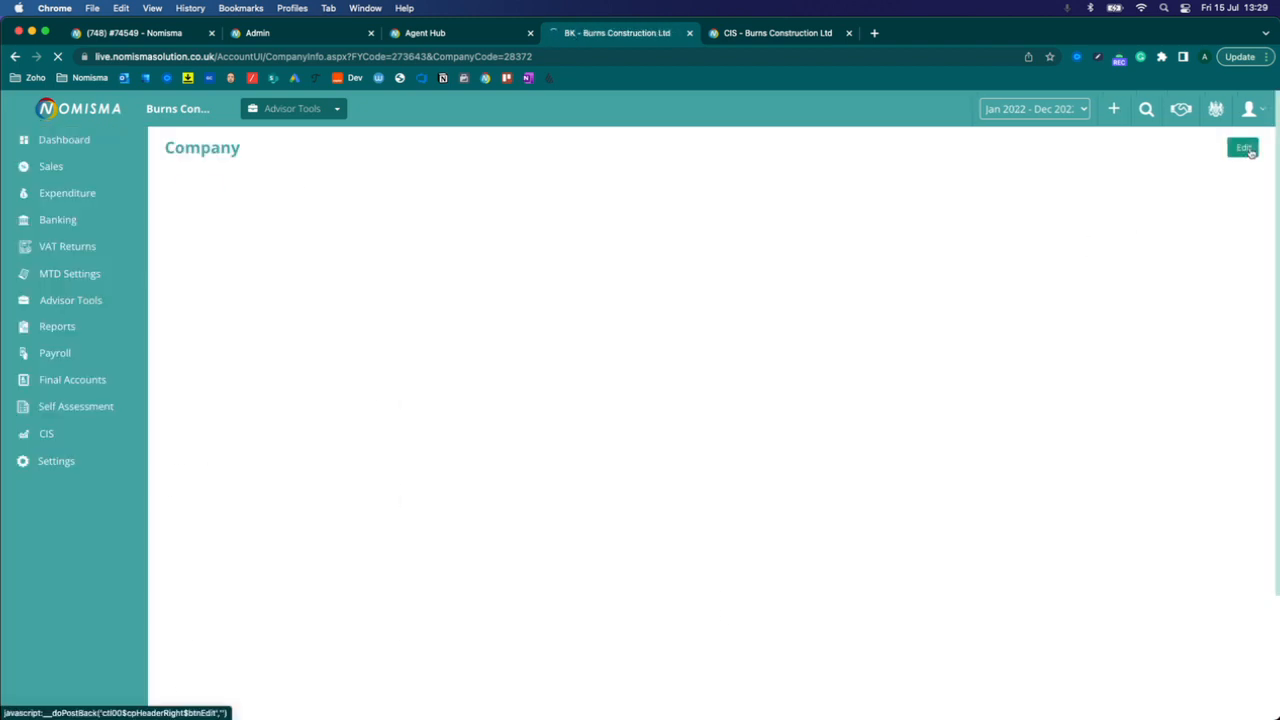
Re-enter settings editing, check the CIS tab, and return to the bookkeeping company page
left_click(1243, 148)
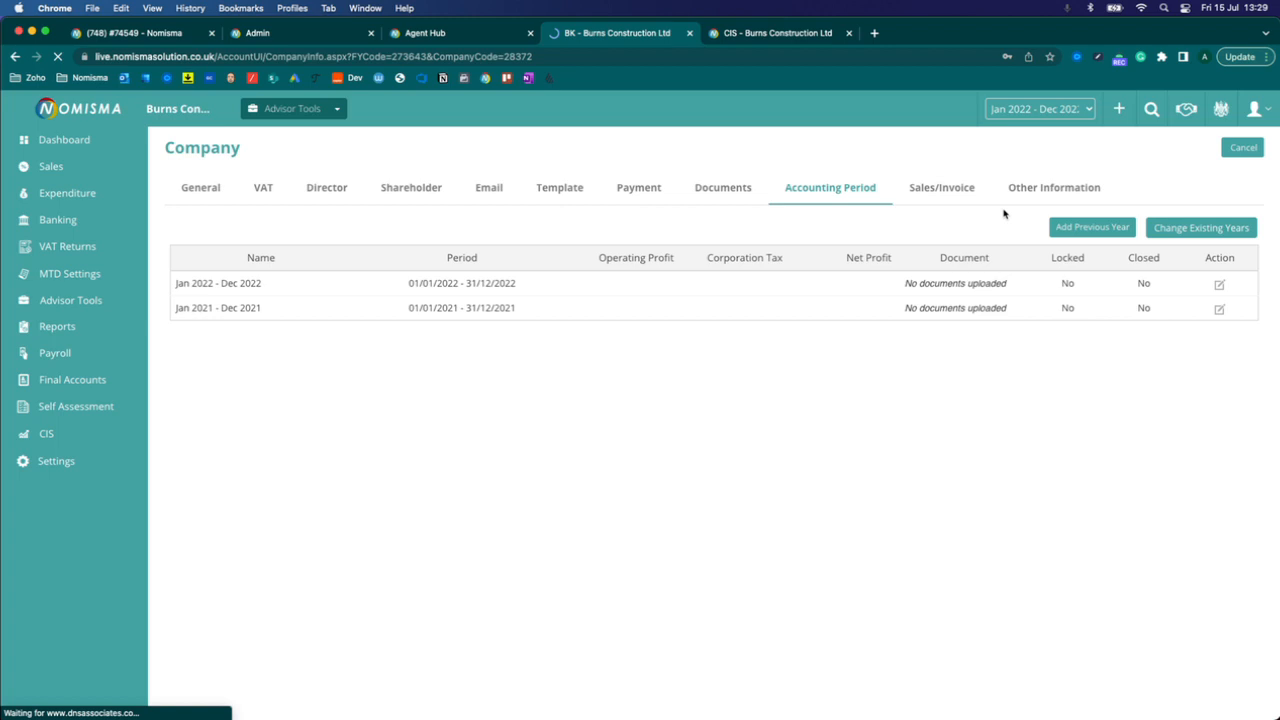
left_click(1092, 226)
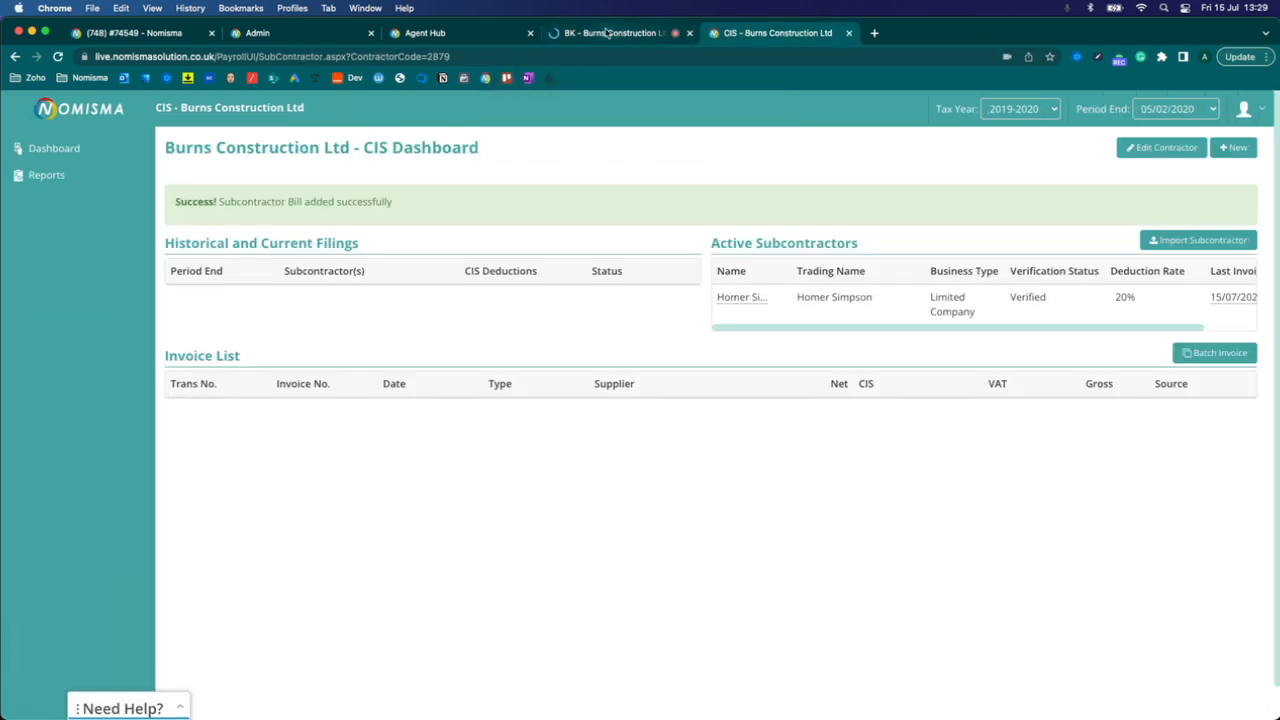
left_click(615, 33)
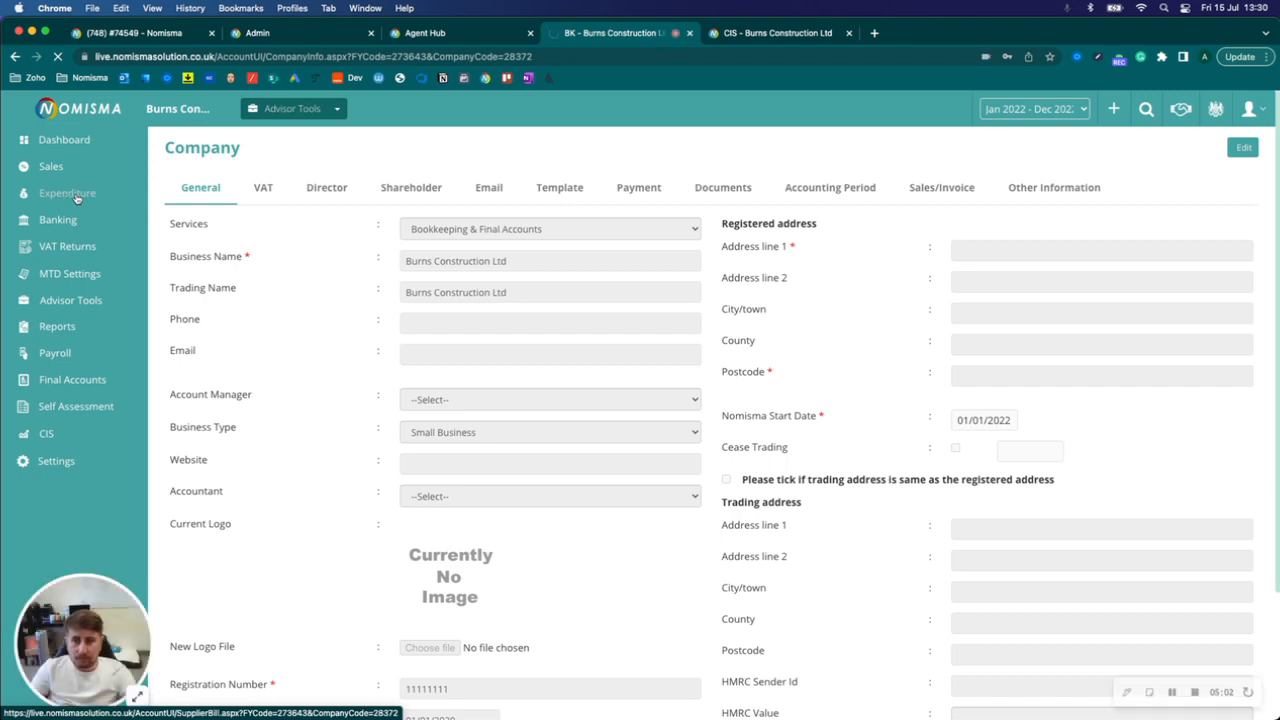
Show the Expenditure Dashboard's New menu listing bill types, including subcontractor bills
left_click(67, 192)
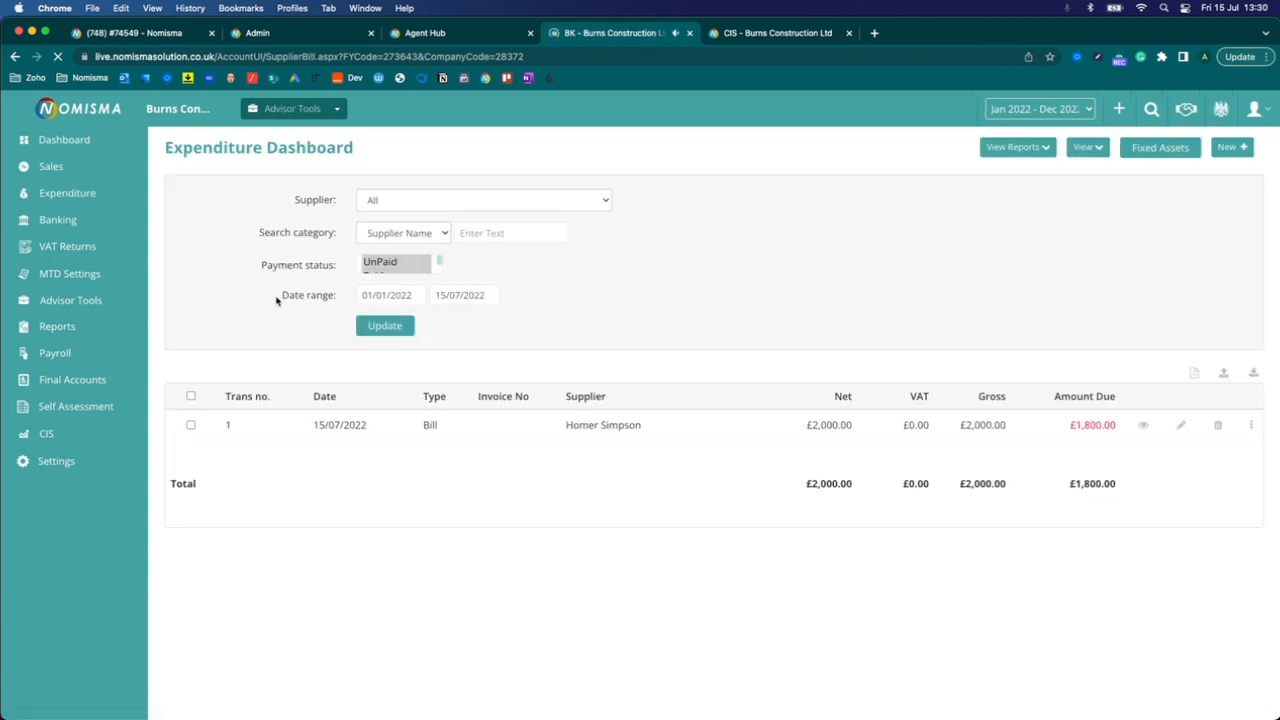
left_click(1231, 147)
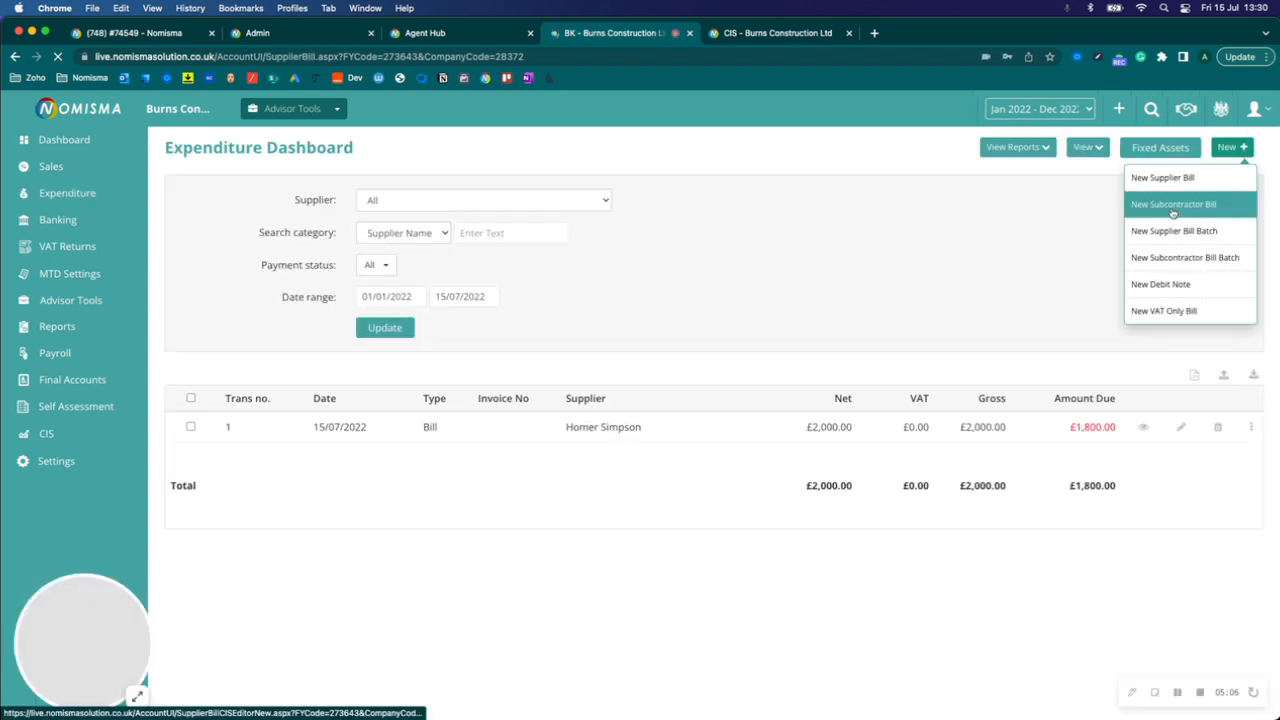
left_click(1173, 204)
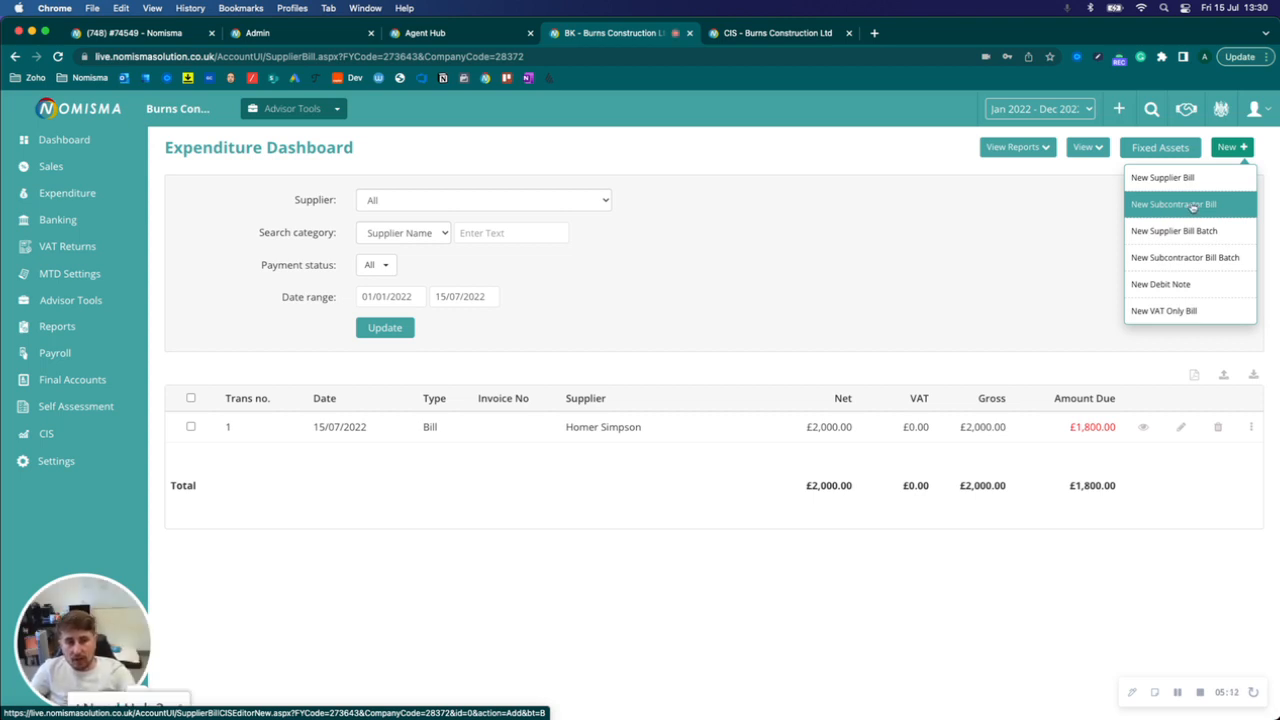
mouse_move(1162, 177)
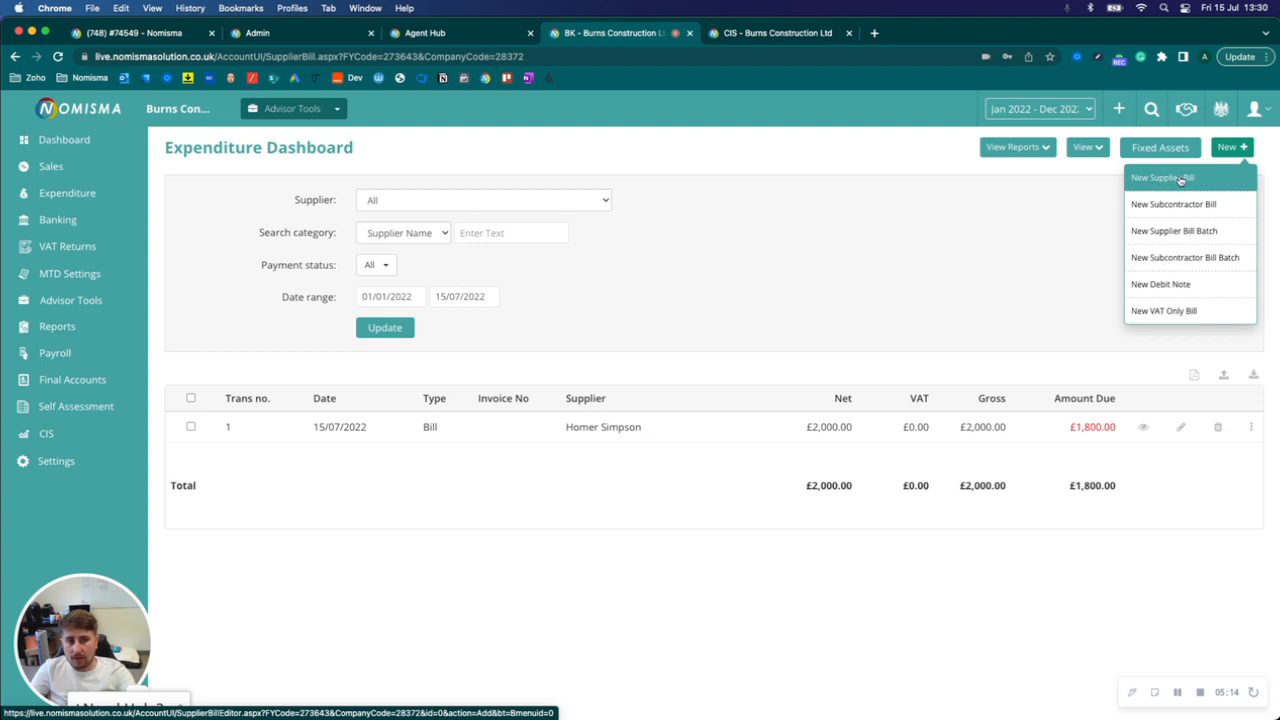
mouse_move(1173, 204)
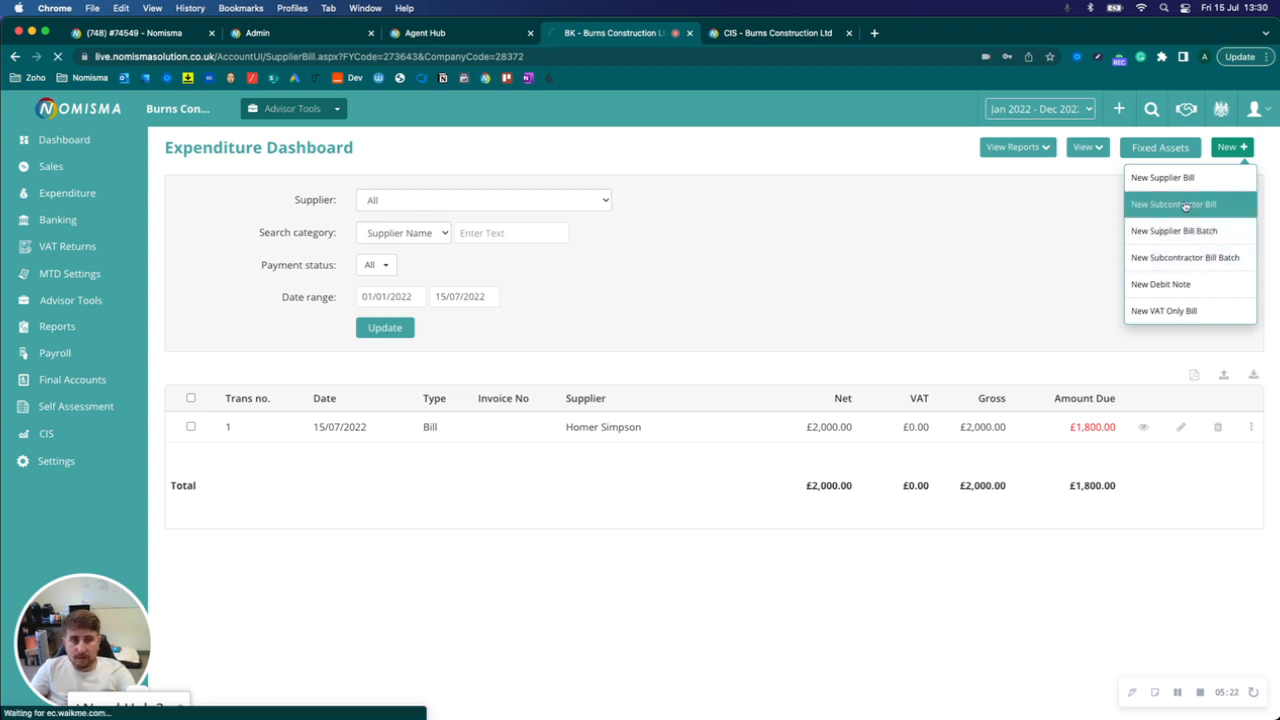
Start a subcontractor bill for Homer Simpson with date and due date 01/02/2020
left_click(1172, 204)
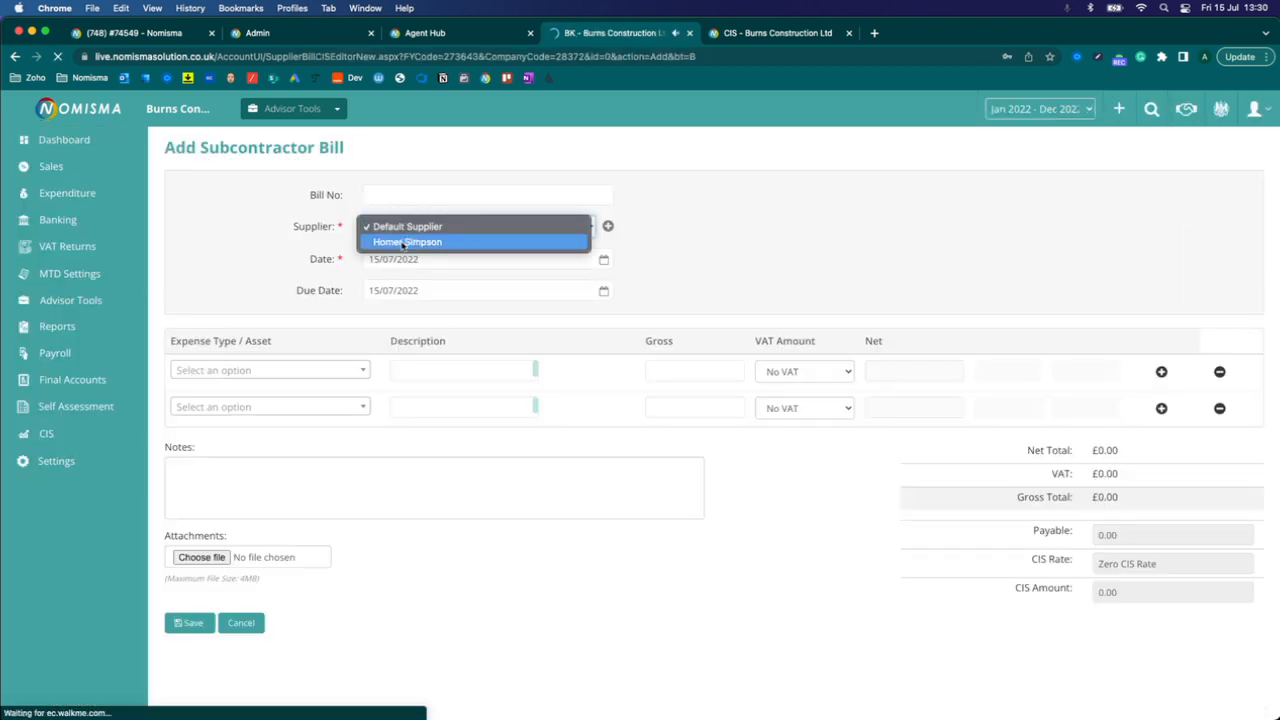
left_click(407, 242)
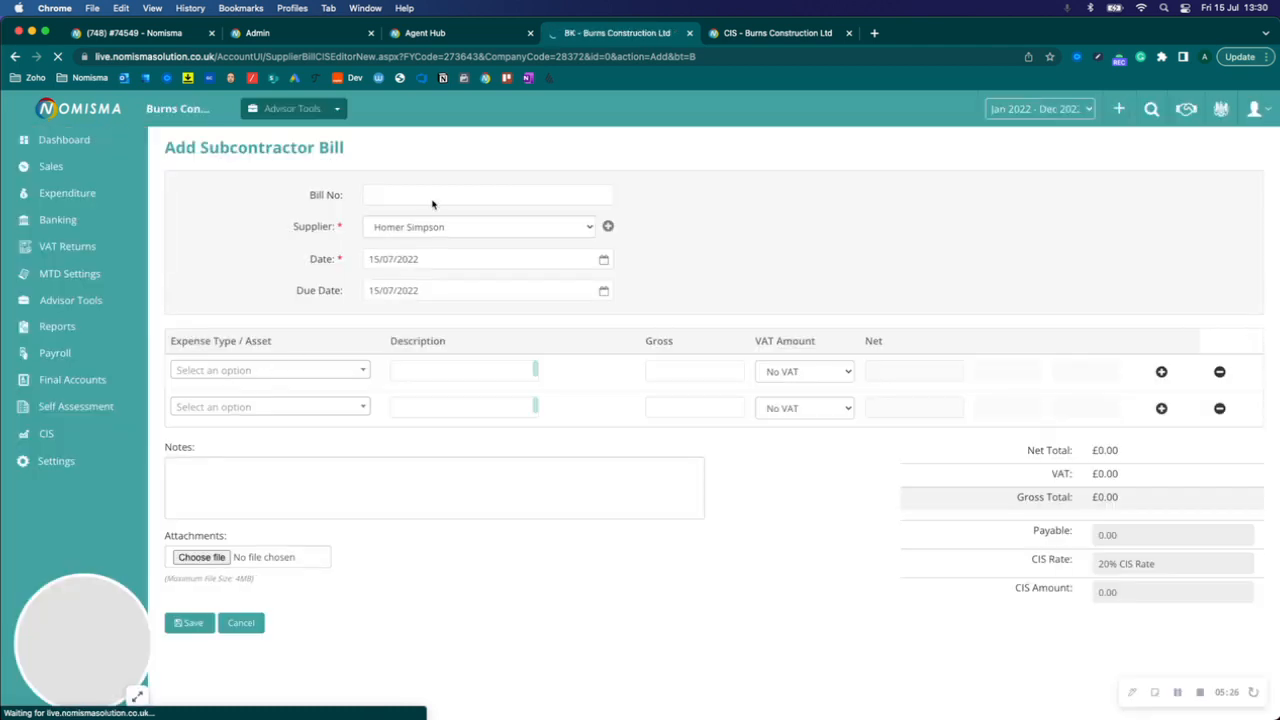
left_click(488, 194)
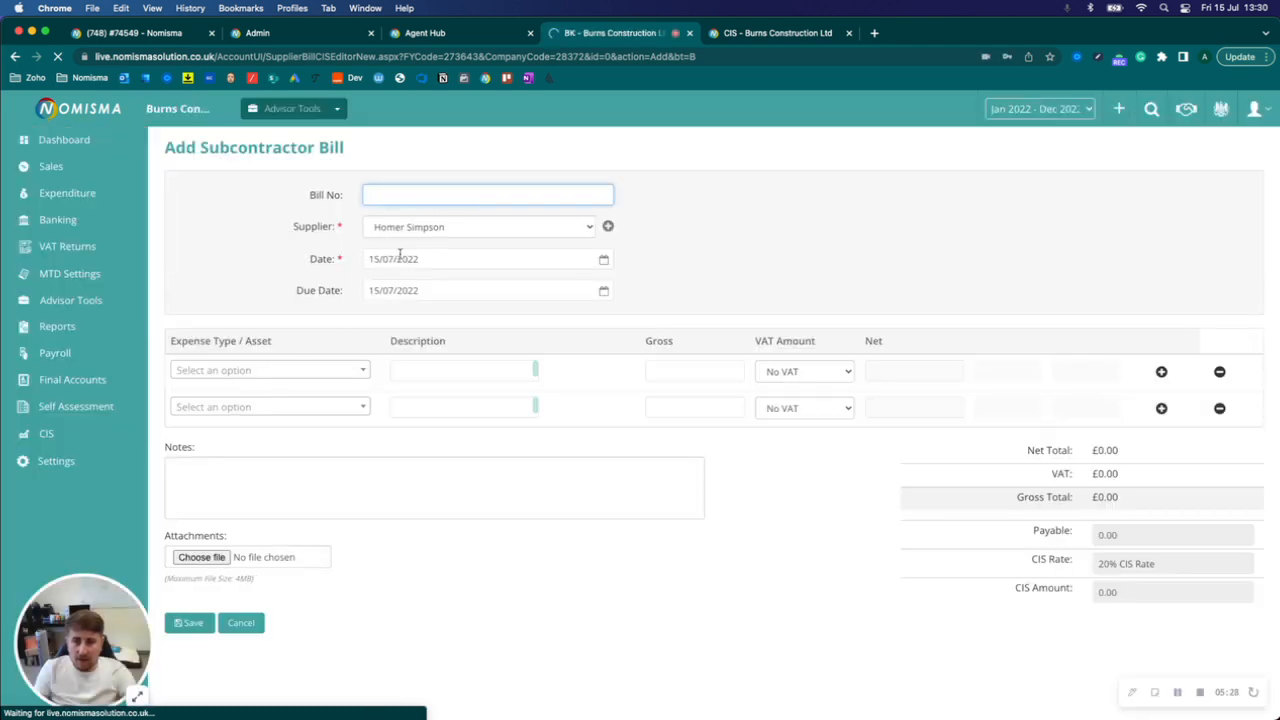
left_click(480, 258)
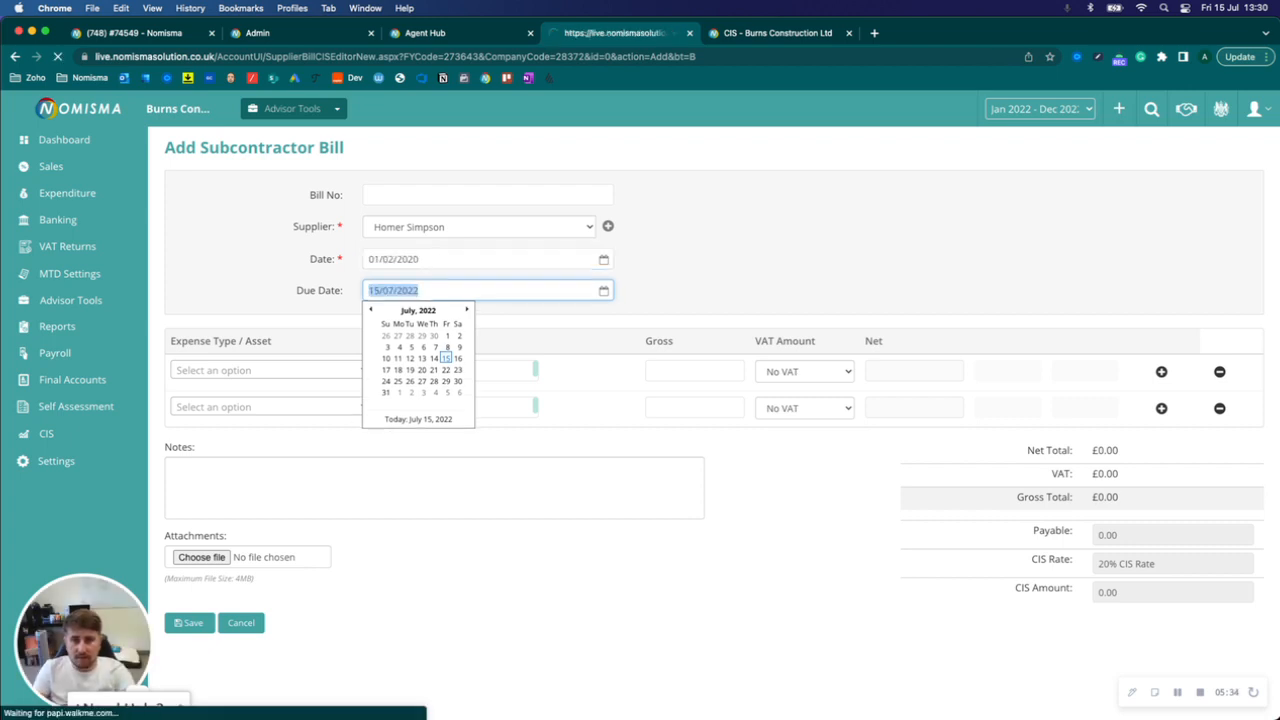
left_click(487, 258)
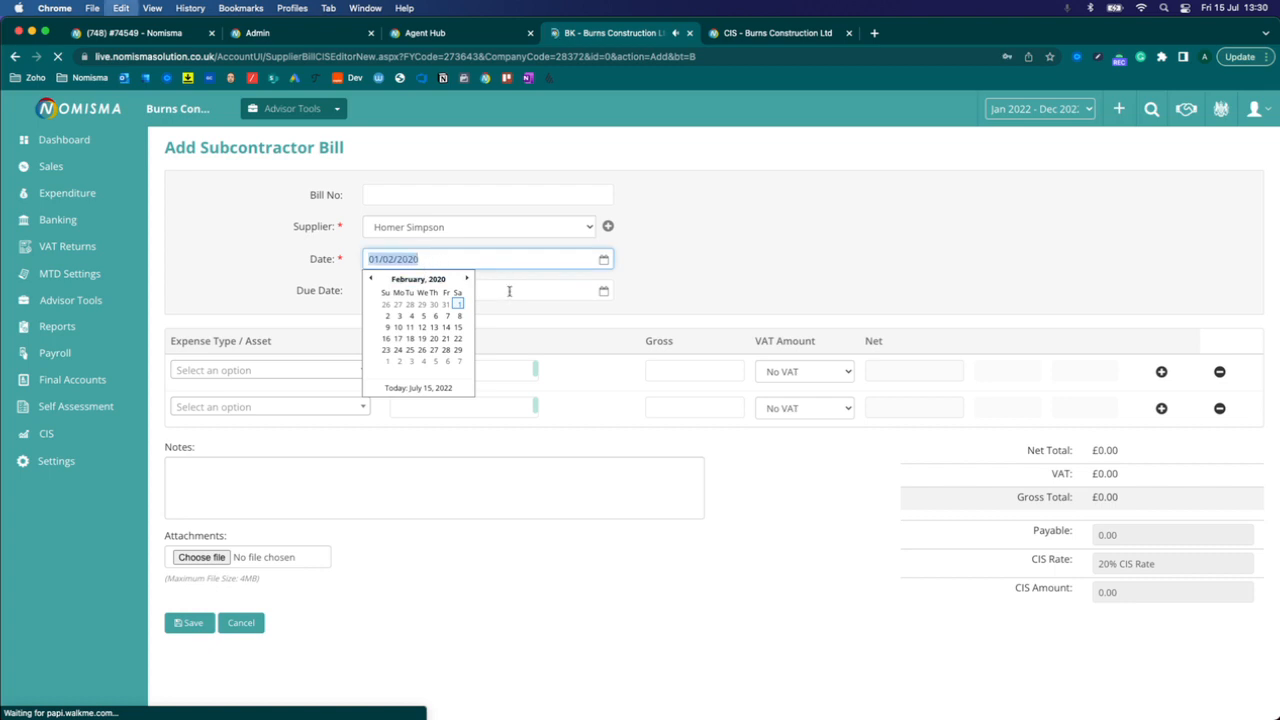
left_click(270, 370)
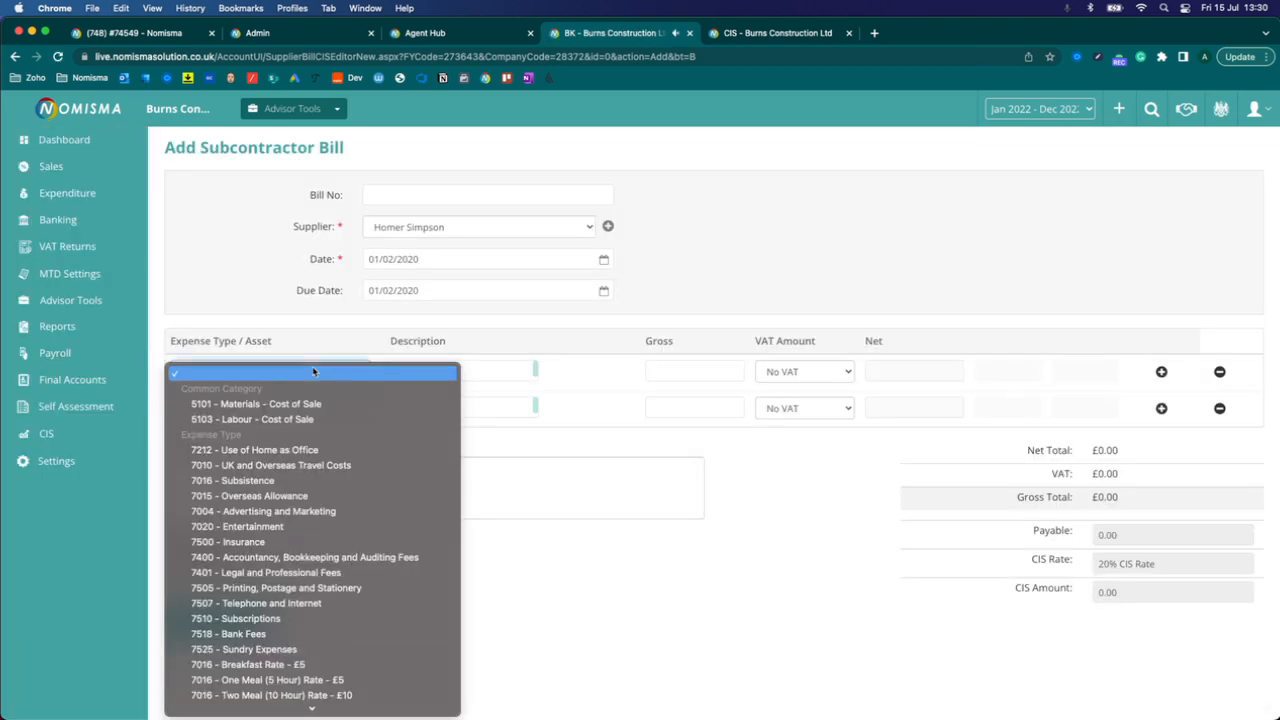
Add Labour and Materials cost-of-sale lines with descriptions and a 100 amount
left_click(255, 403)
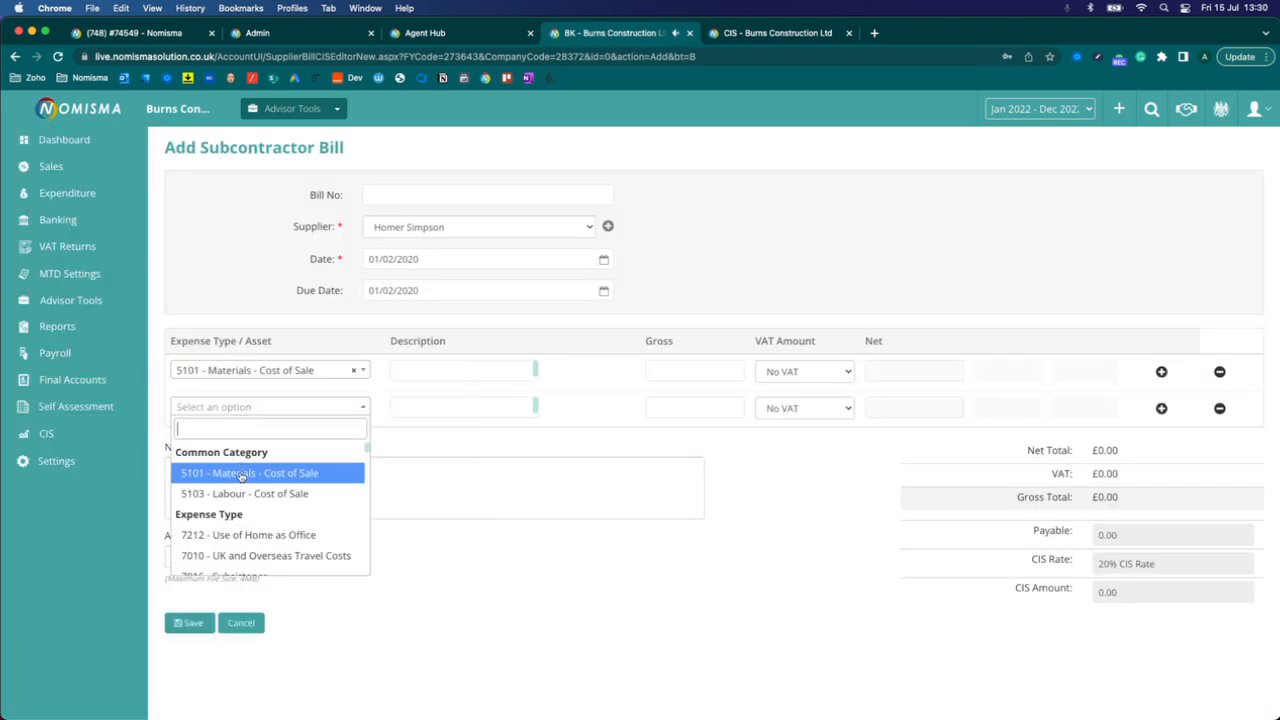
left_click(243, 493)
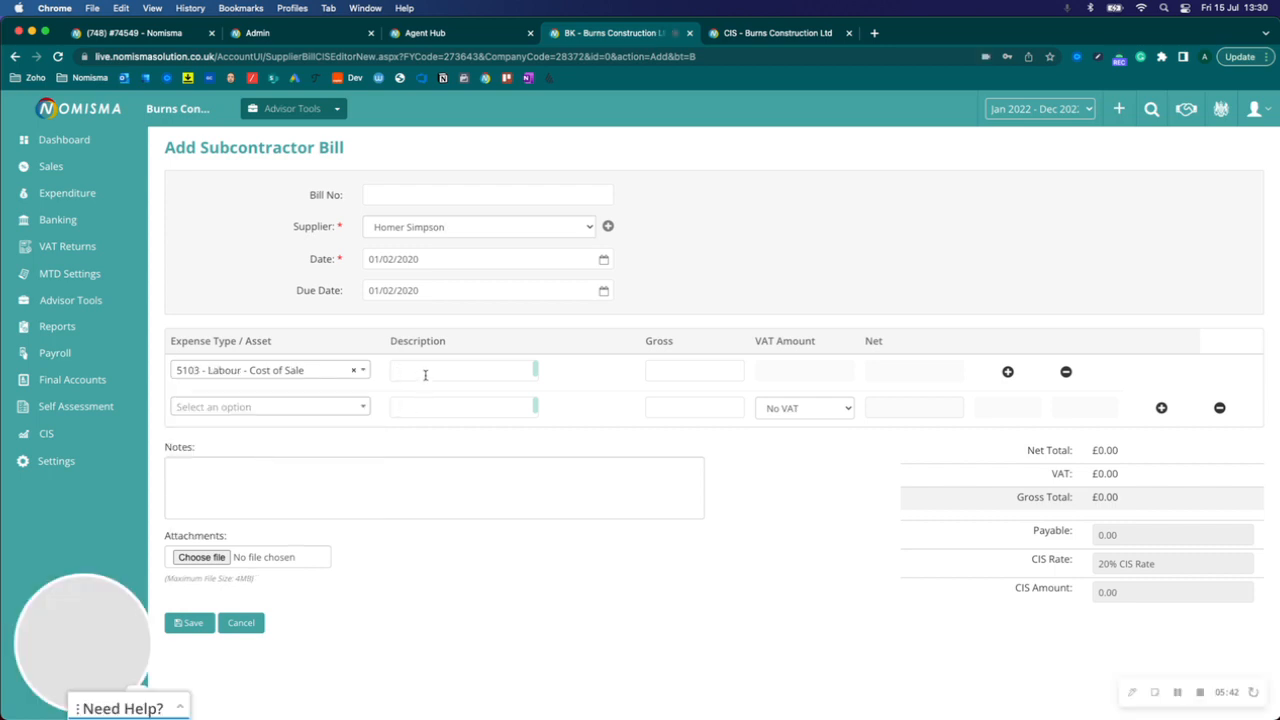
left_click(270, 406)
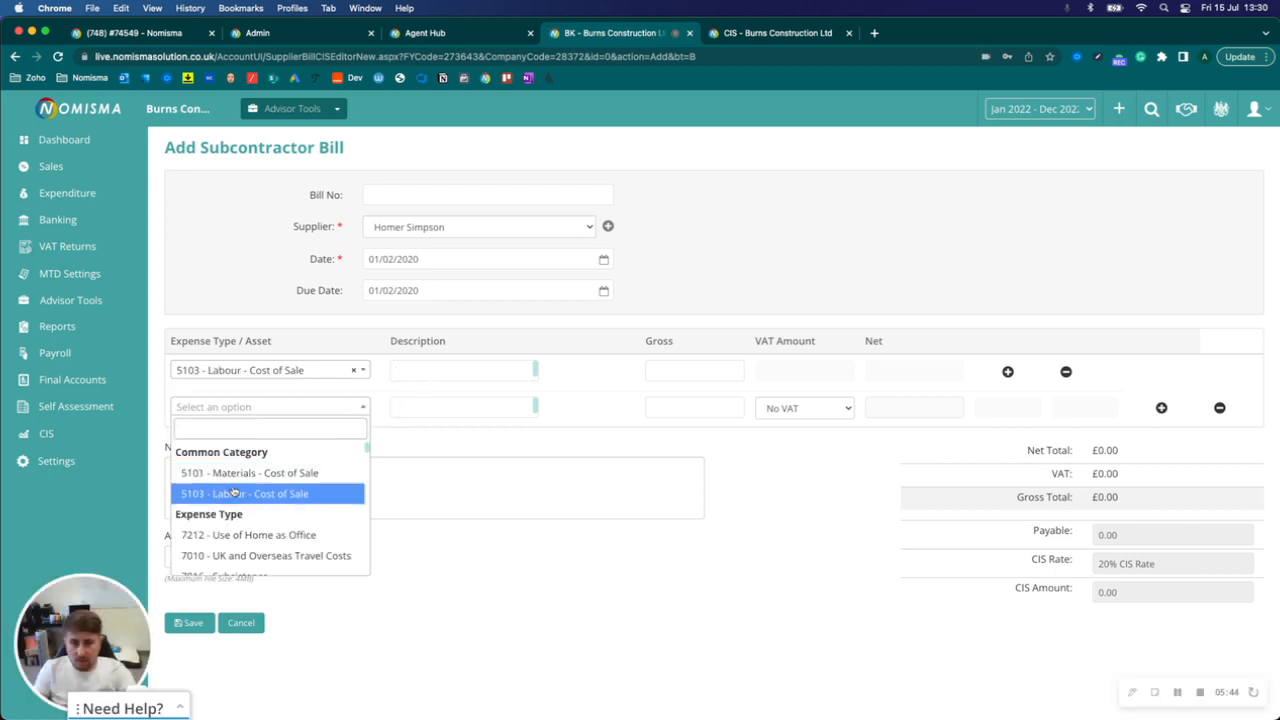
left_click(249, 472)
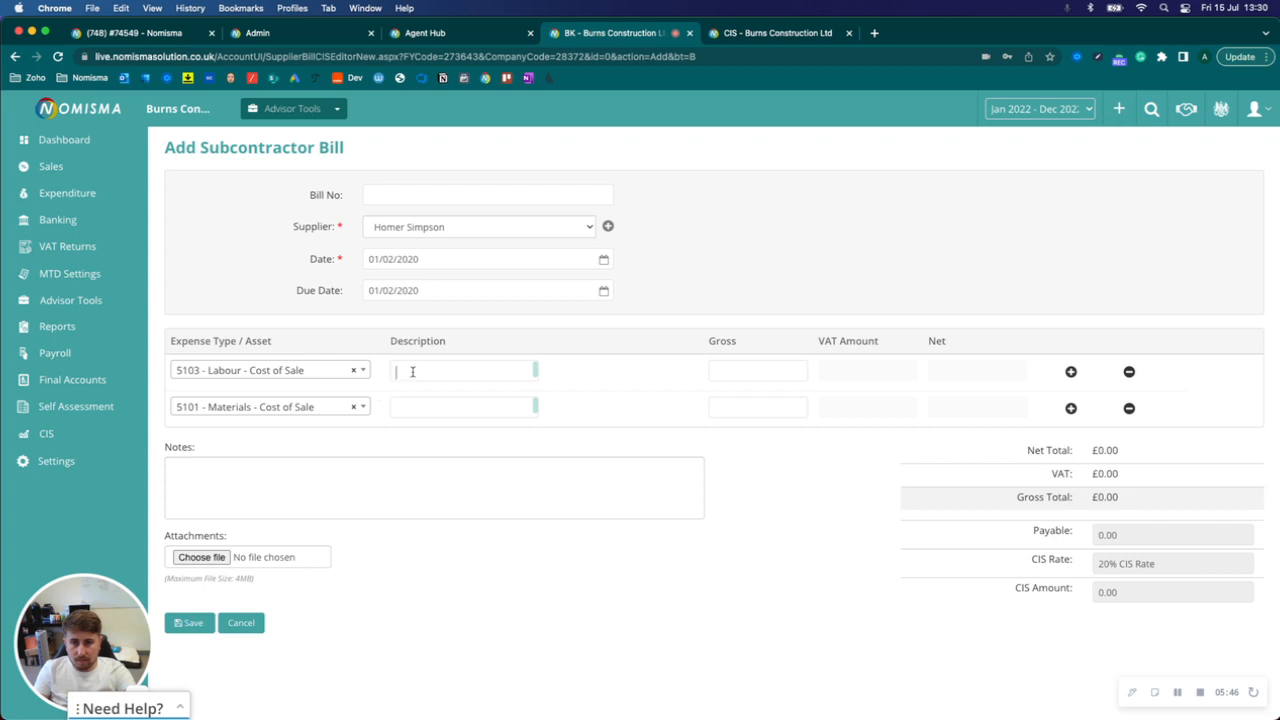
type("Labour")
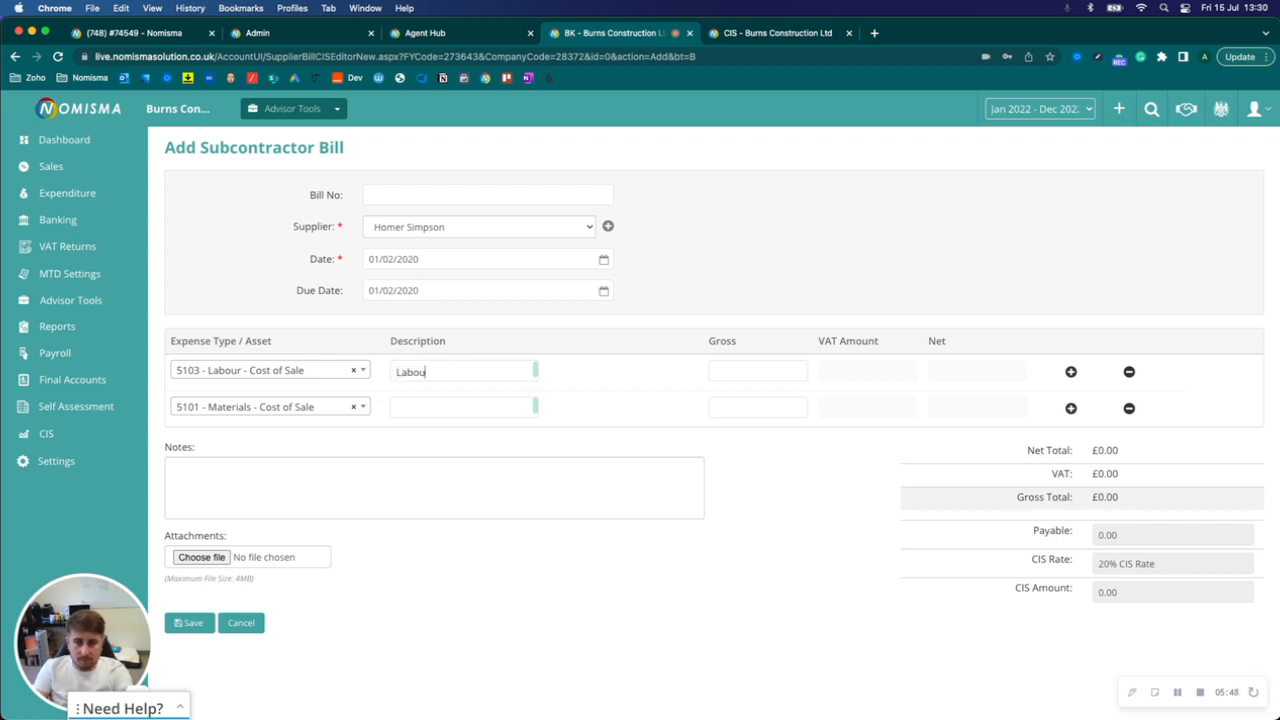
type("Materi")
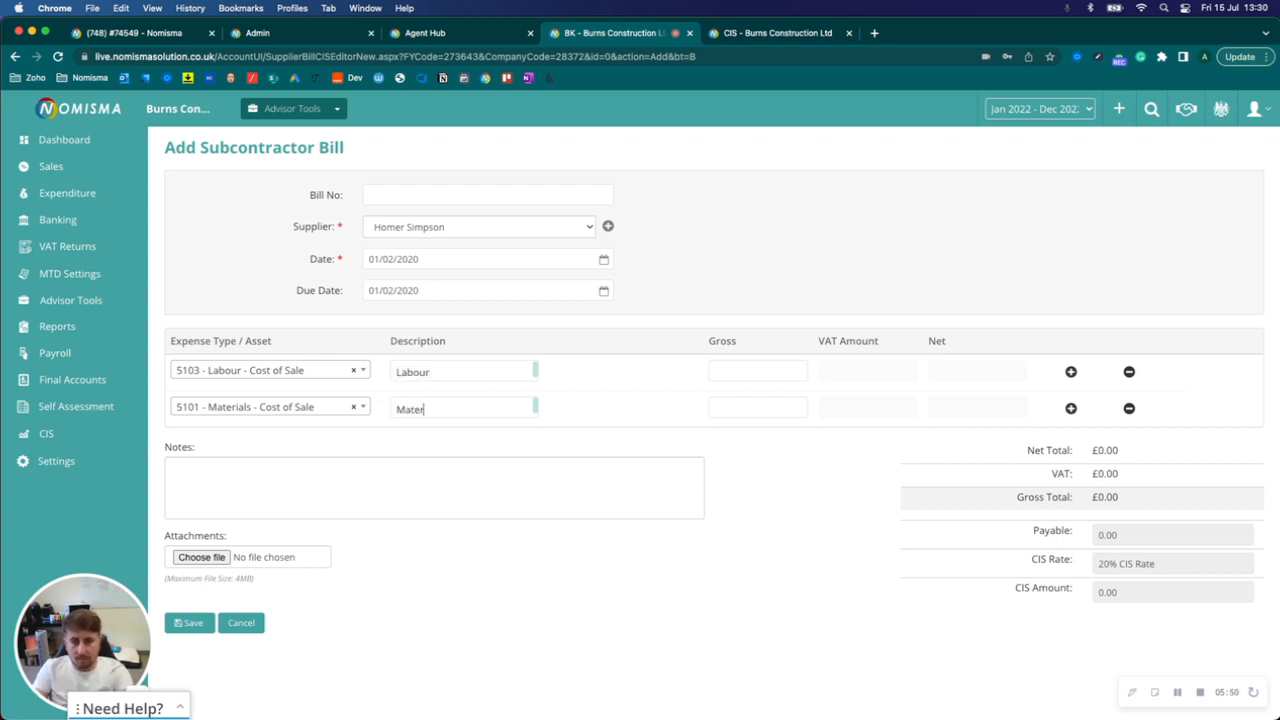
type("100")
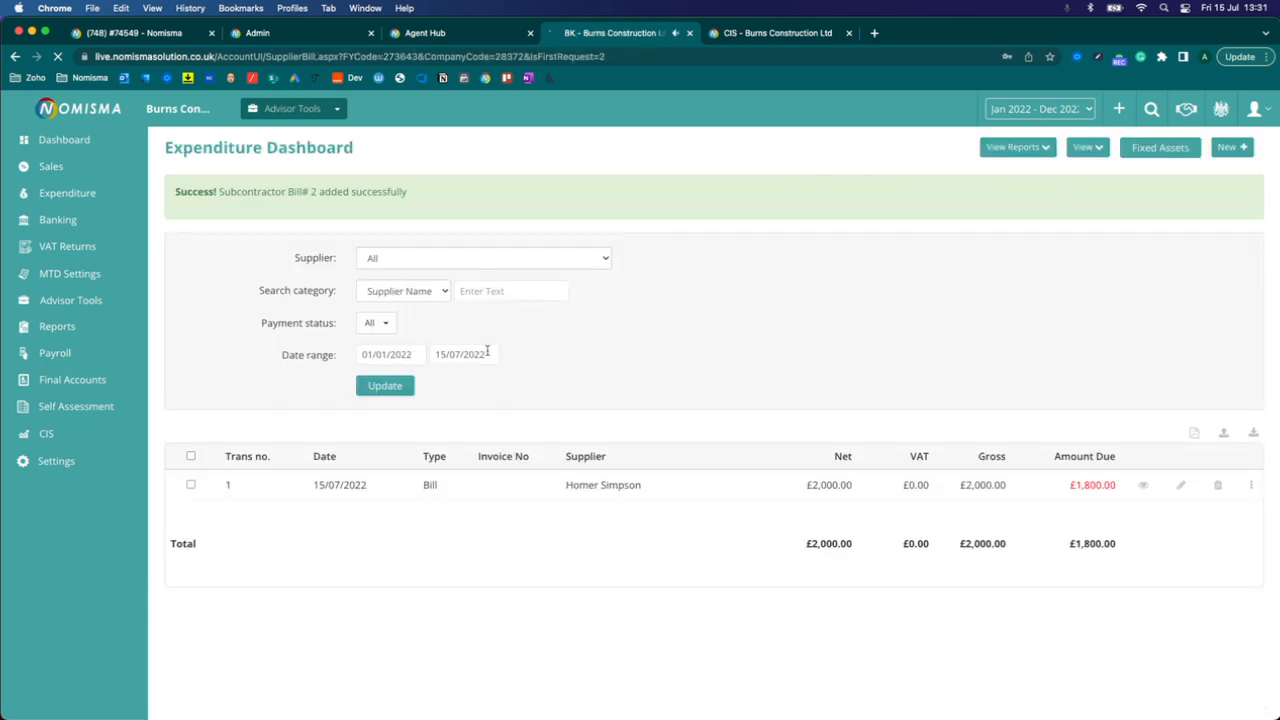
Widen the date range to 2020 and find the Bookkeeping-sourced Homer Simpson bill on the CIS dashboard
left_click(389, 354)
type("0")
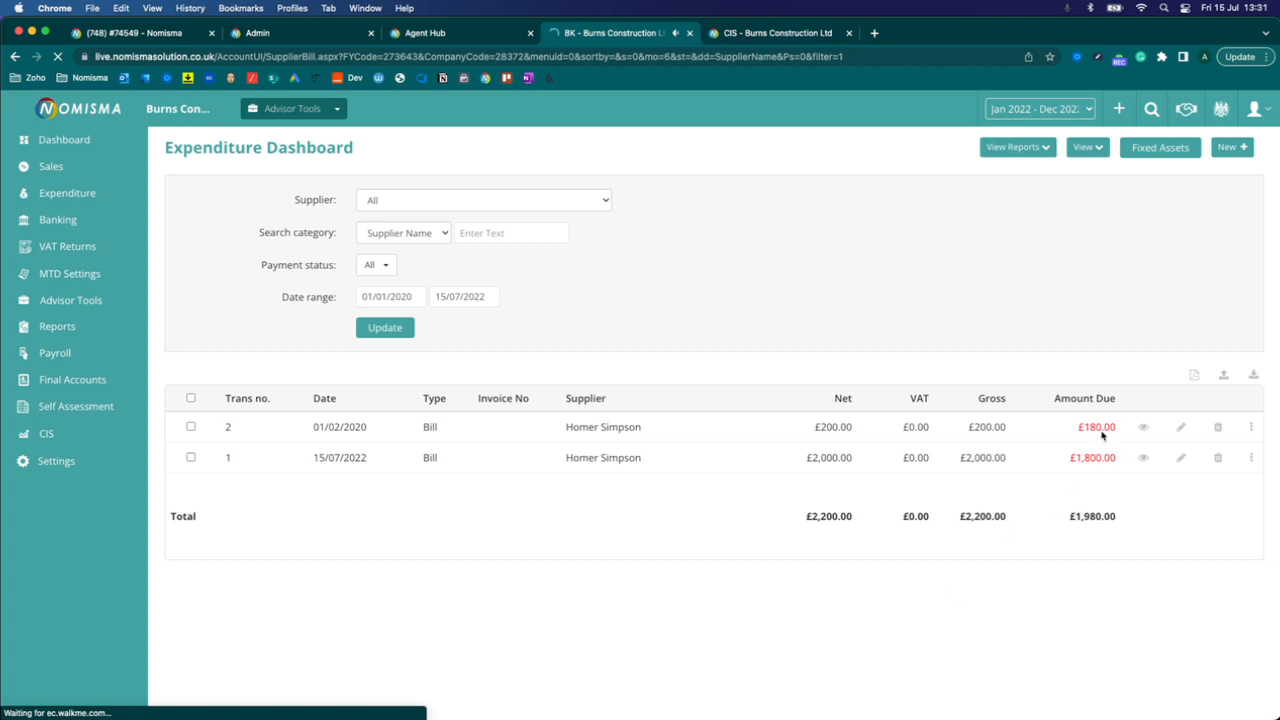
left_click(770, 33)
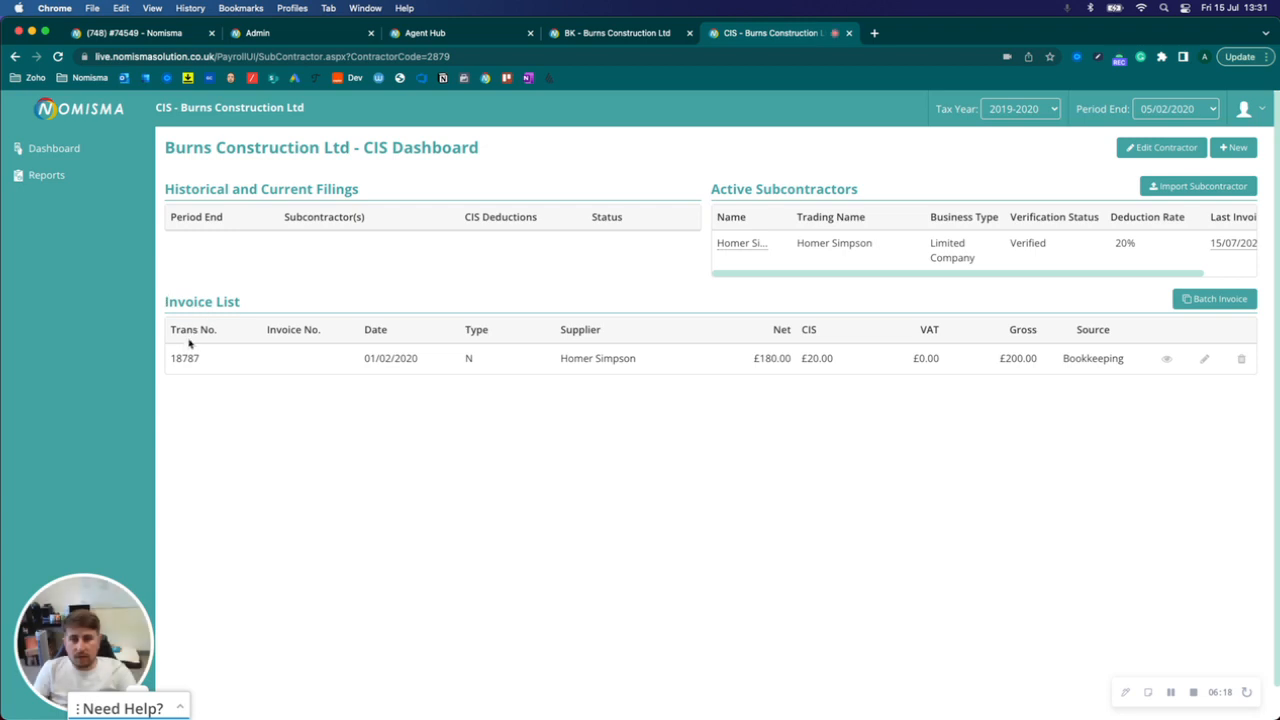
double_click(1092, 358)
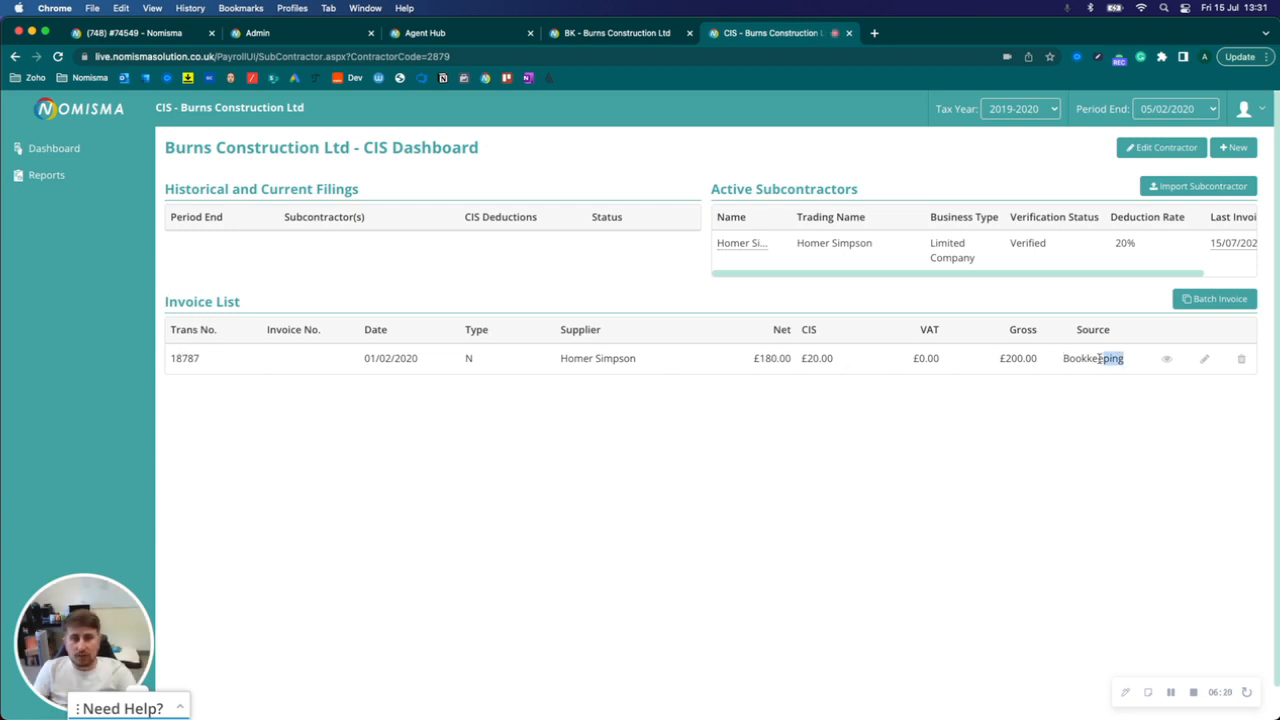
double_click(1092, 358)
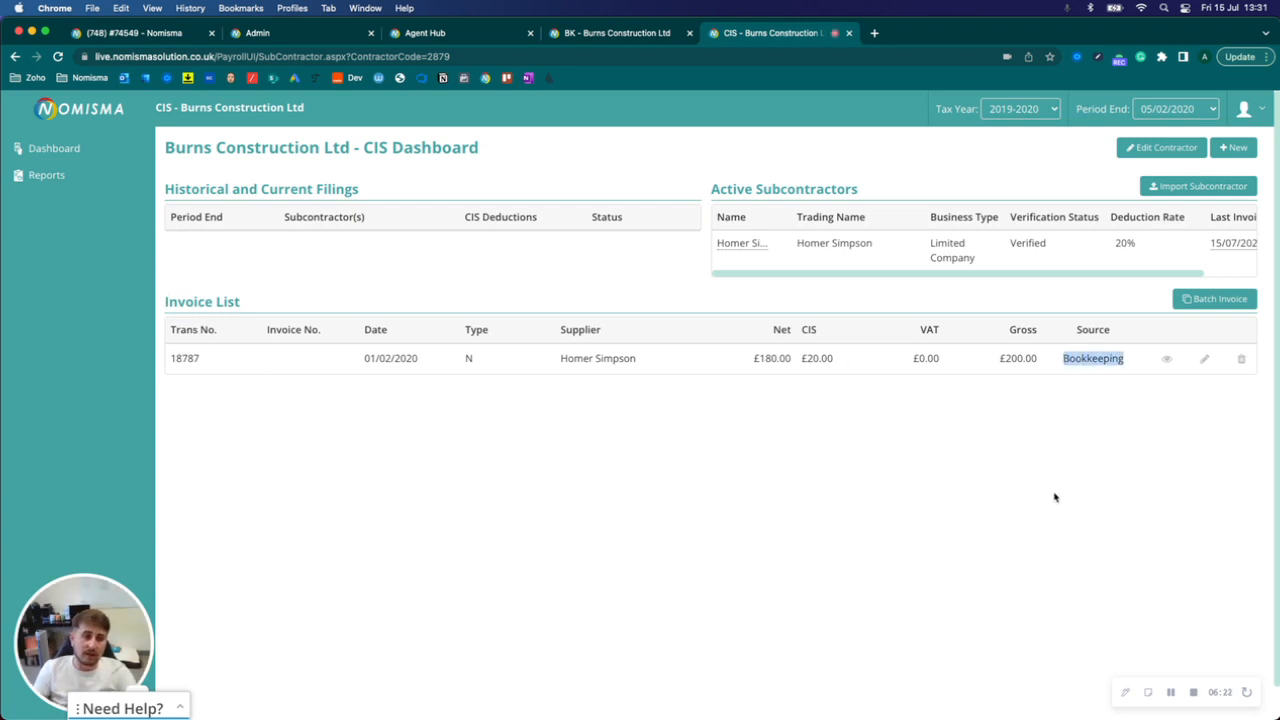